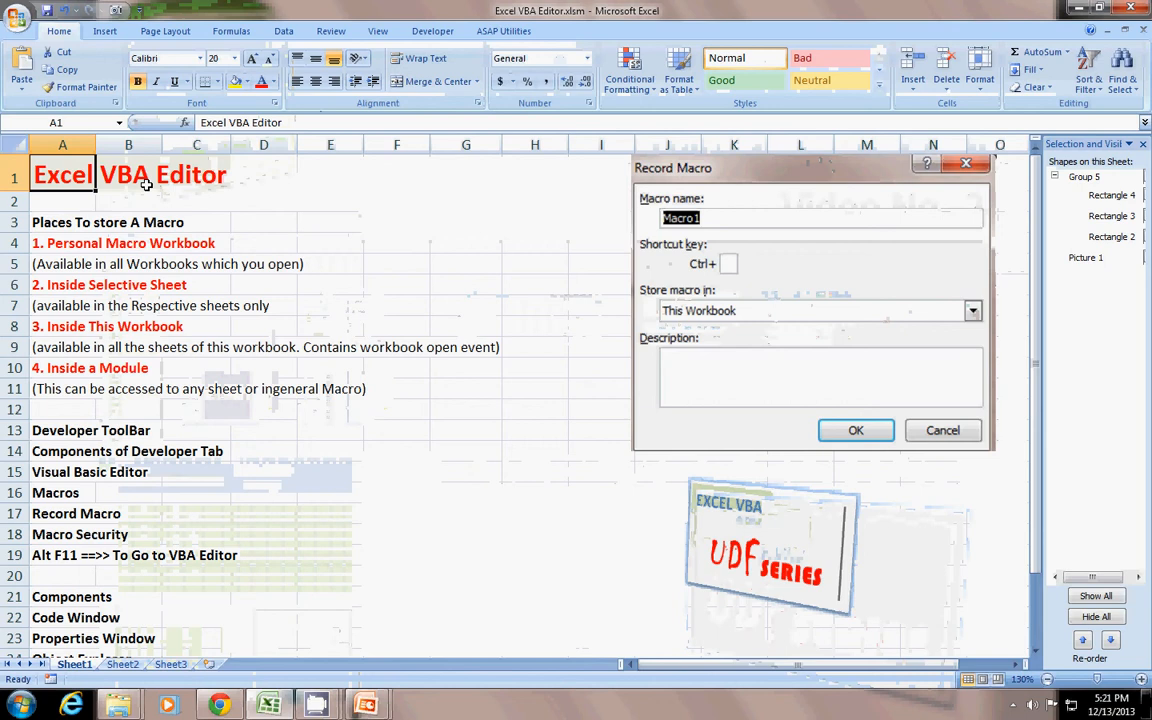
{"action": "mouse_move", "coordinate": [458, 538]}
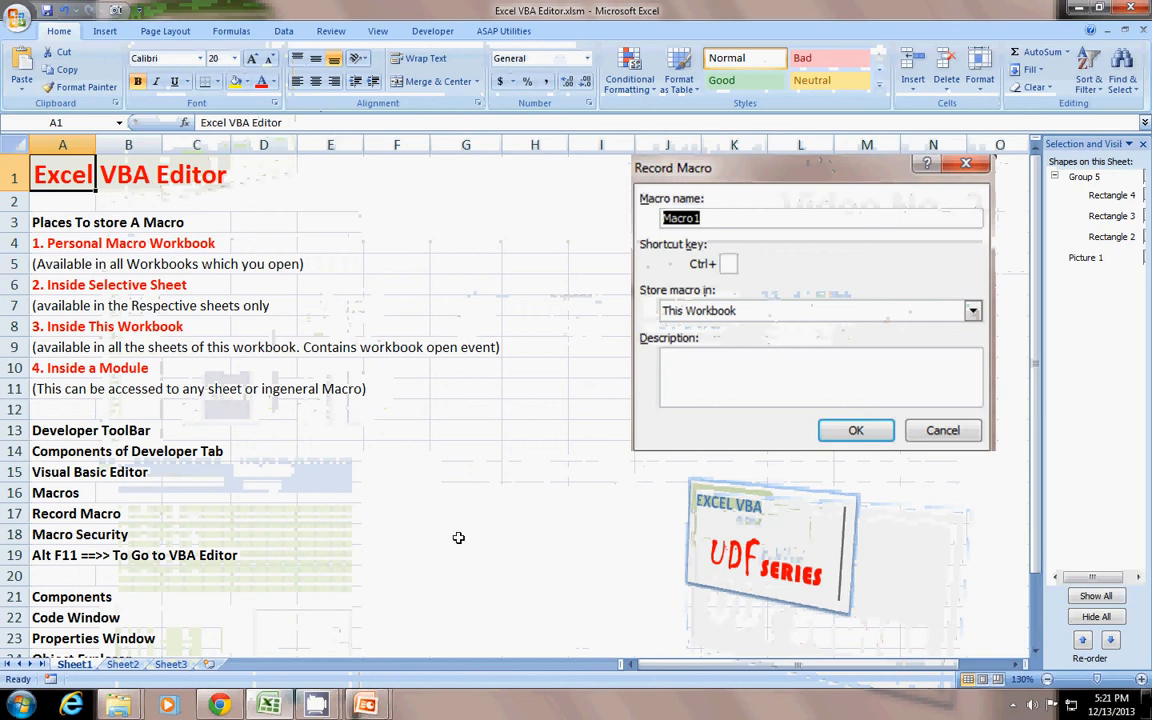
{"action": "mouse_move", "coordinate": [851, 444]}
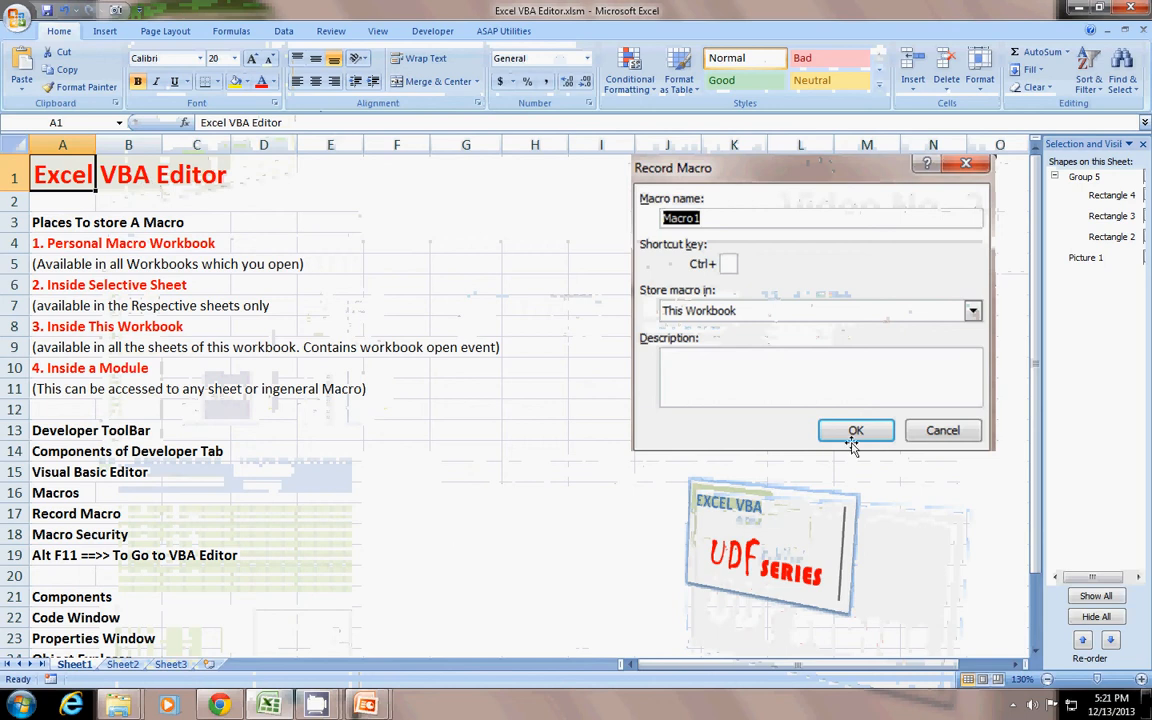
{"action": "mouse_move", "coordinate": [663, 487]}
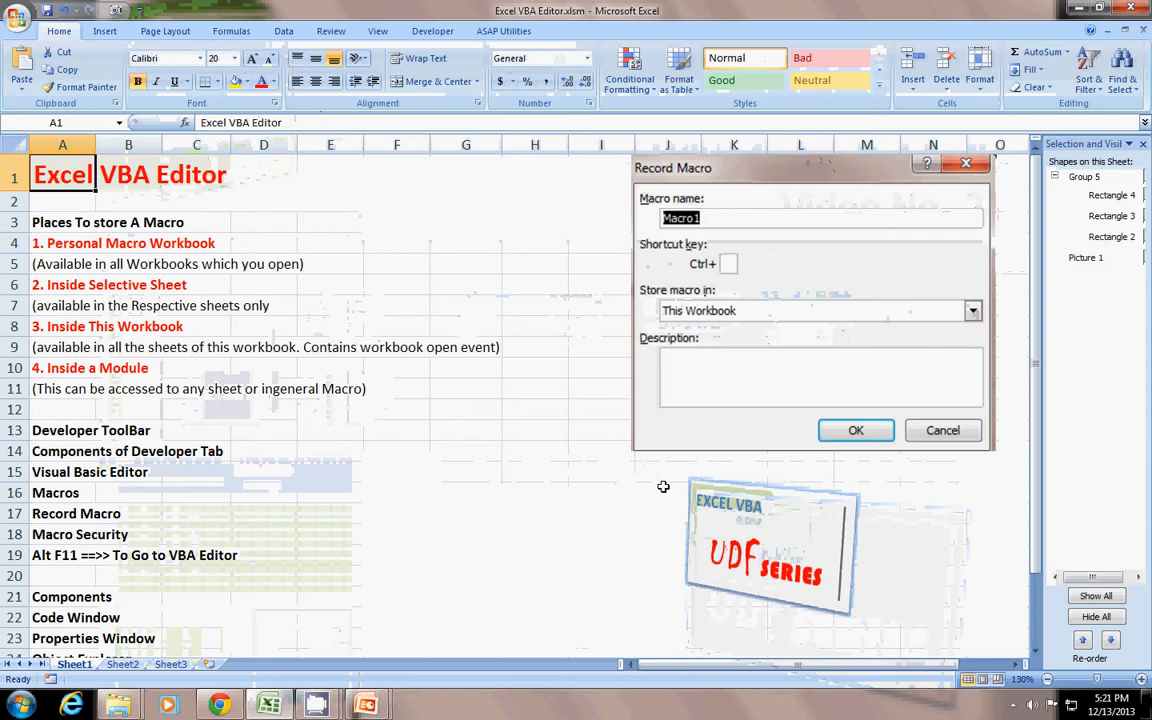
- Click around the sheet and bring up the Quick Access Toolbar customization menu
{"action": "left_click", "coordinate": [601, 492]}
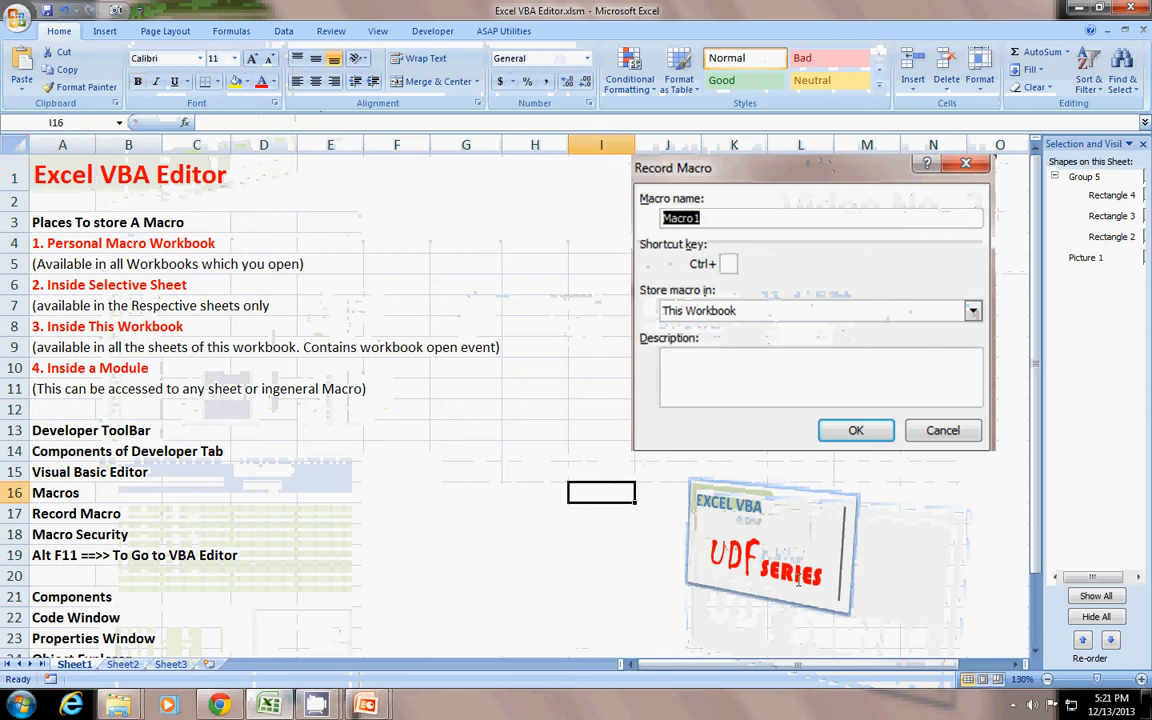
{"action": "left_click", "coordinate": [264, 451]}
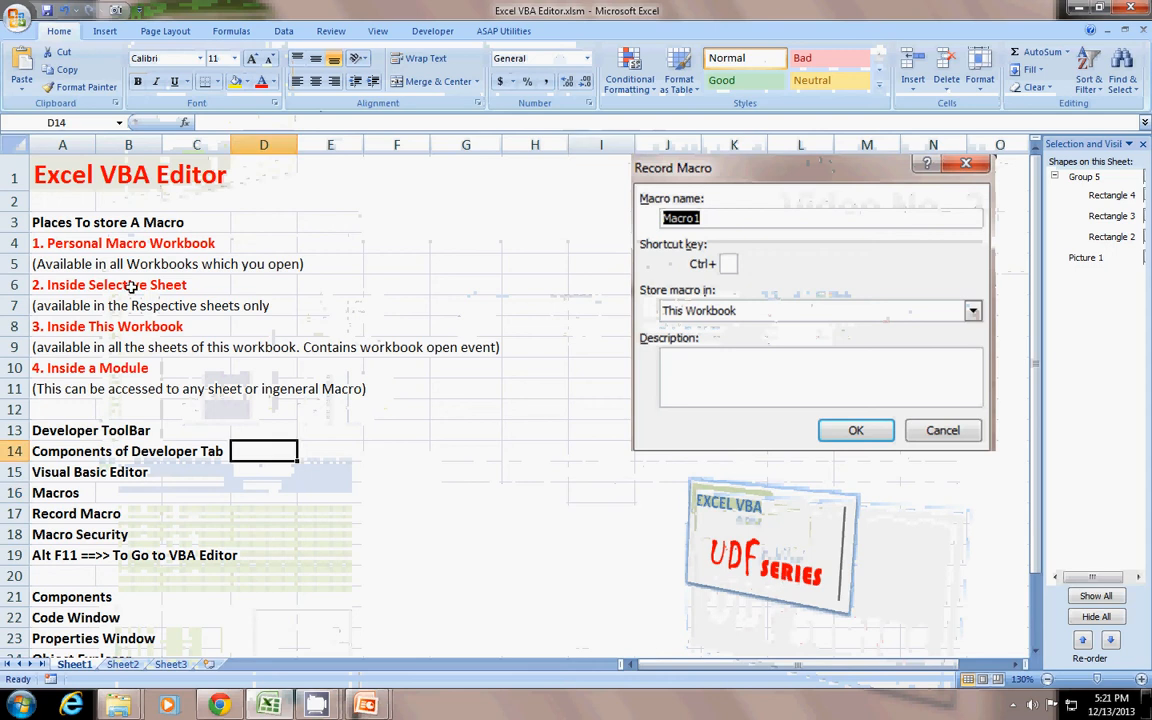
{"action": "left_click", "coordinate": [62, 174]}
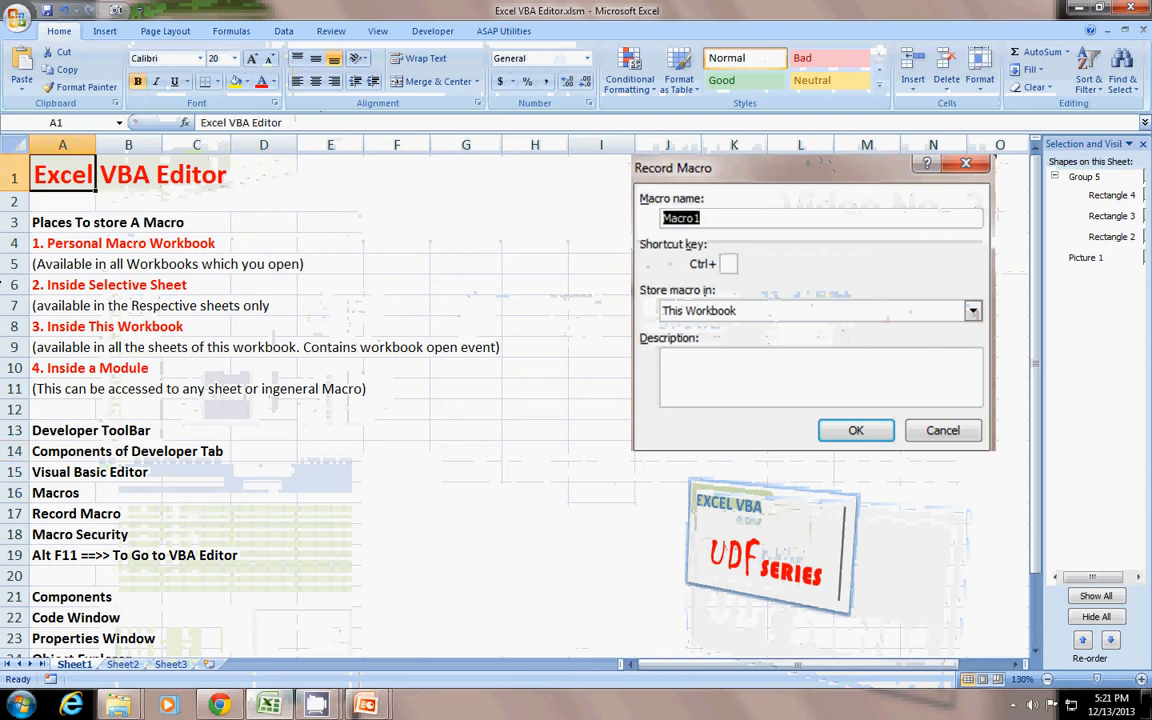
{"action": "left_click", "coordinate": [466, 221]}
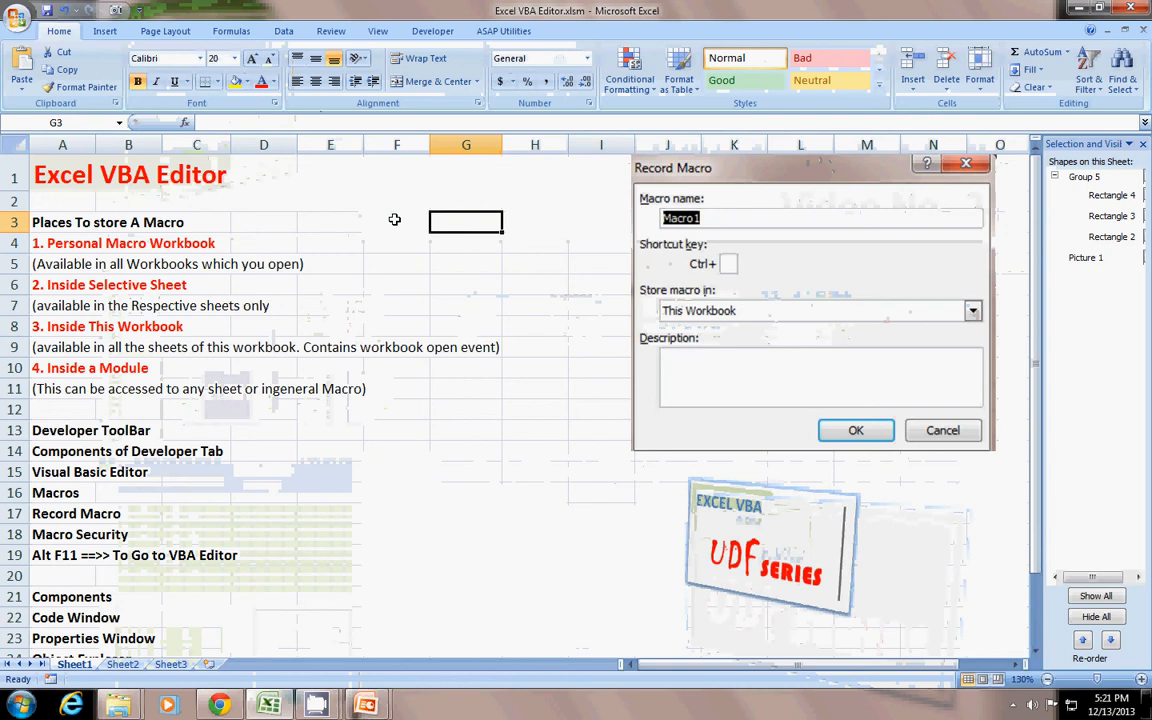
{"action": "left_click", "coordinate": [397, 174]}
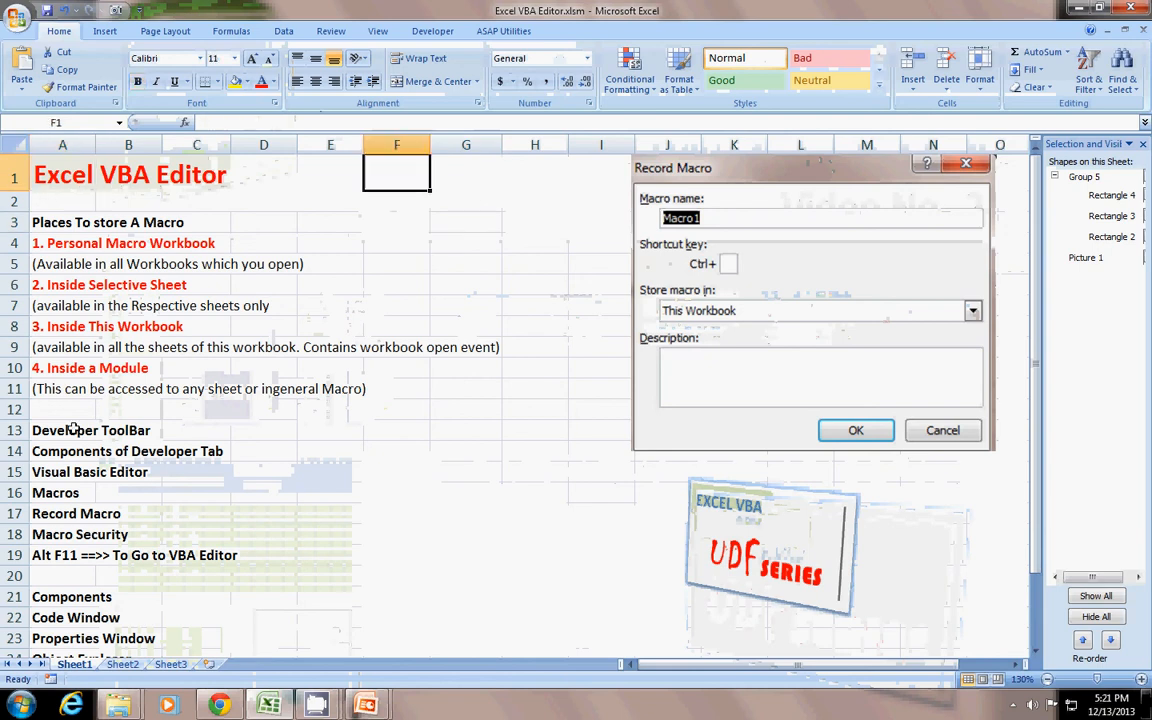
{"action": "left_click", "coordinate": [535, 347]}
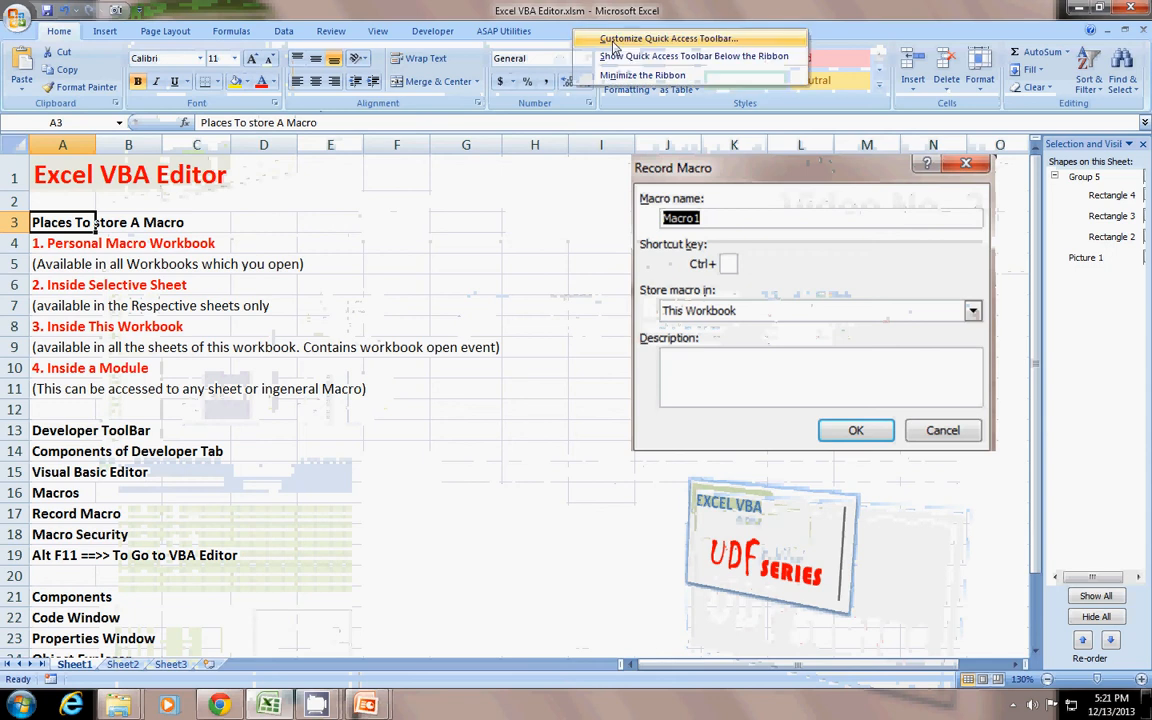
{"action": "left_click", "coordinate": [465, 23]}
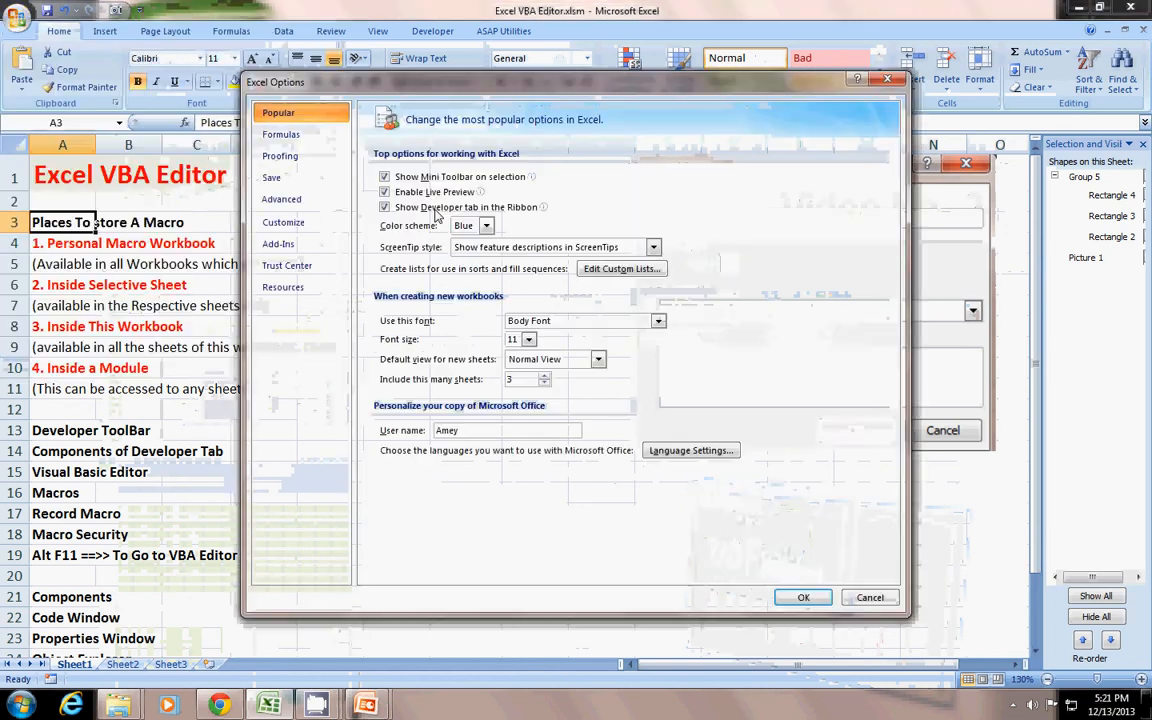
{"action": "mouse_move", "coordinate": [281, 199]}
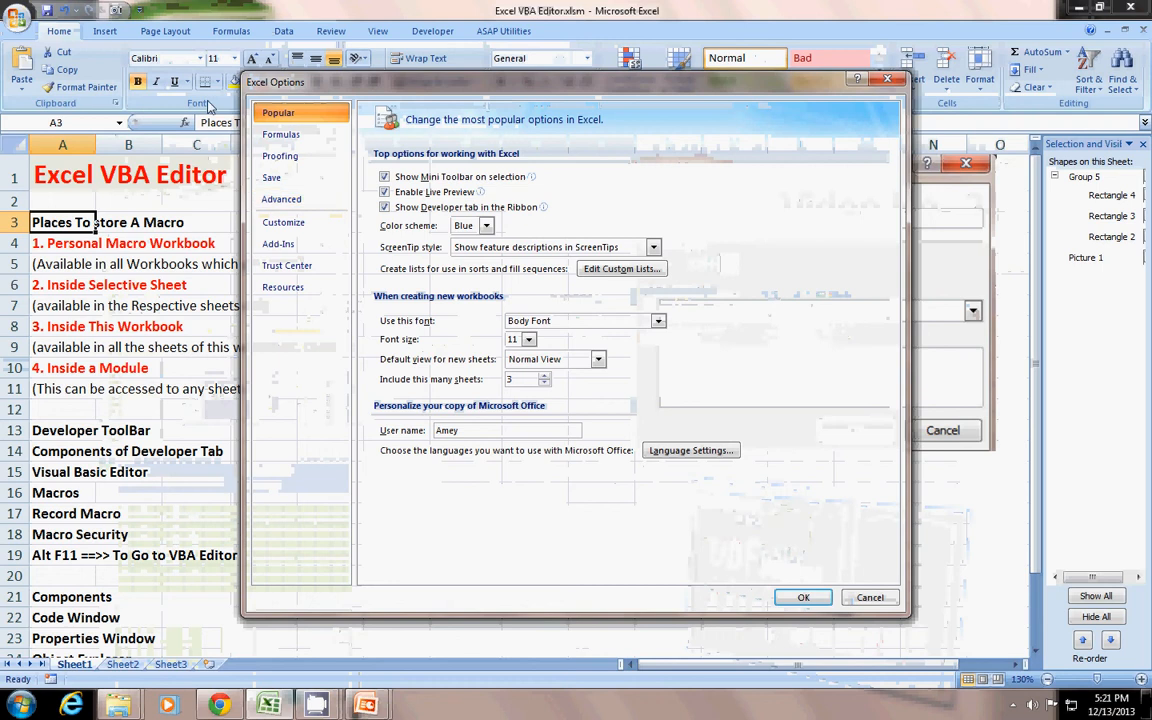
{"action": "mouse_move", "coordinate": [553, 228]}
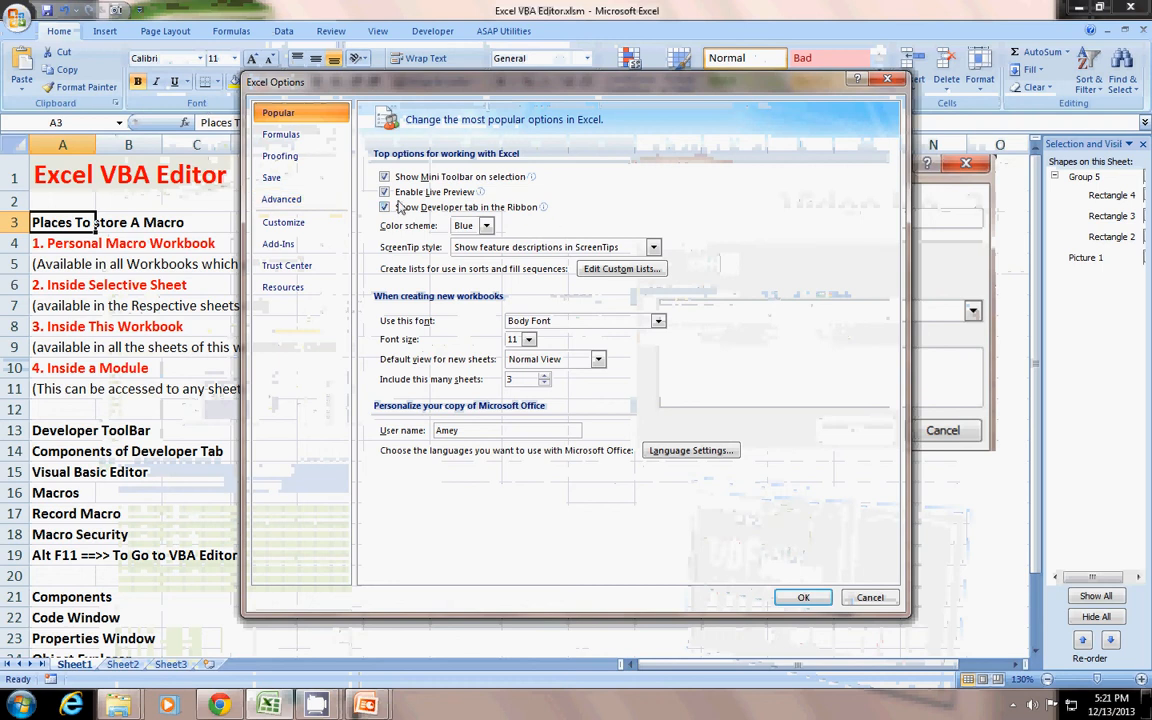
{"action": "left_click", "coordinate": [803, 597]}
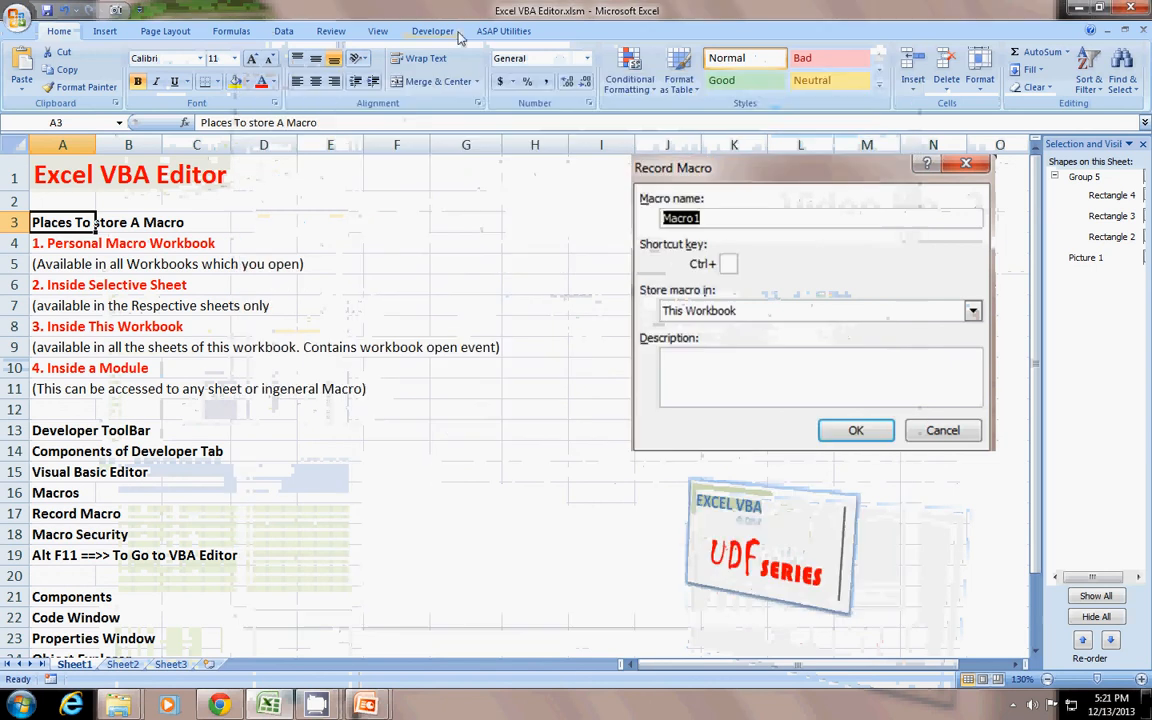
- Switch the ribbon to the Developer tab
{"action": "left_click", "coordinate": [432, 31]}
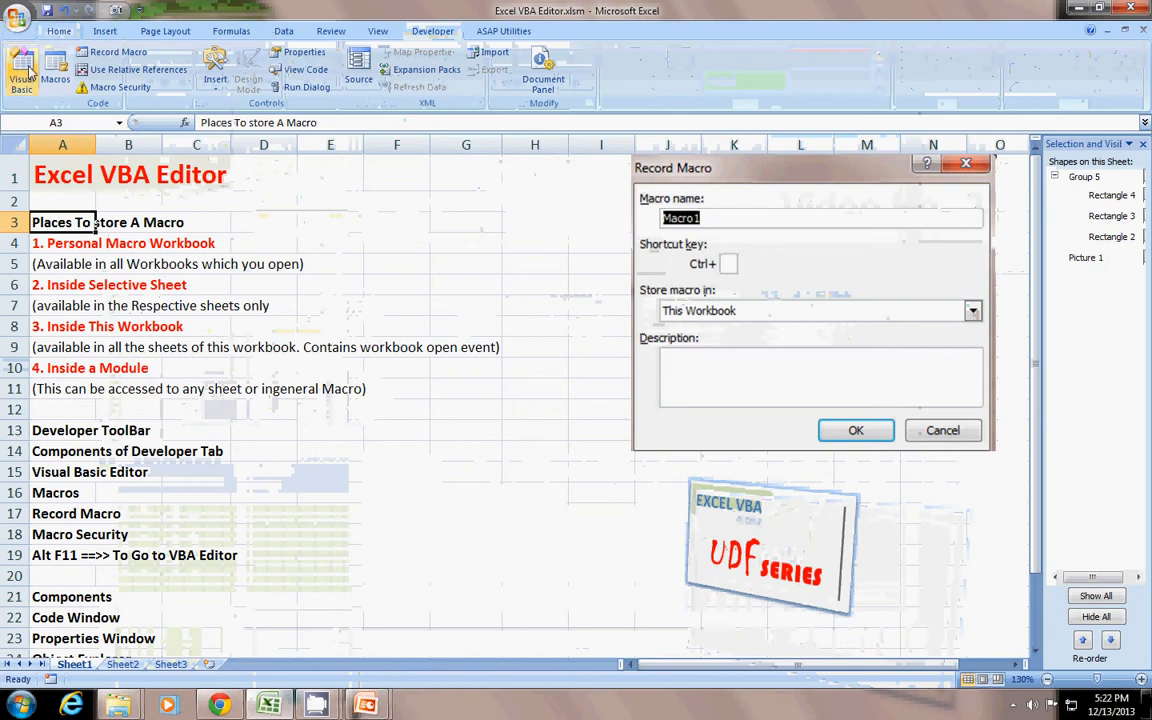
{"action": "mouse_move", "coordinate": [27, 101]}
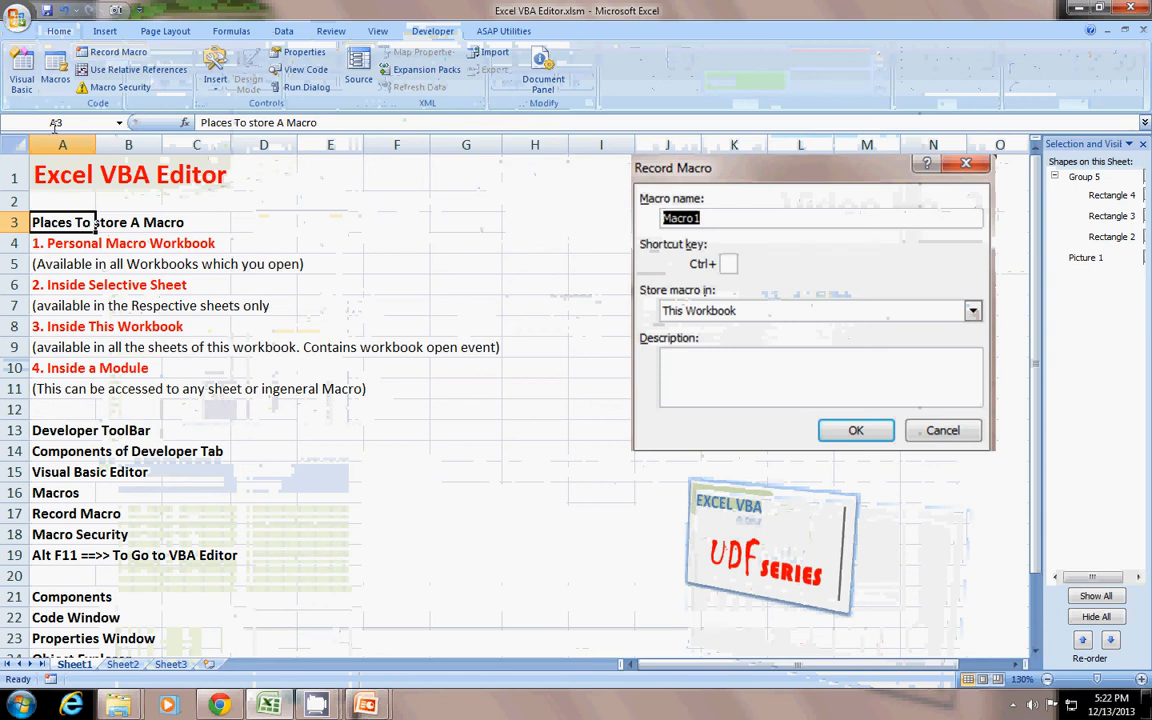
{"action": "mouse_move", "coordinate": [54, 127]}
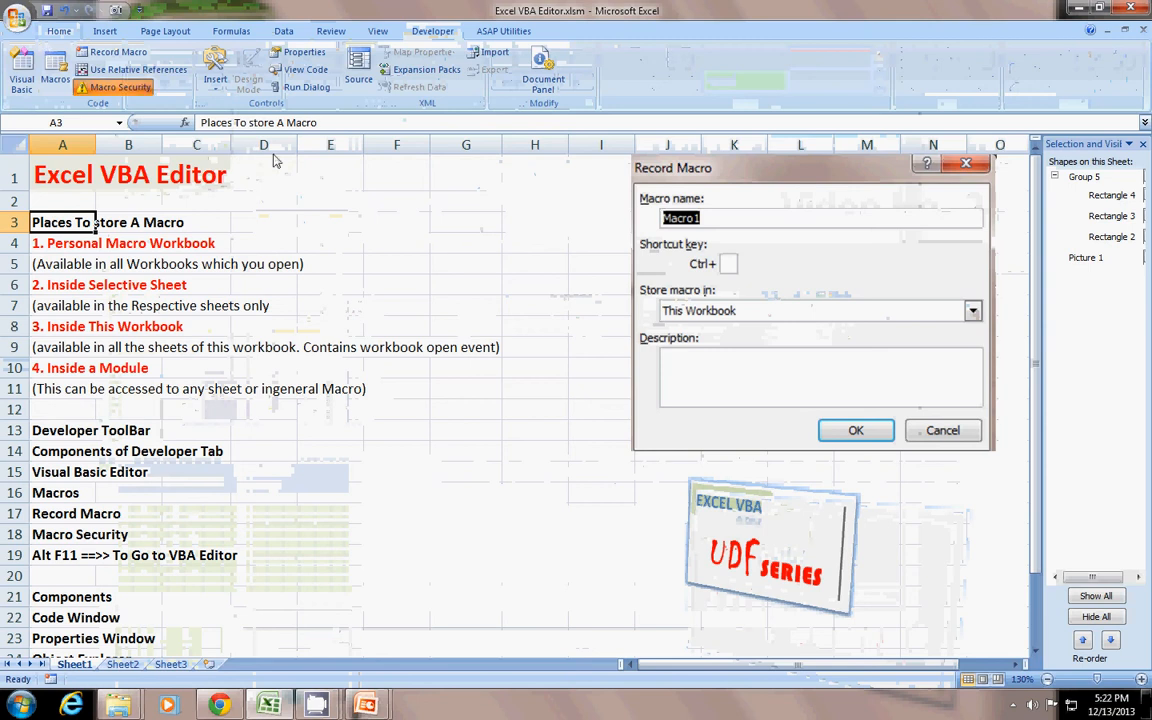
{"action": "left_click", "coordinate": [120, 87]}
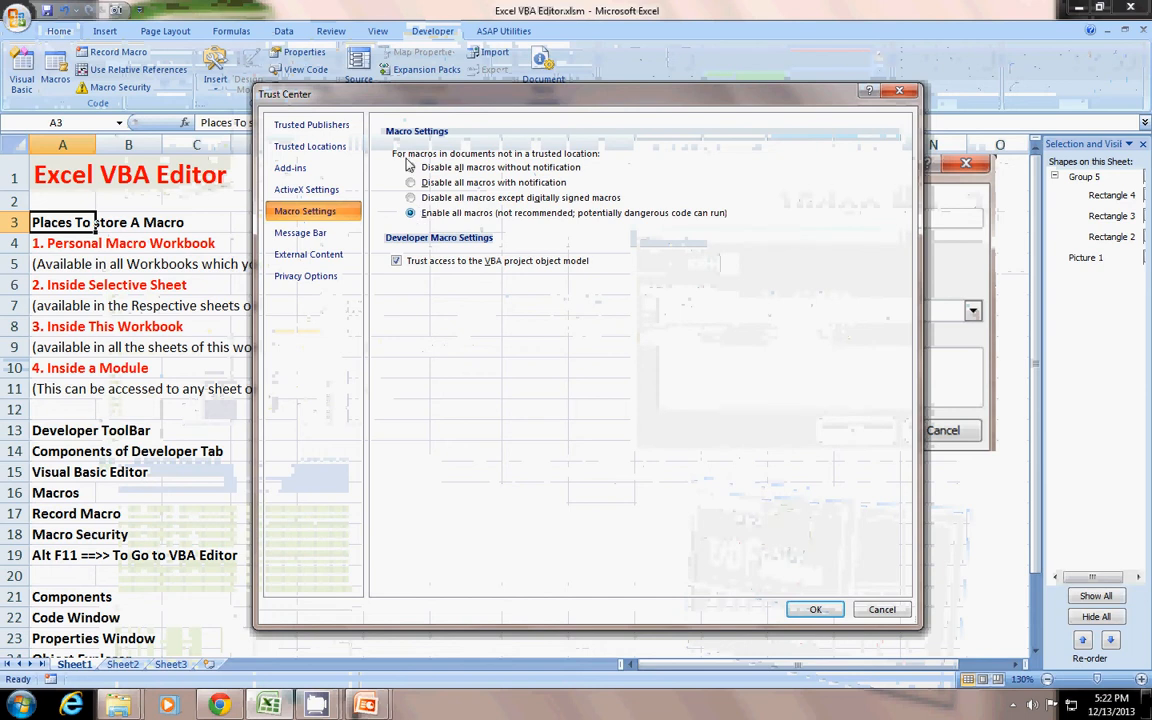
{"action": "mouse_move", "coordinate": [408, 165]}
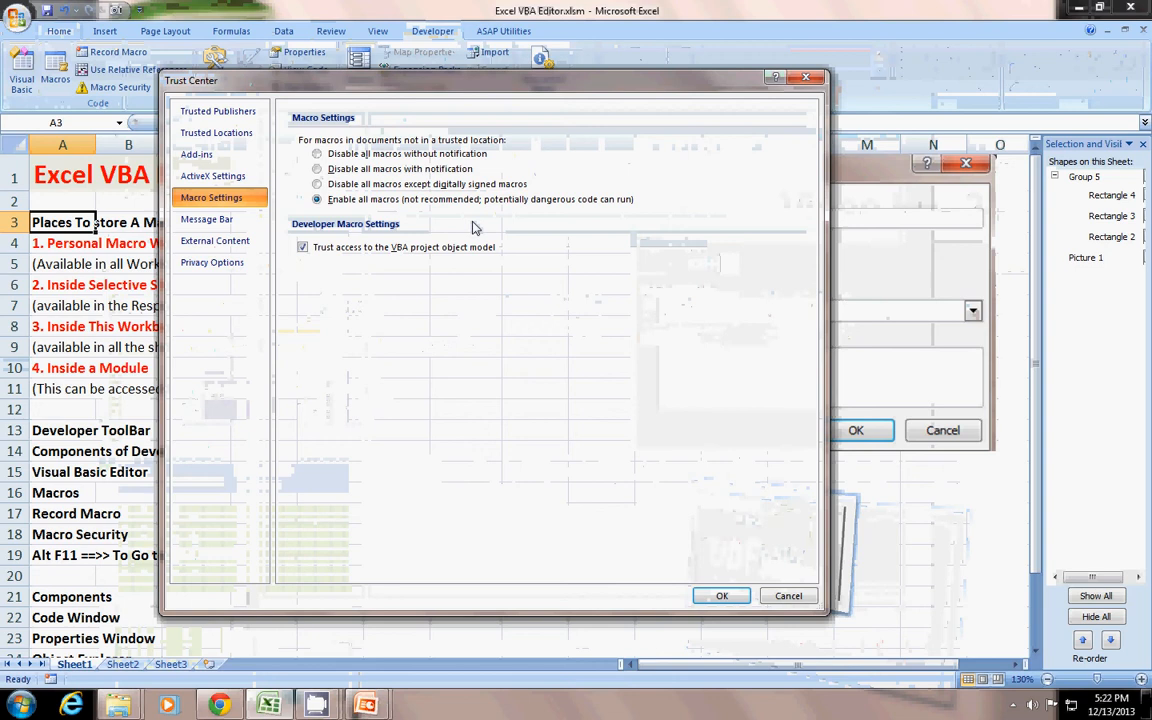
{"action": "mouse_move", "coordinate": [600, 106]}
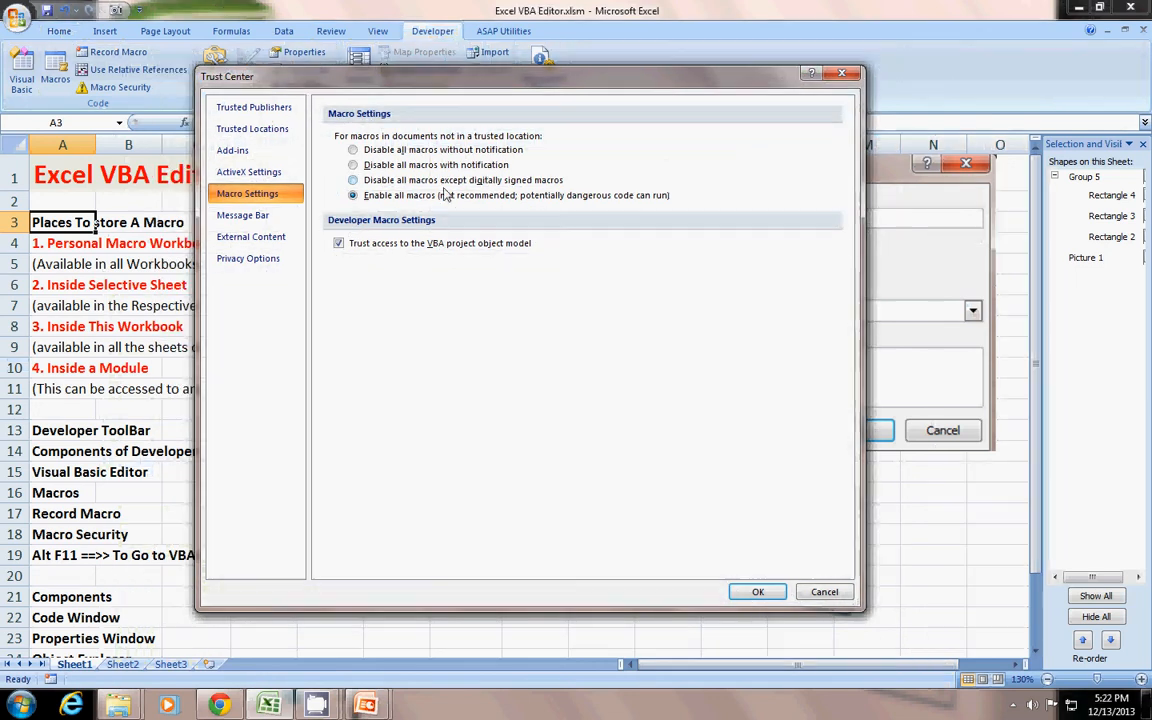
{"action": "mouse_move", "coordinate": [425, 180]}
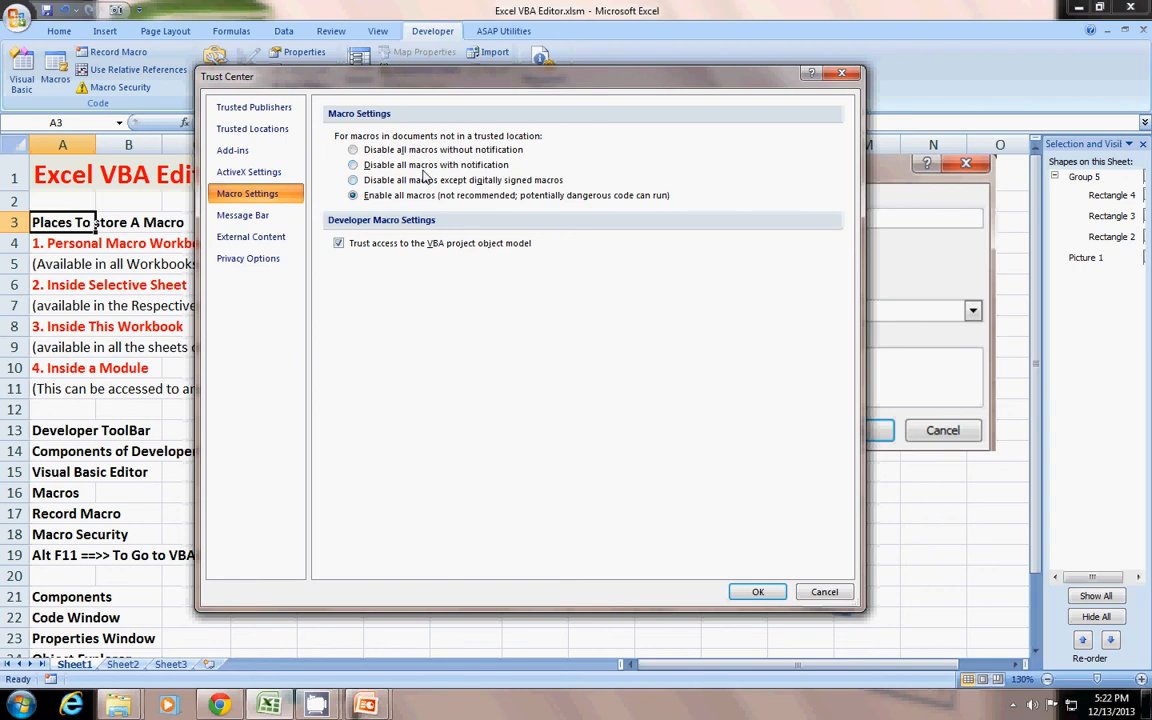
{"action": "mouse_move", "coordinate": [391, 178]}
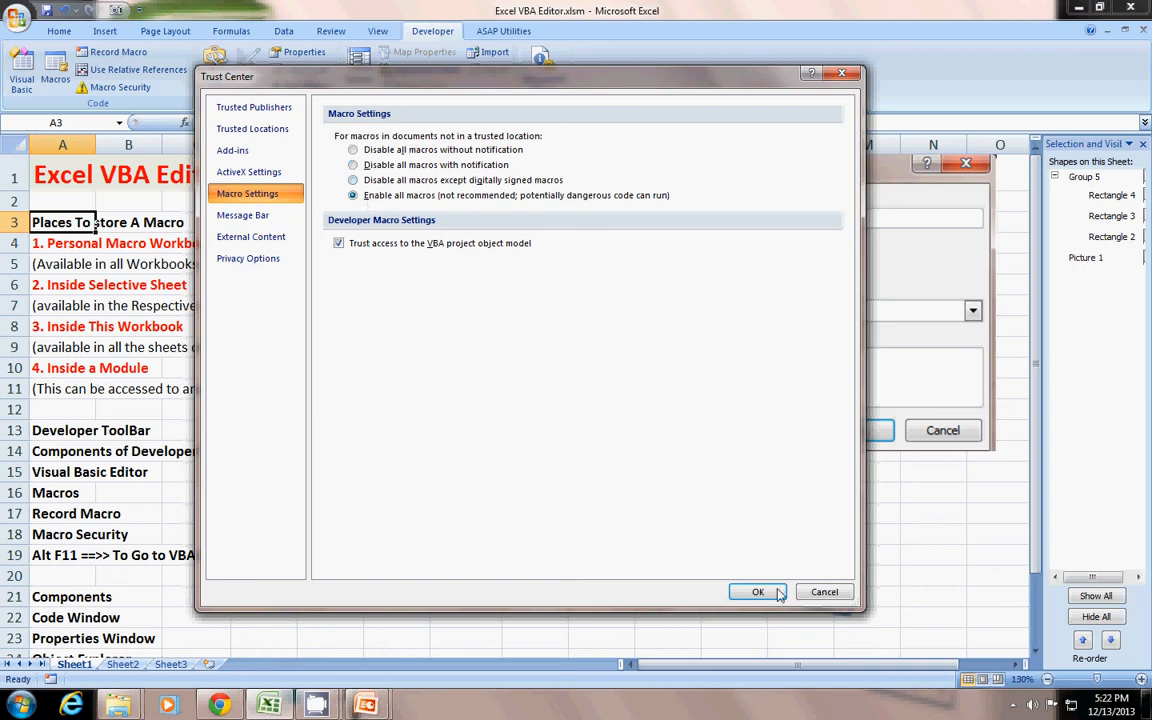
{"action": "left_click", "coordinate": [757, 591]}
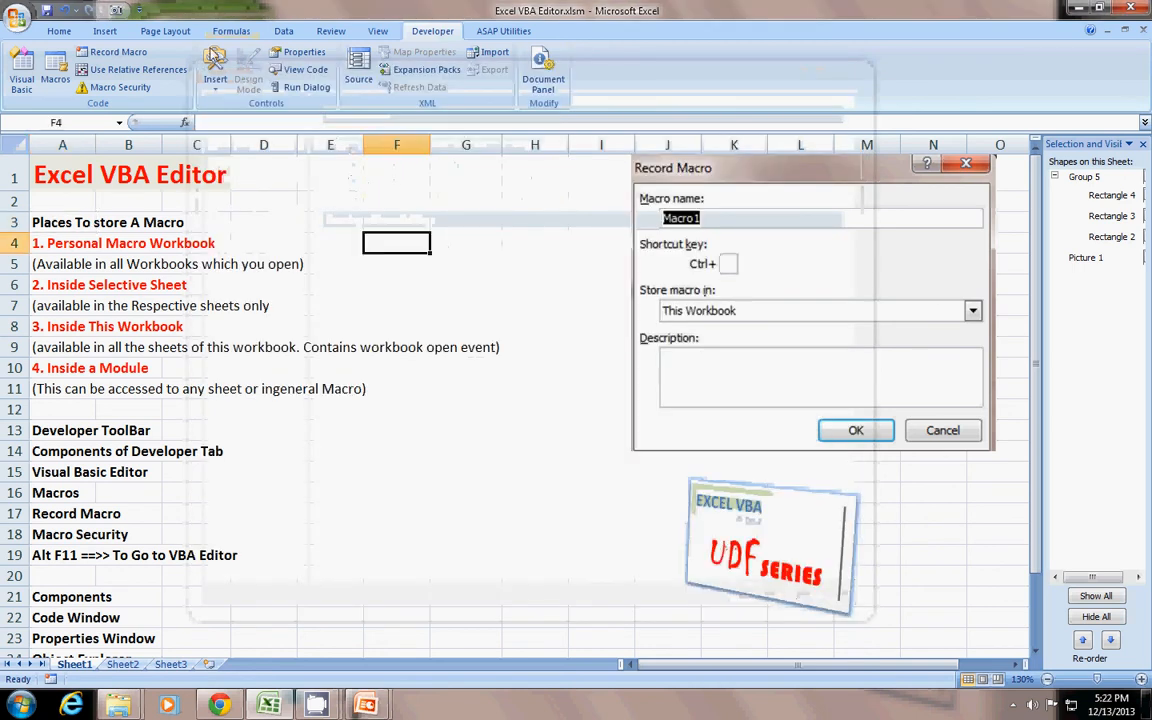
{"action": "mouse_move", "coordinate": [80, 172]}
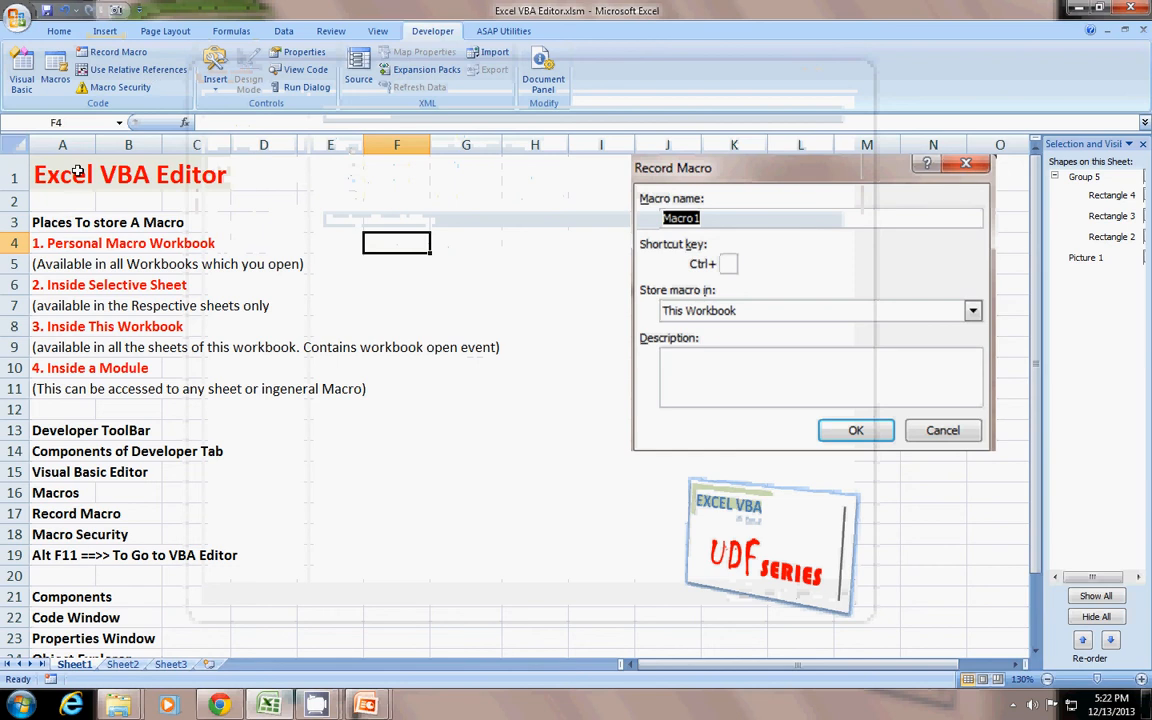
{"action": "left_click", "coordinate": [215, 65]}
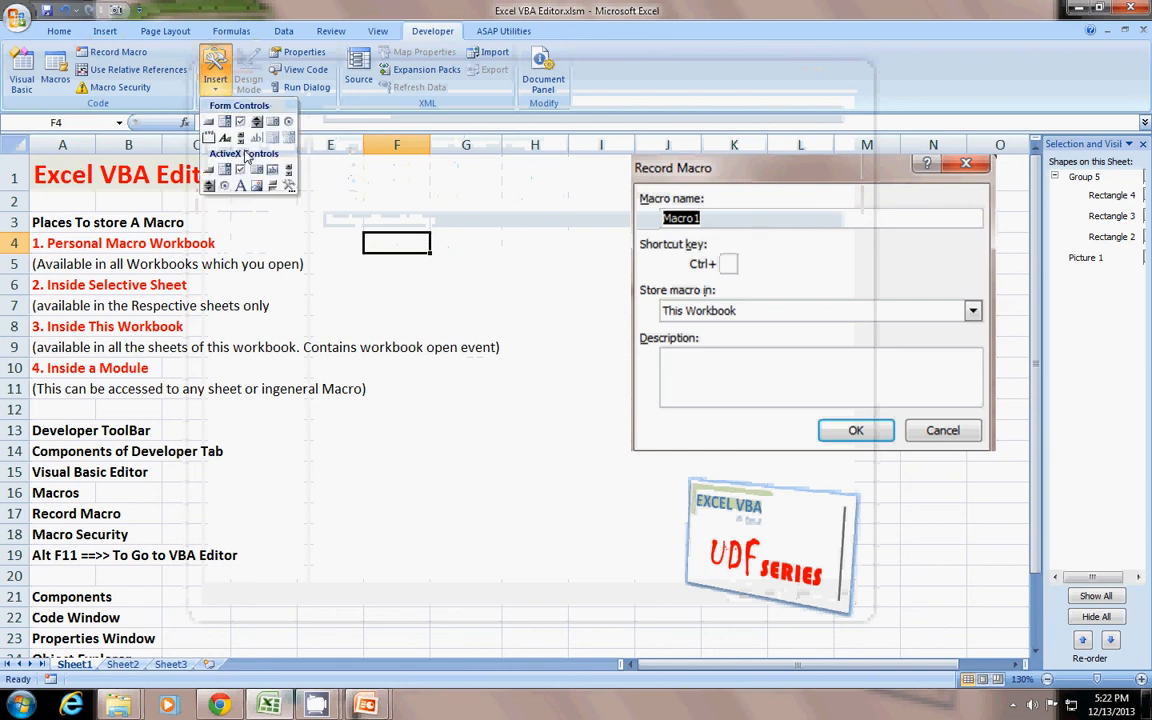
{"action": "mouse_move", "coordinate": [293, 260]}
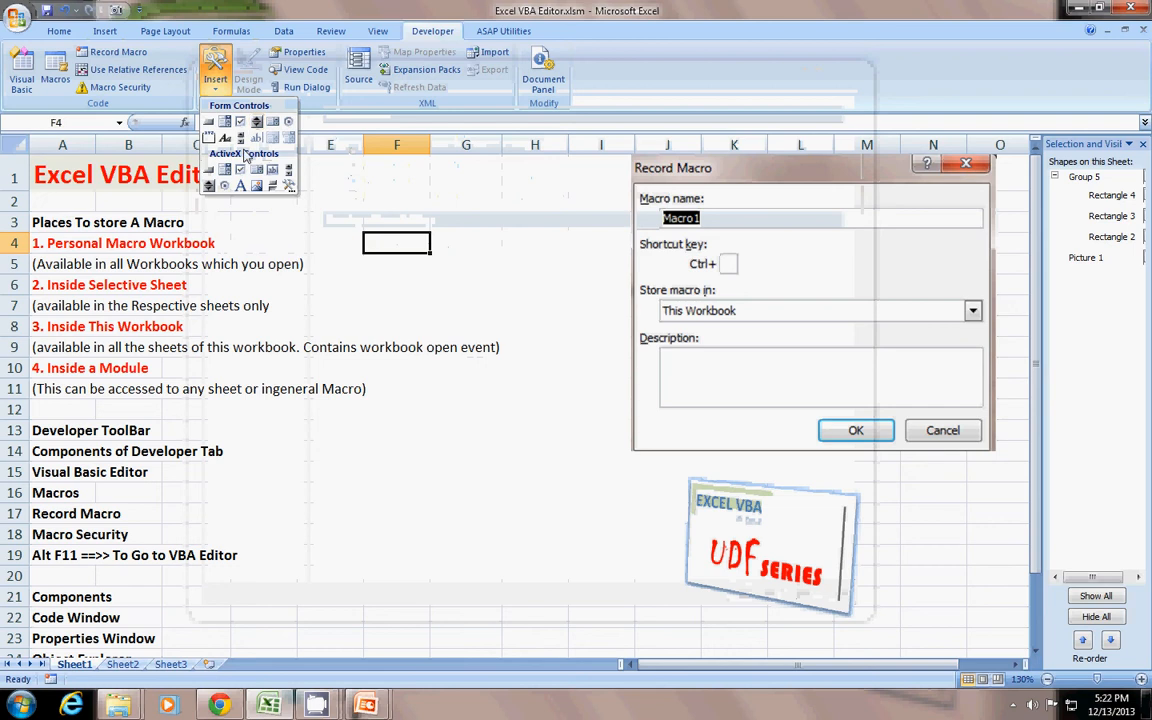
{"action": "mouse_move", "coordinate": [225, 221]}
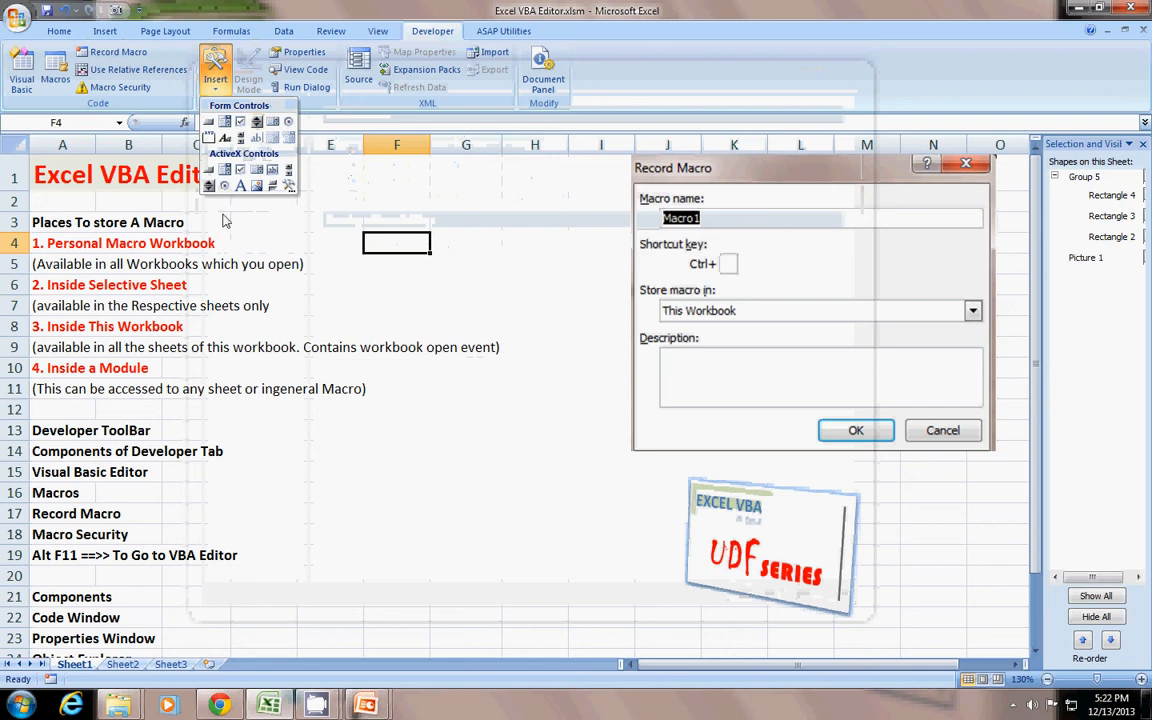
{"action": "mouse_move", "coordinate": [343, 319]}
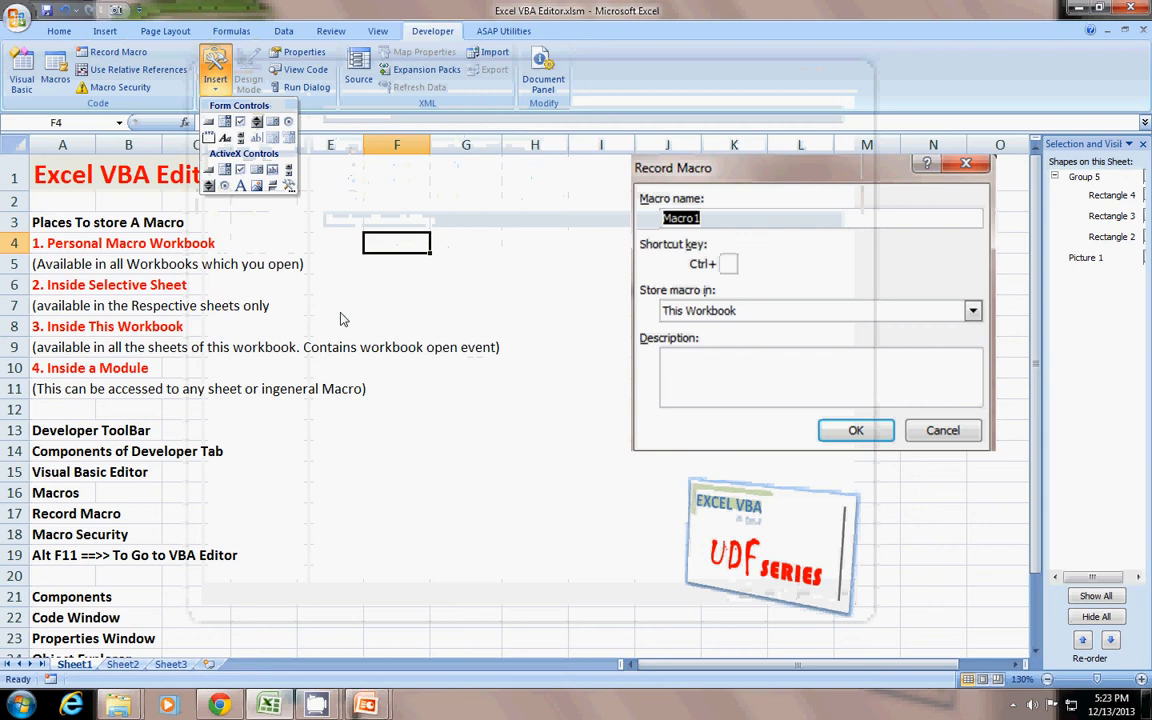
{"action": "left_click", "coordinate": [397, 222]}
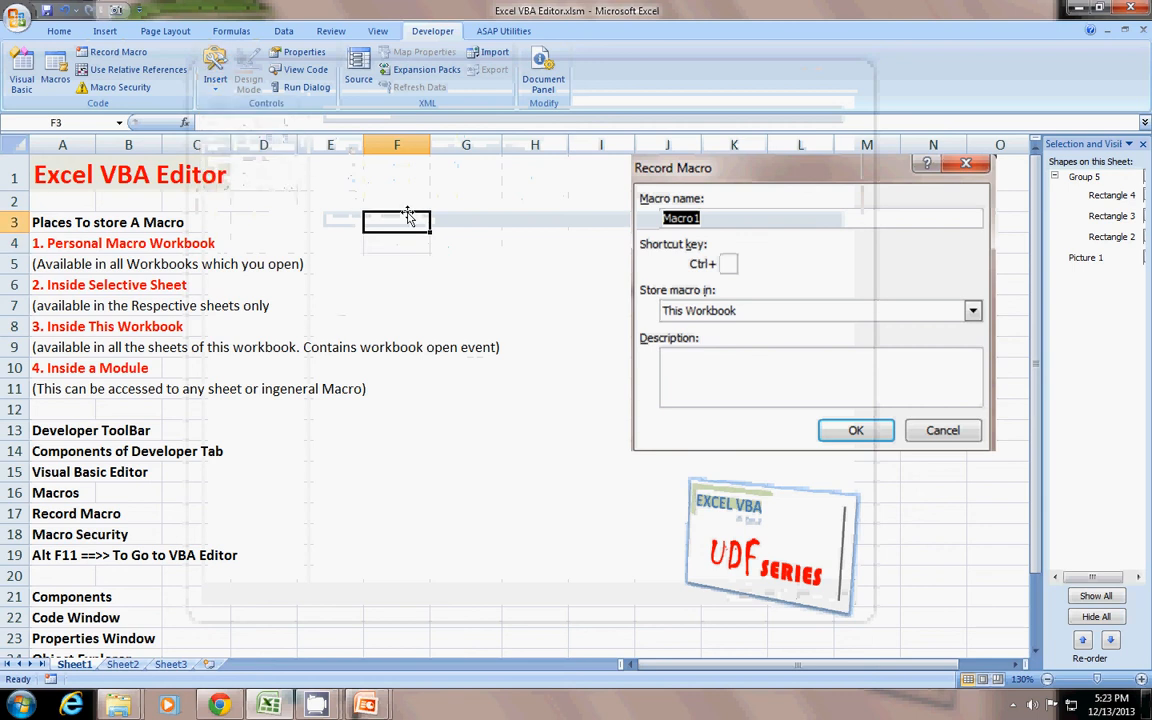
{"action": "mouse_move", "coordinate": [430, 100]}
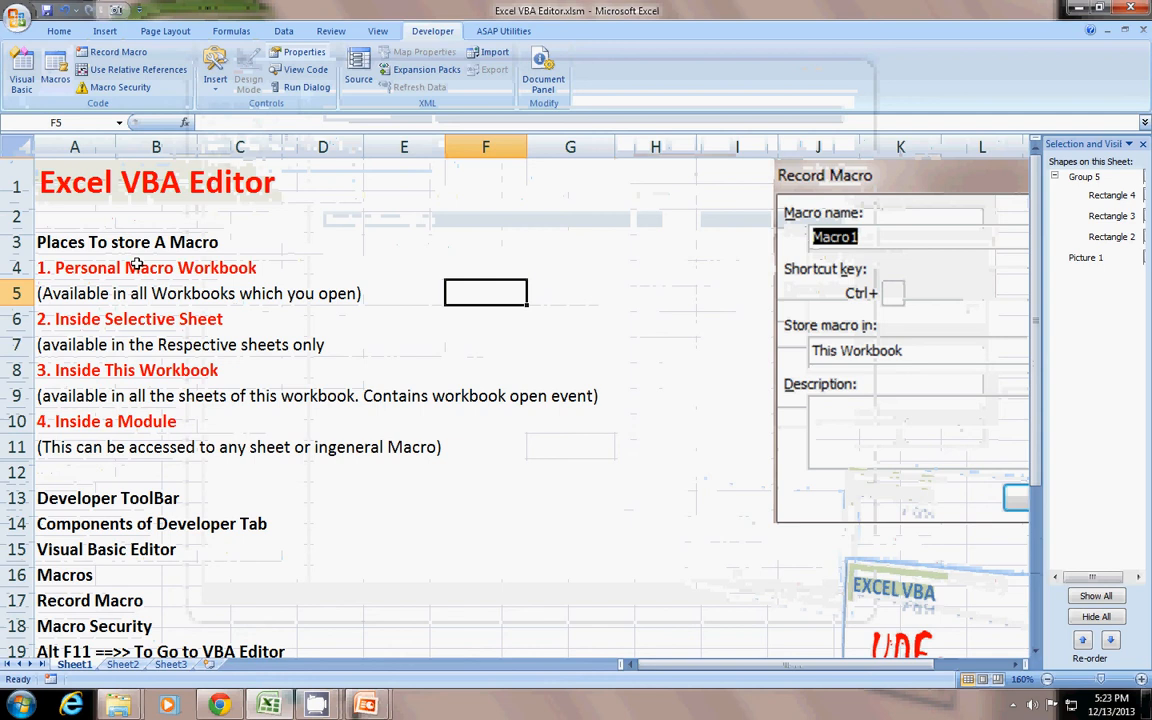
- Open the Visual Basic Editor and view VBAProject's sheet objects and properties
{"action": "left_click", "coordinate": [570, 369]}
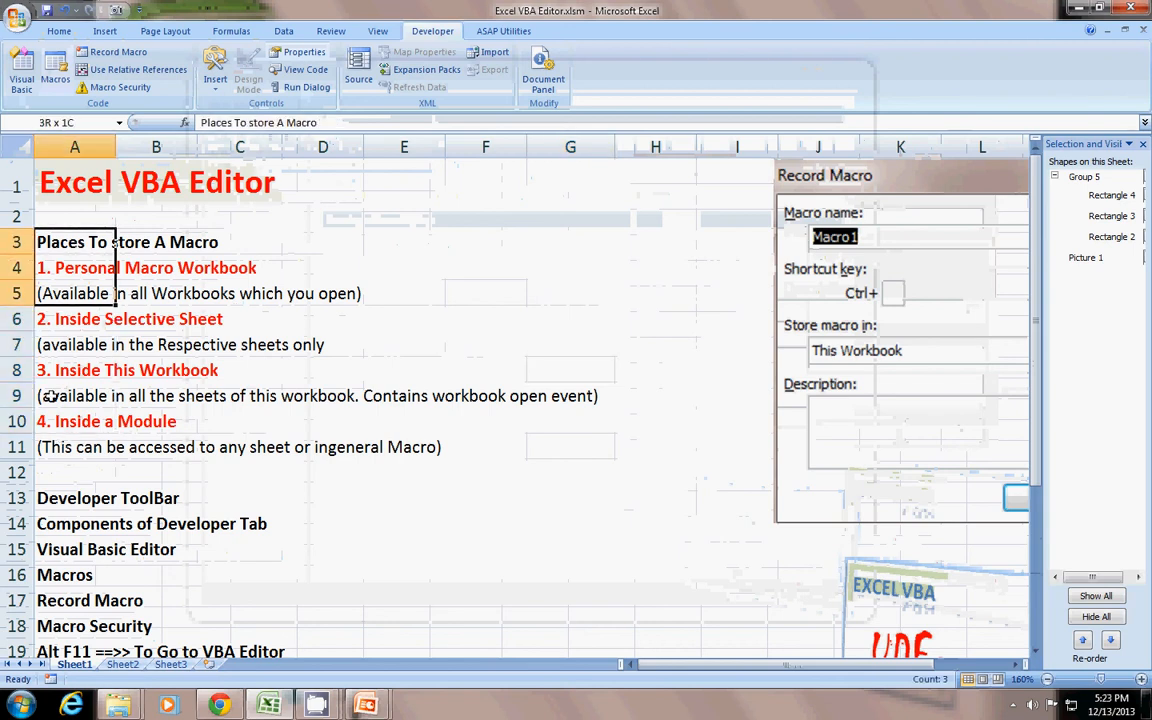
{"action": "left_click", "coordinate": [74, 242]}
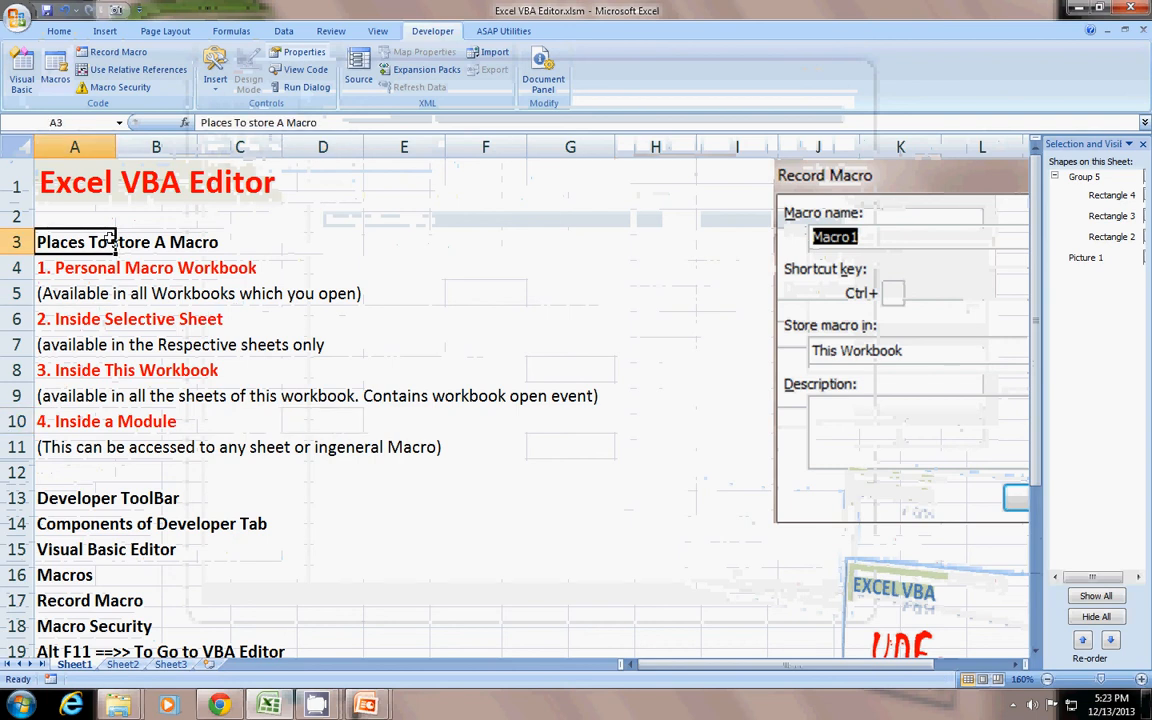
{"action": "left_click", "coordinate": [404, 267]}
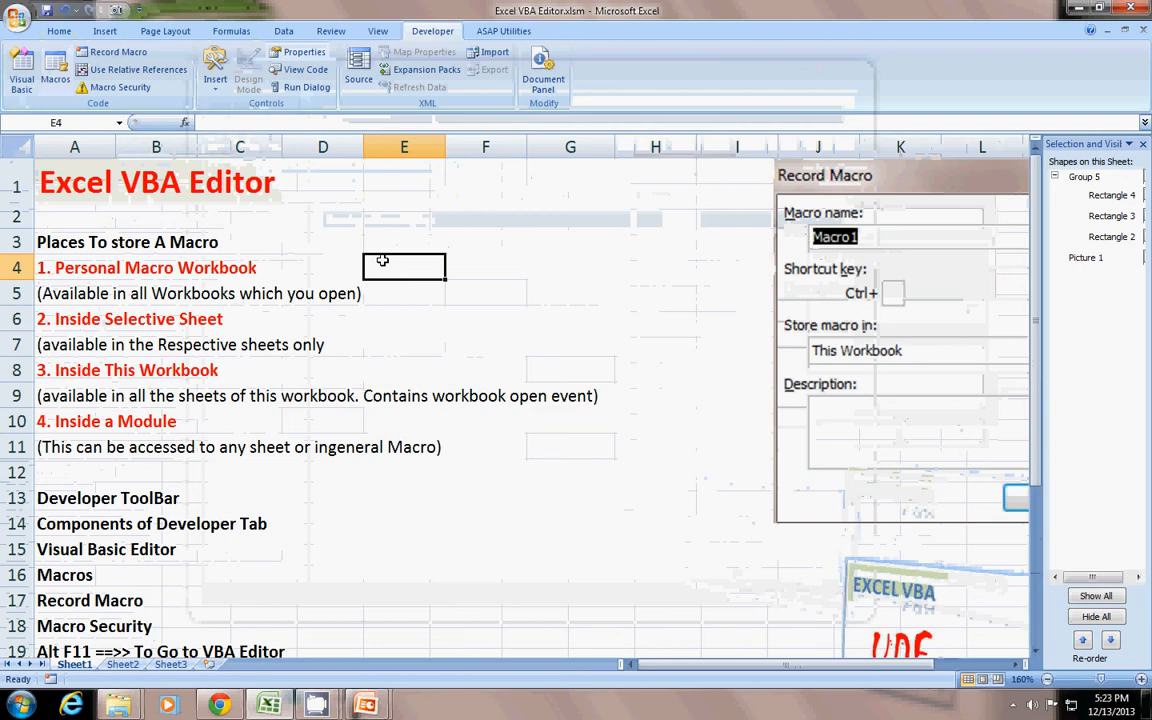
{"action": "mouse_move", "coordinate": [203, 287]}
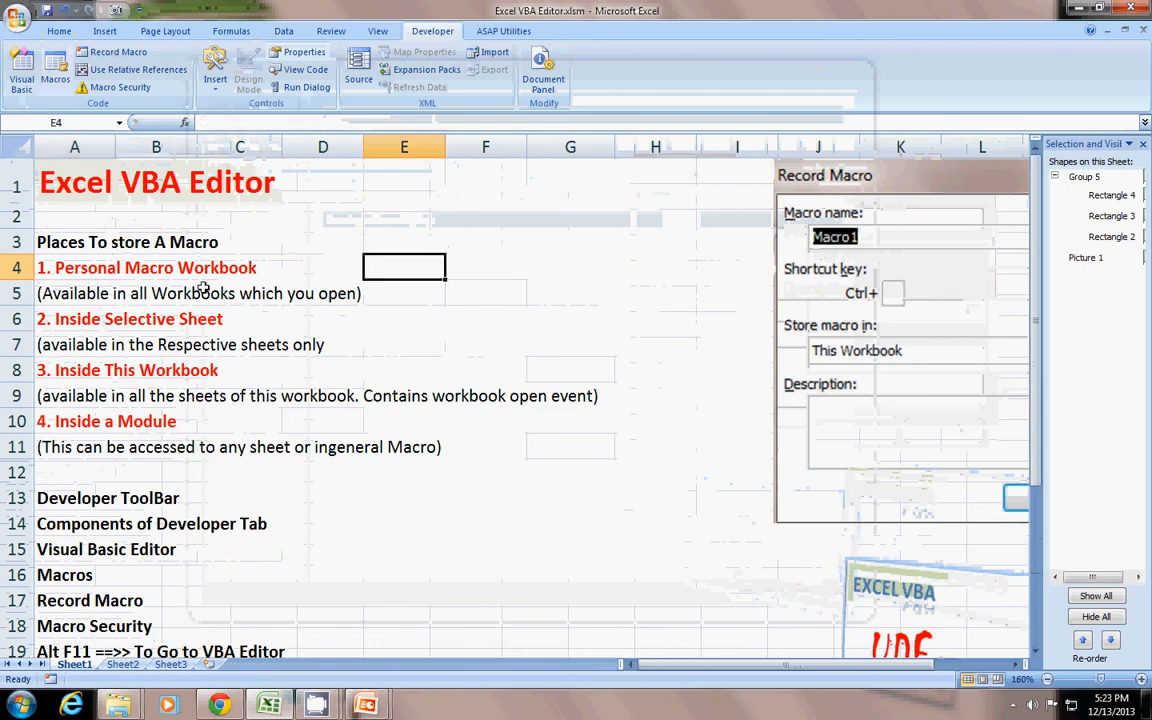
{"action": "left_click", "coordinate": [74, 267]}
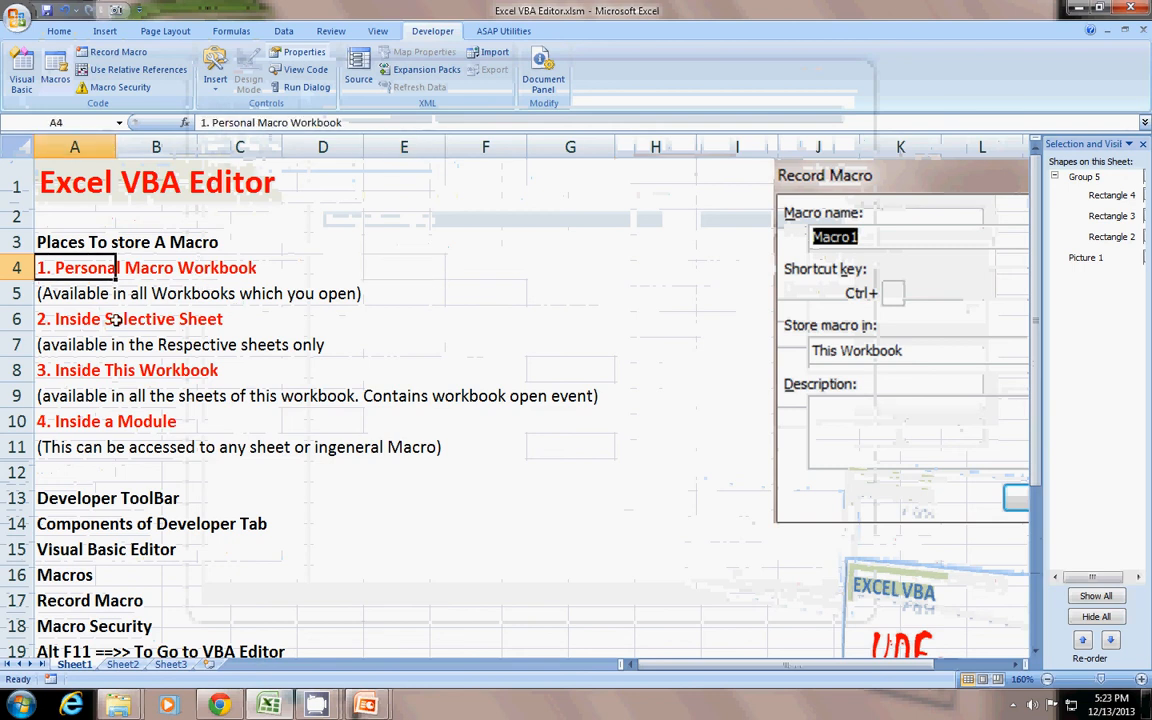
{"action": "mouse_move", "coordinate": [460, 298]}
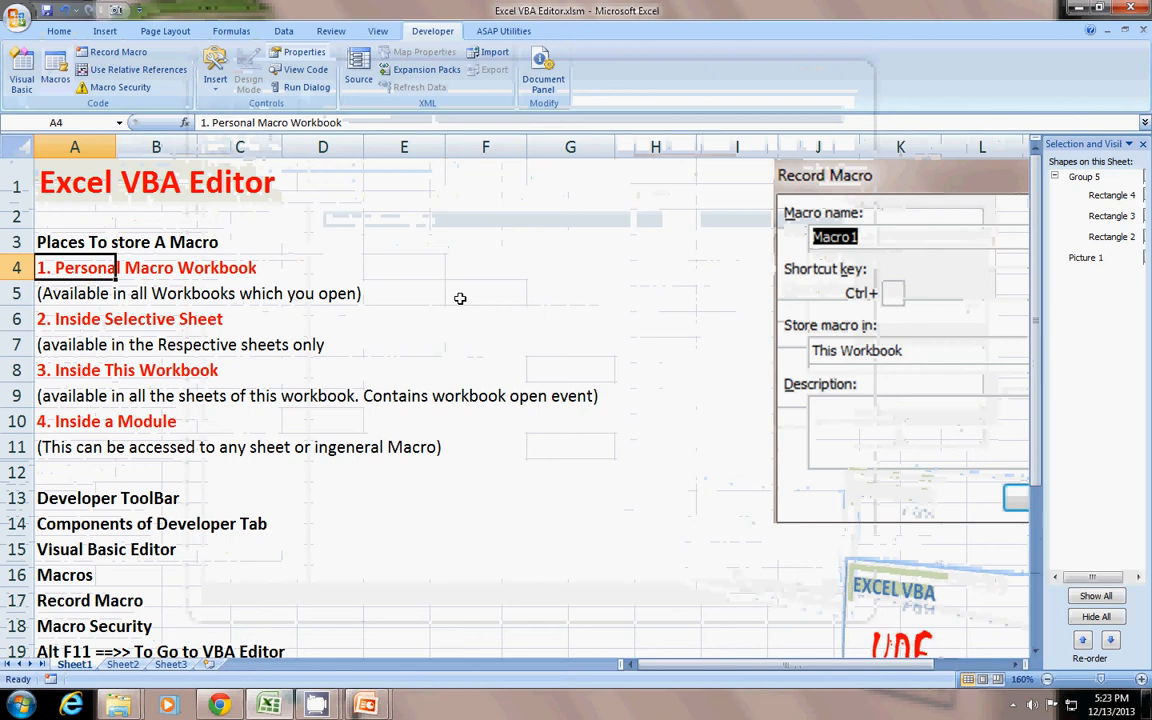
{"action": "left_click", "coordinate": [570, 471]}
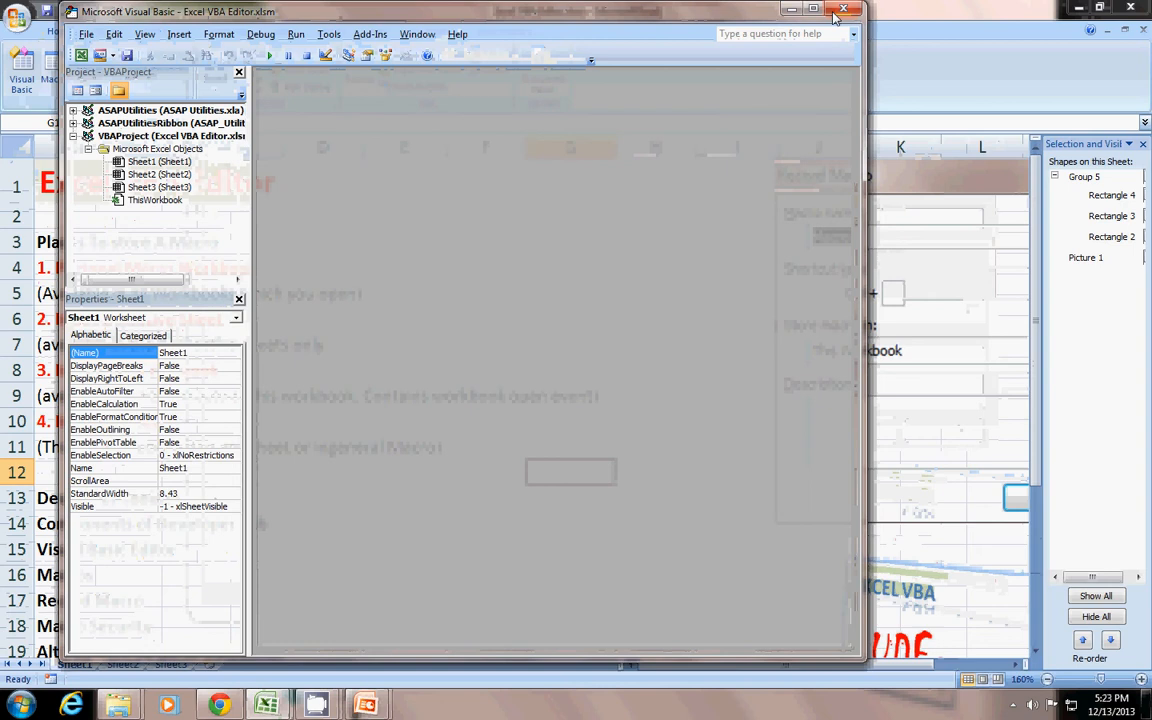
- Close the VBA editor and name the new macro trialmacro
{"action": "left_click", "coordinate": [843, 11]}
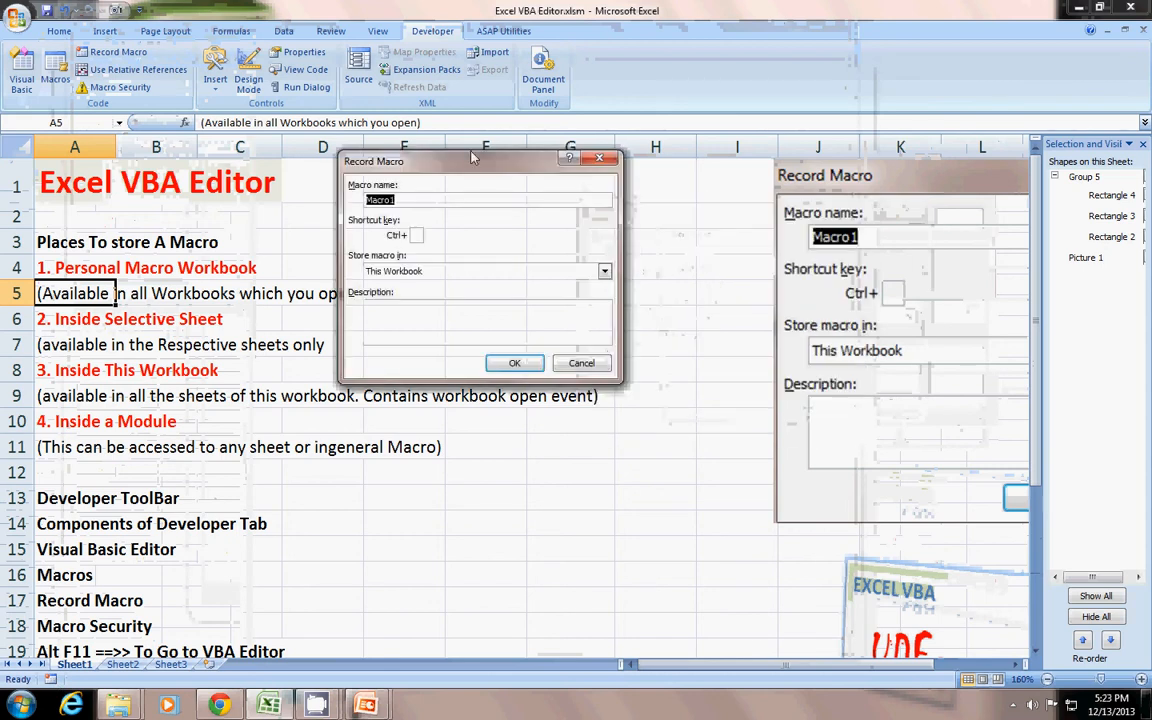
{"action": "type", "text": "trial"}
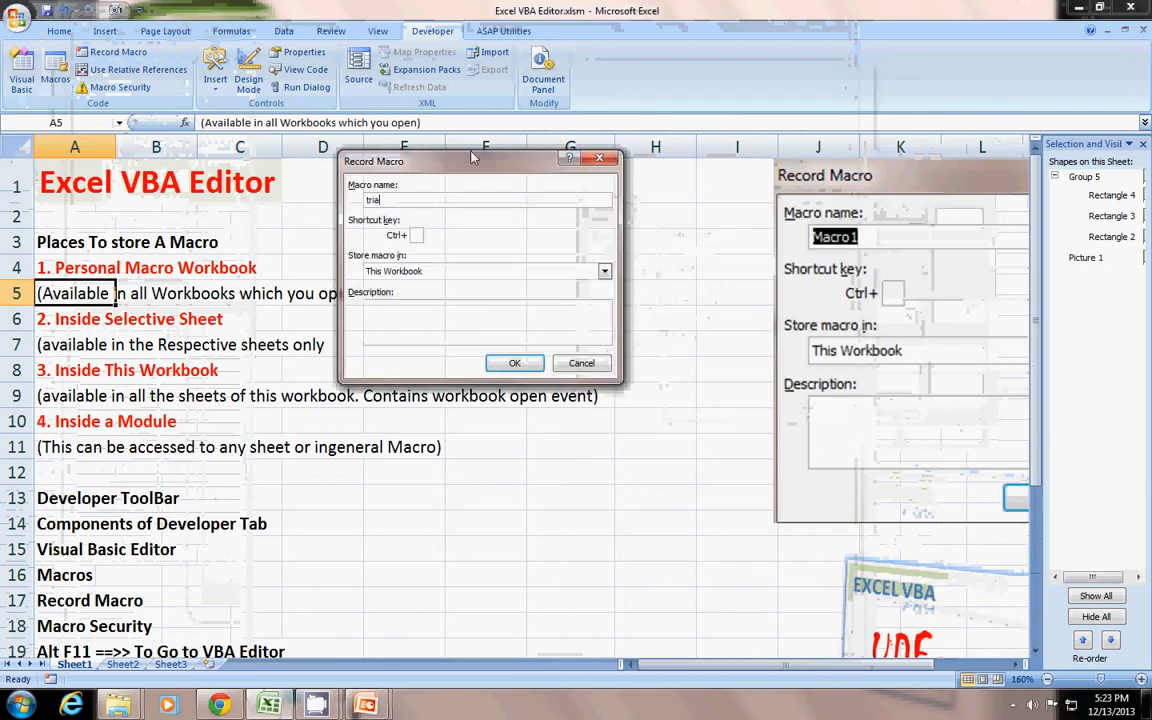
{"action": "type", "text": "lmac"}
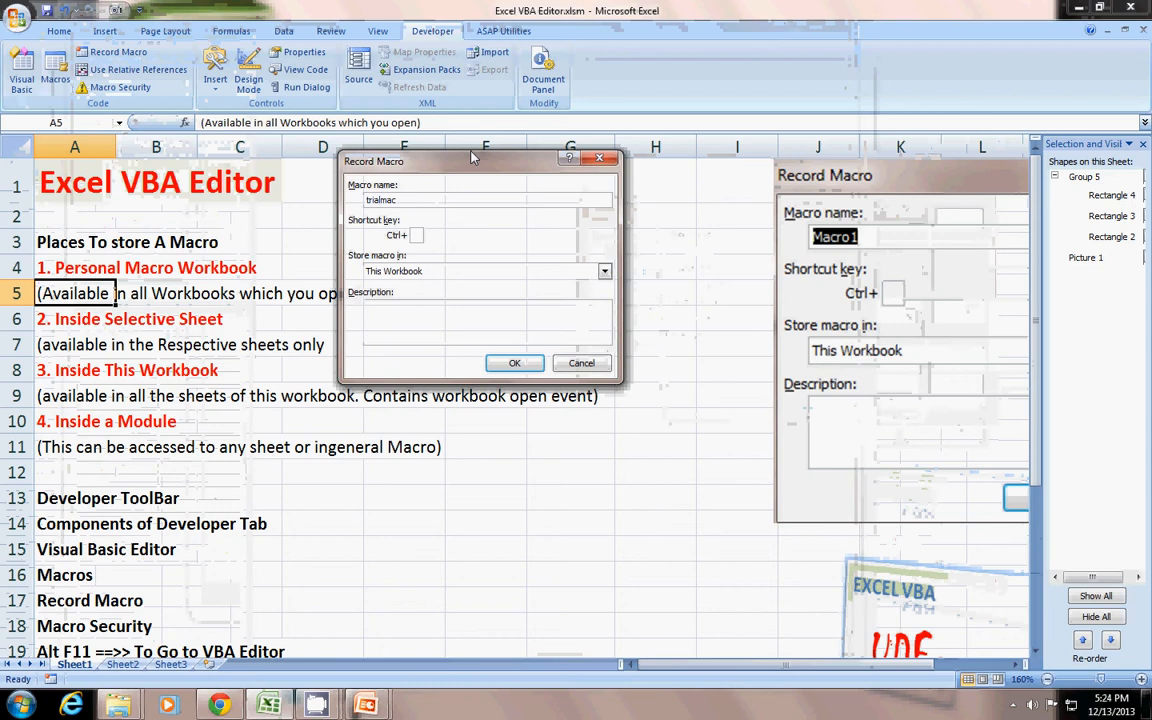
{"action": "type", "text": "ro"}
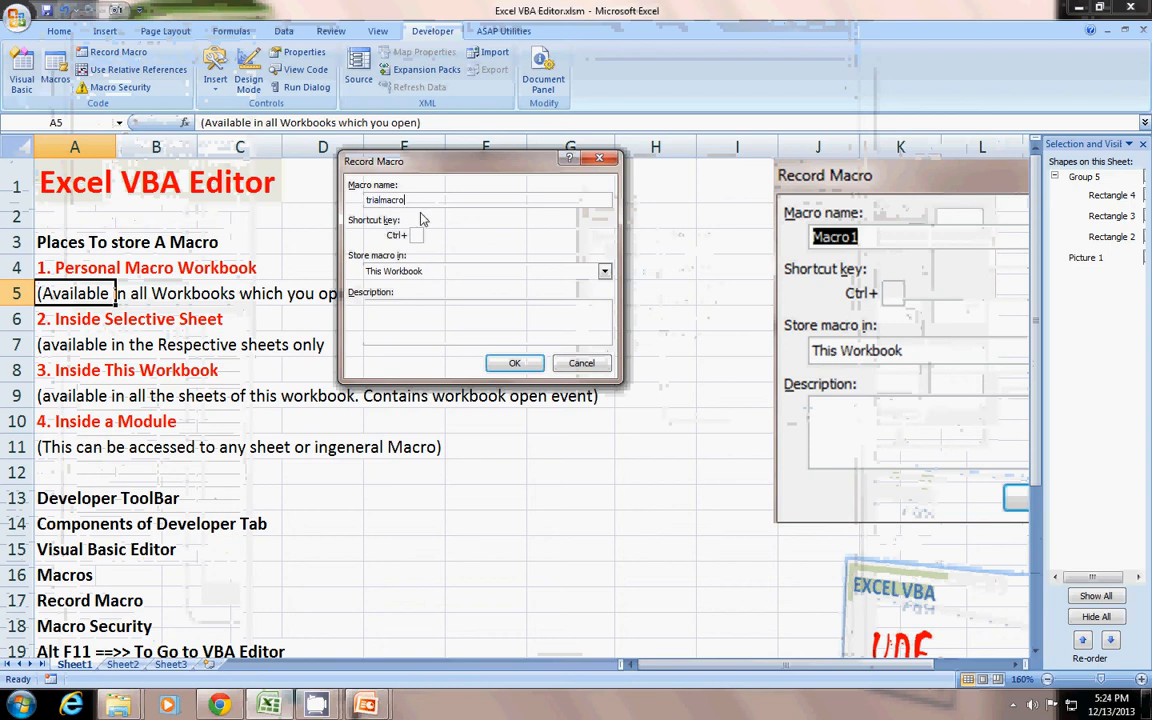
{"action": "mouse_move", "coordinate": [370, 227]}
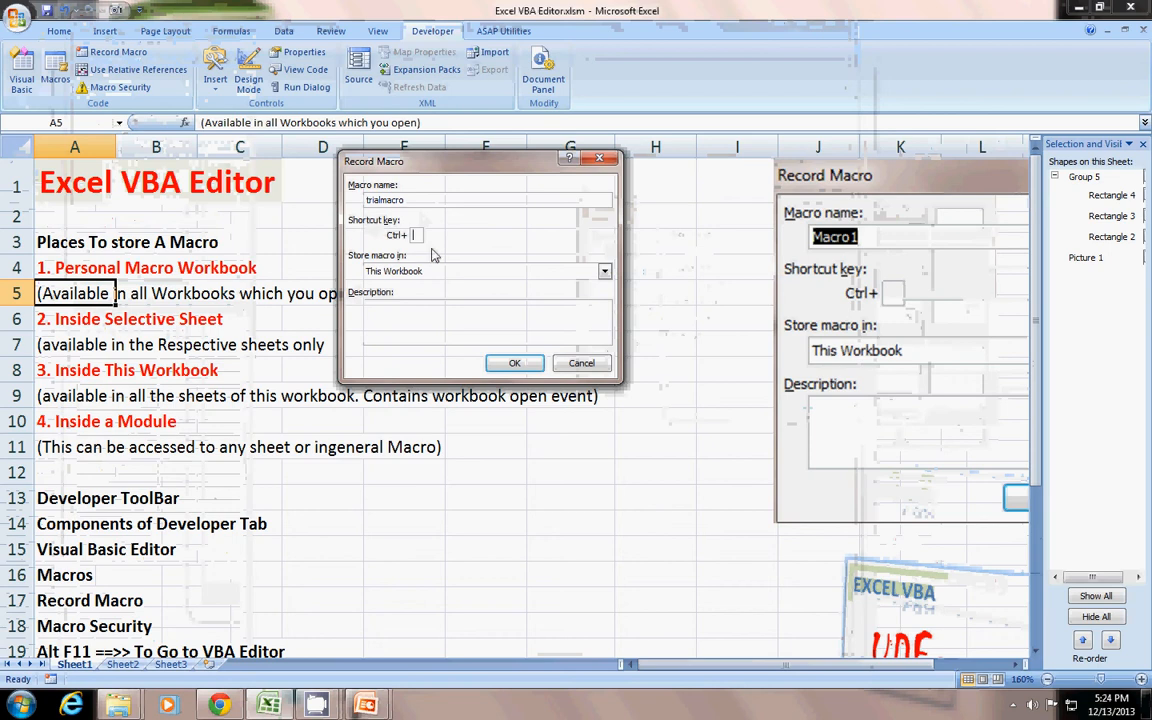
- Set the shortcut to Ctrl+Shift+I and store the macro in Personal Macro Workbook
{"action": "type", "text": "b"}
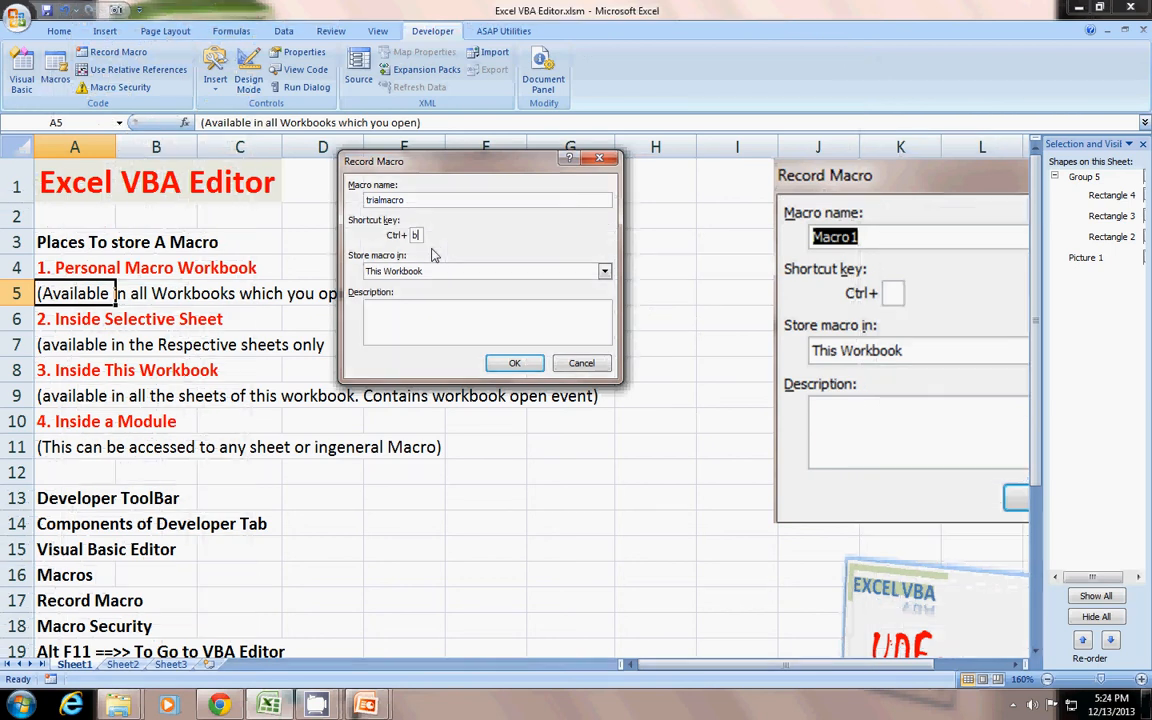
{"action": "key", "text": "Backspace"}
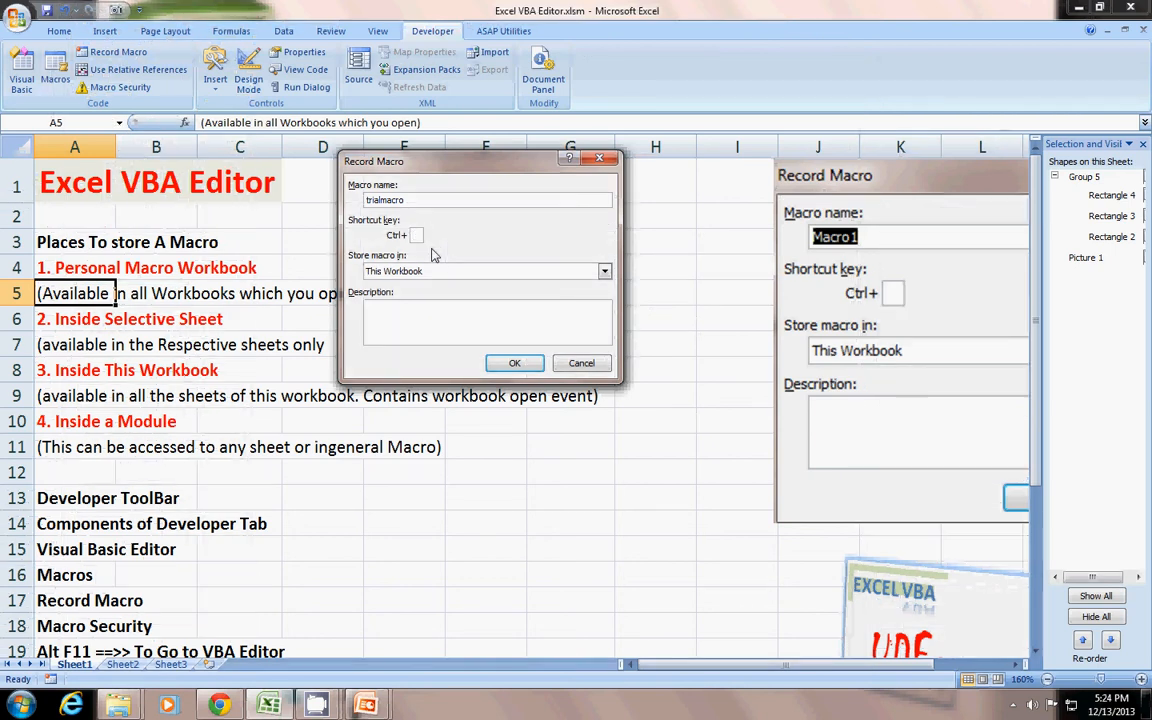
{"action": "type", "text": "I"}
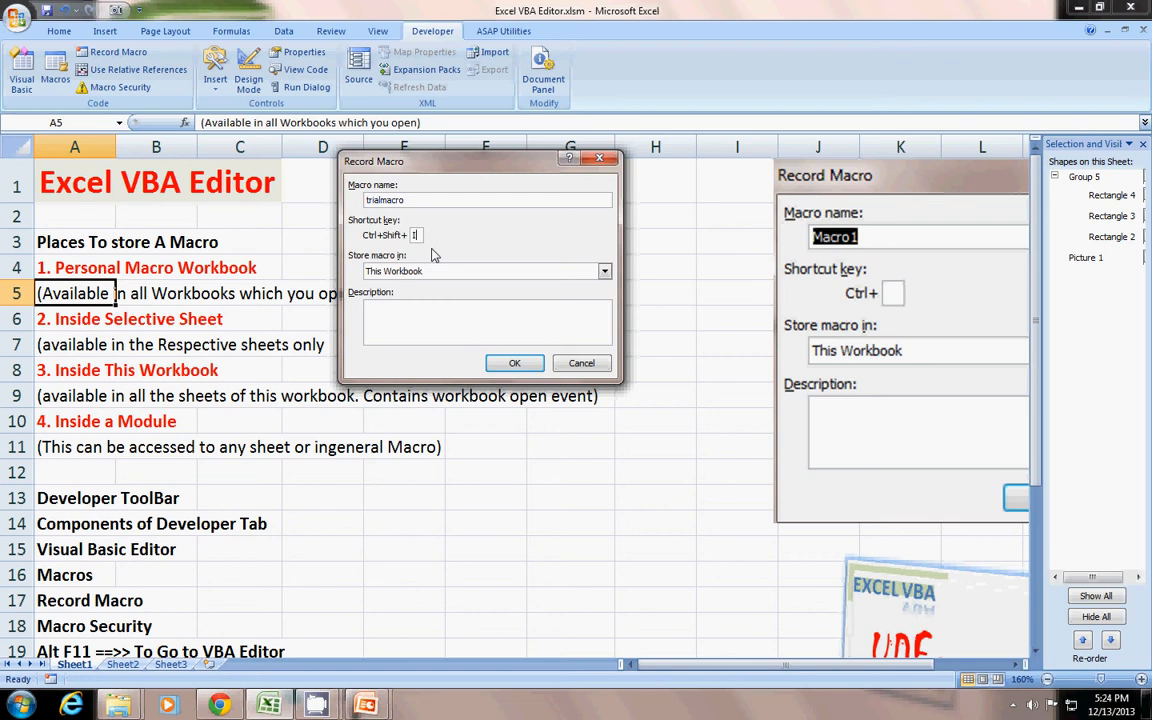
{"action": "mouse_move", "coordinate": [343, 261]}
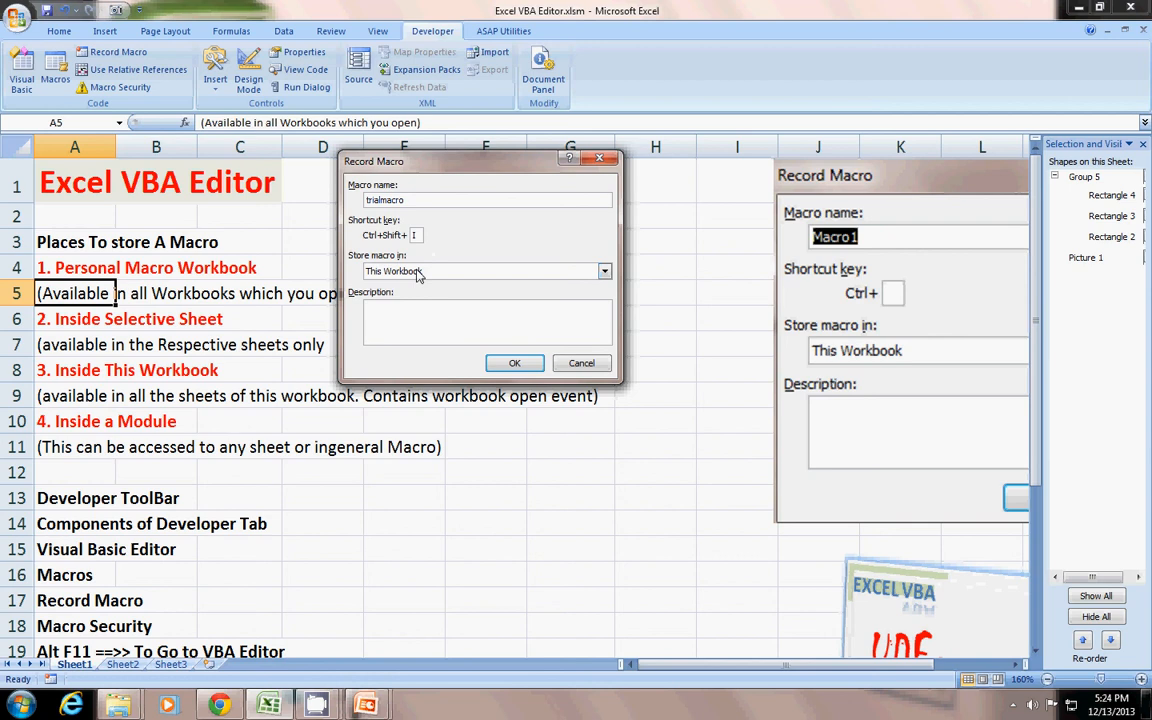
{"action": "left_click", "coordinate": [604, 271]}
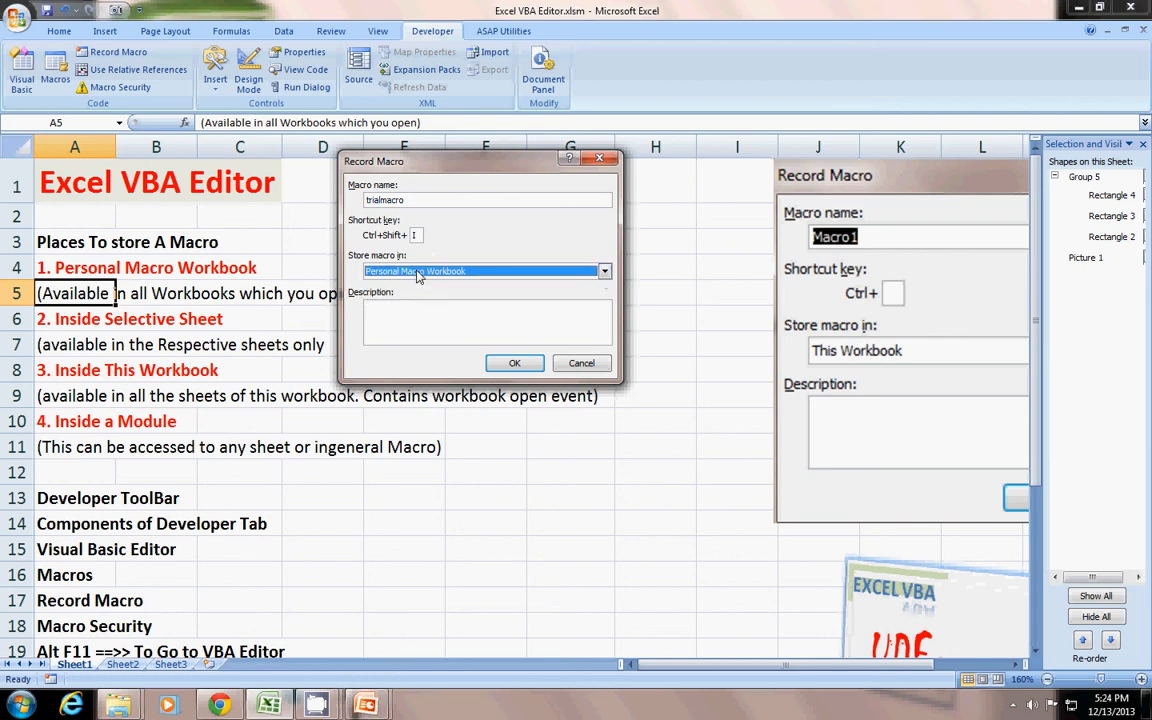
{"action": "left_click", "coordinate": [604, 271]}
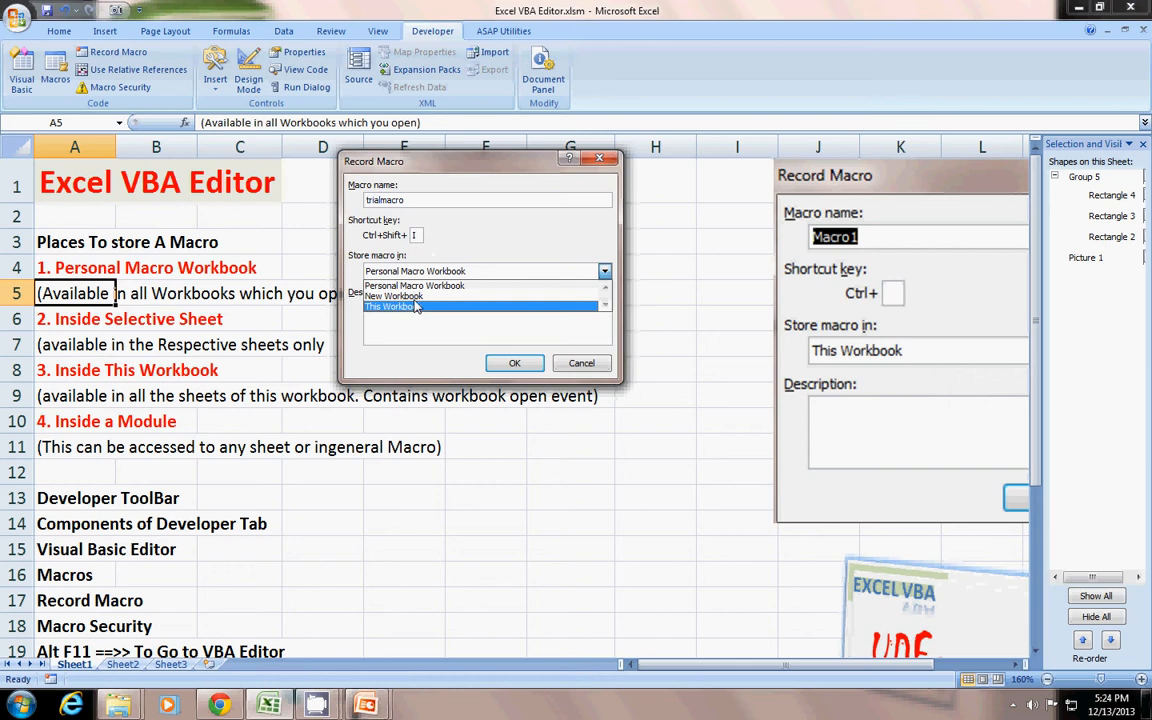
- Enter the description 'this macro makes the selection Bold and italic'
{"action": "left_click", "coordinate": [414, 285]}
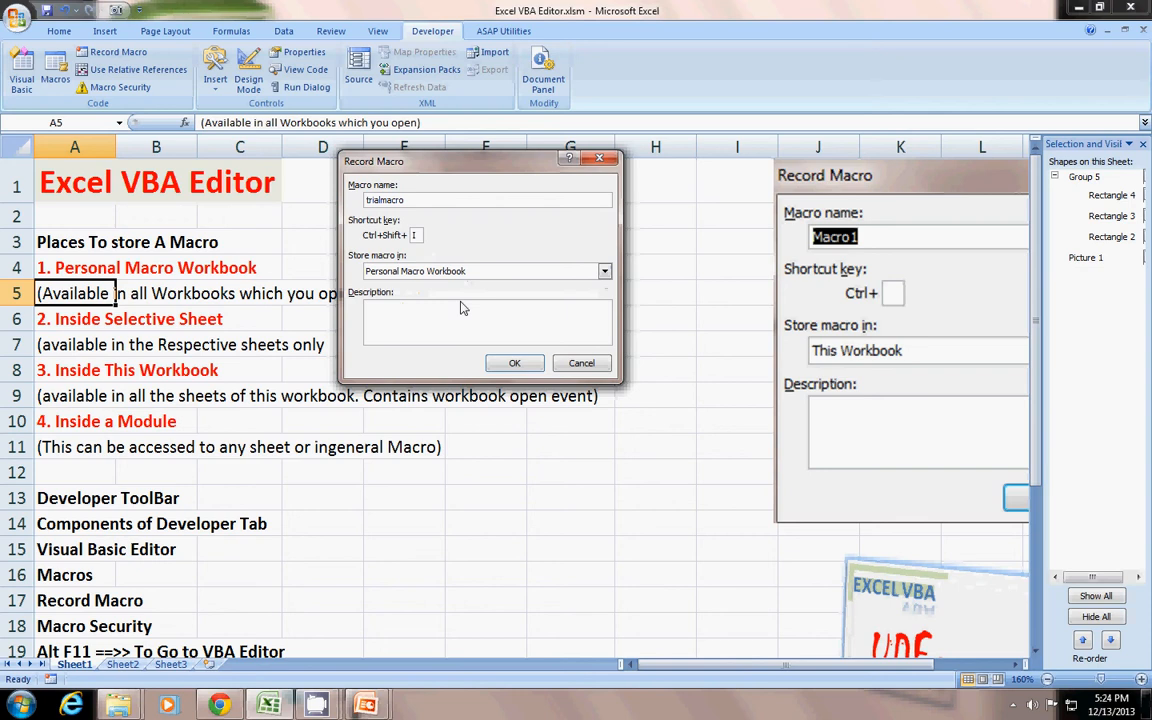
{"action": "type", "text": "this macro m"}
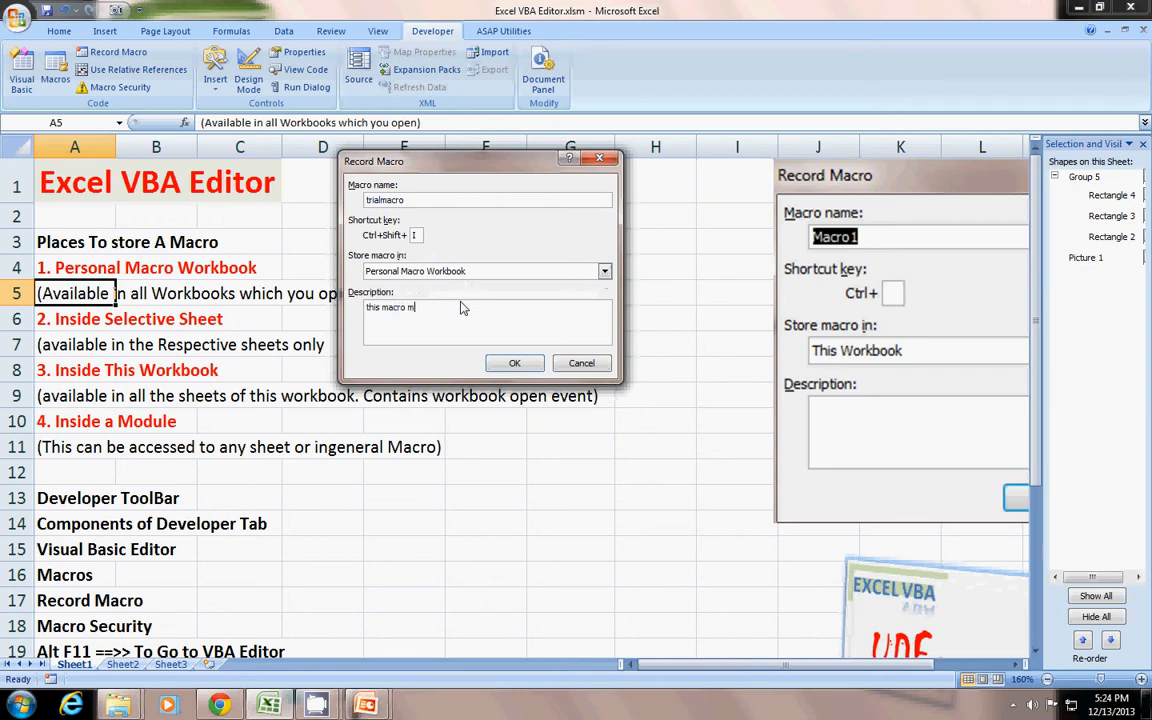
{"action": "type", "text": "akes"}
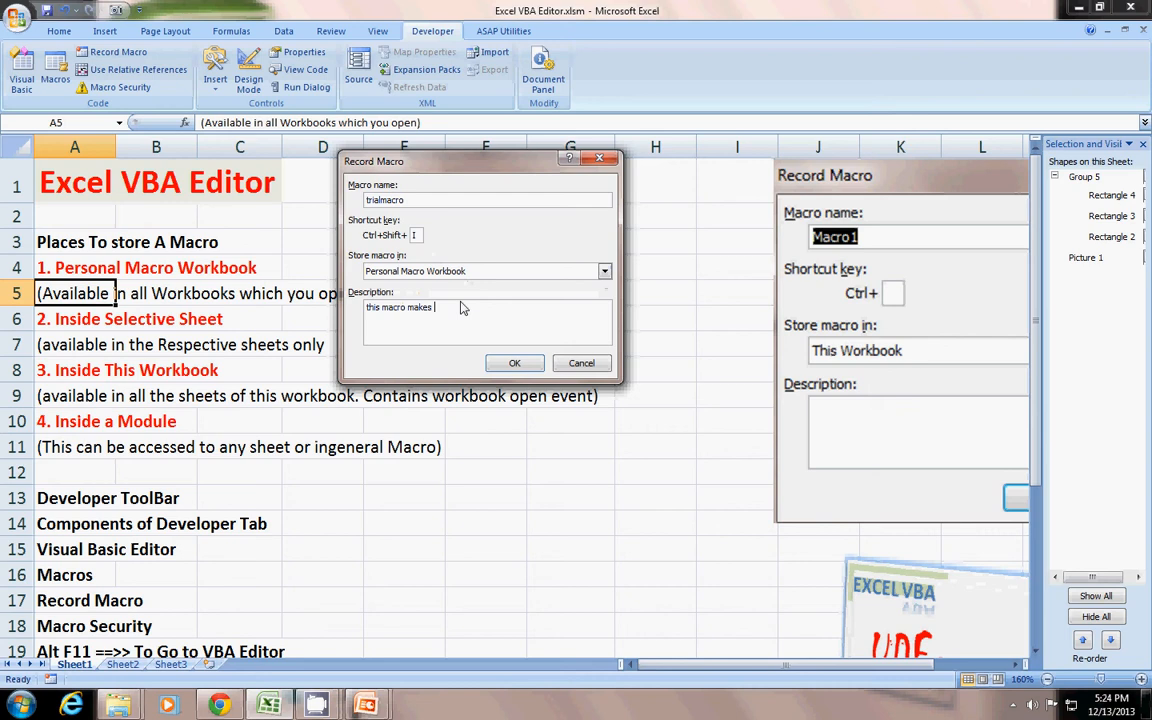
{"action": "type", "text": "the sel"}
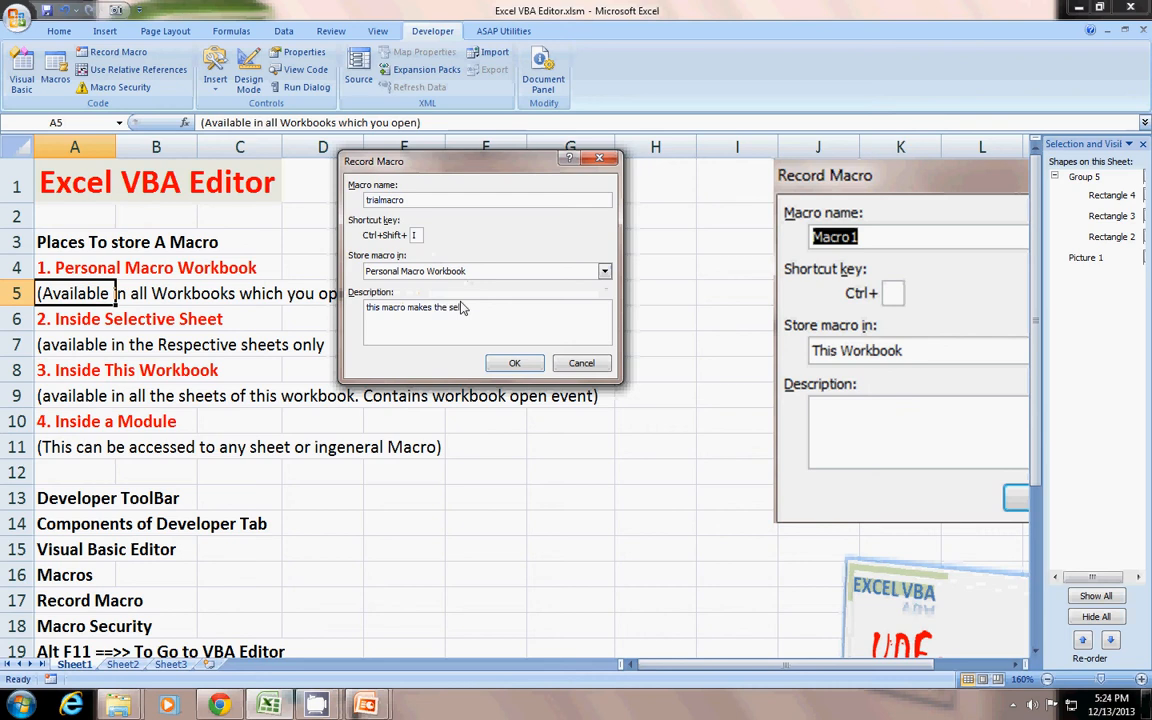
{"action": "type", "text": "ection Bo"}
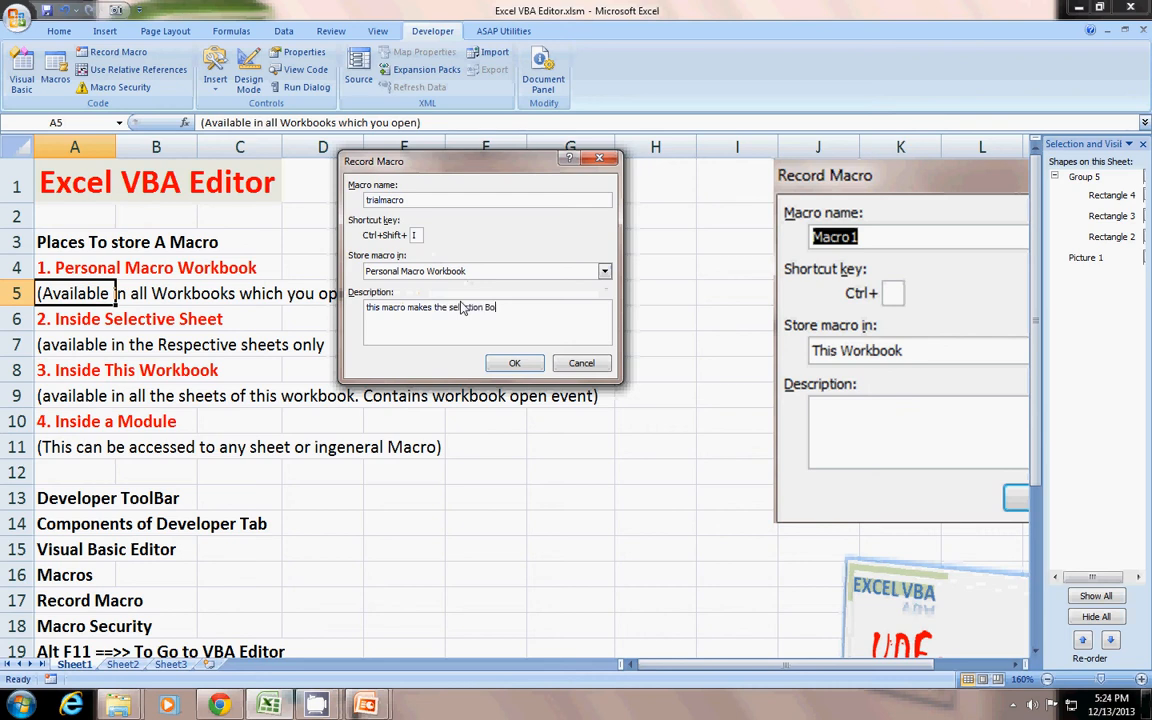
{"action": "type", "text": "lf"}
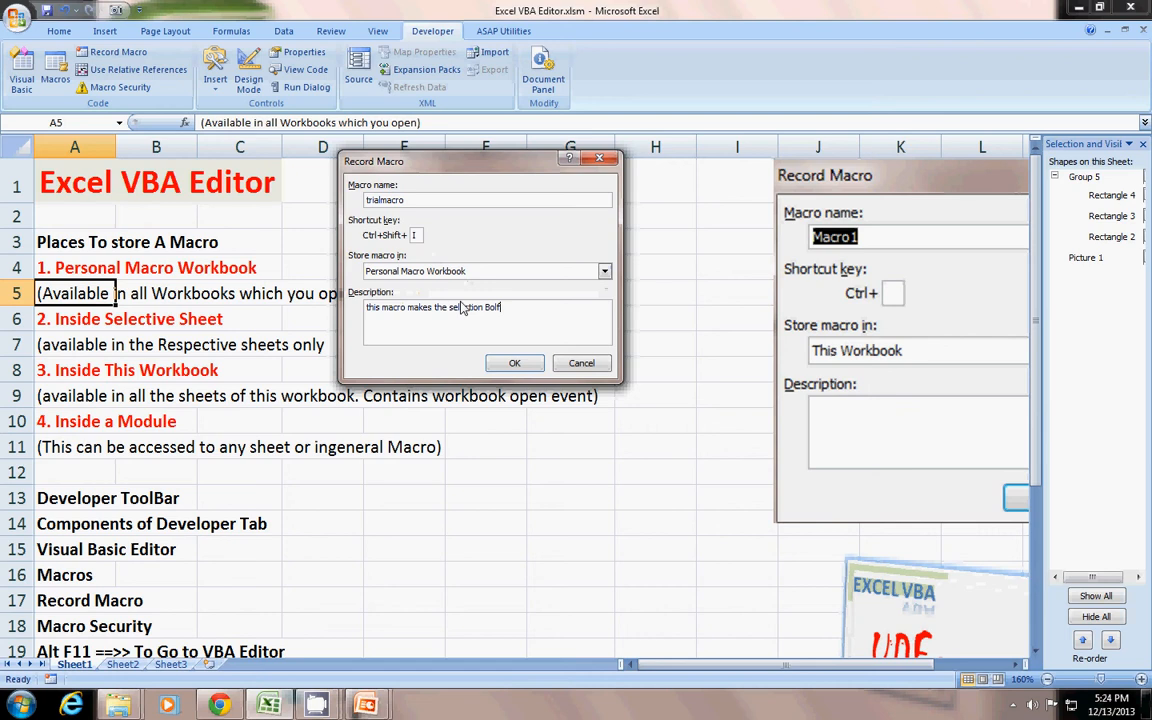
{"action": "type", "text": "and"}
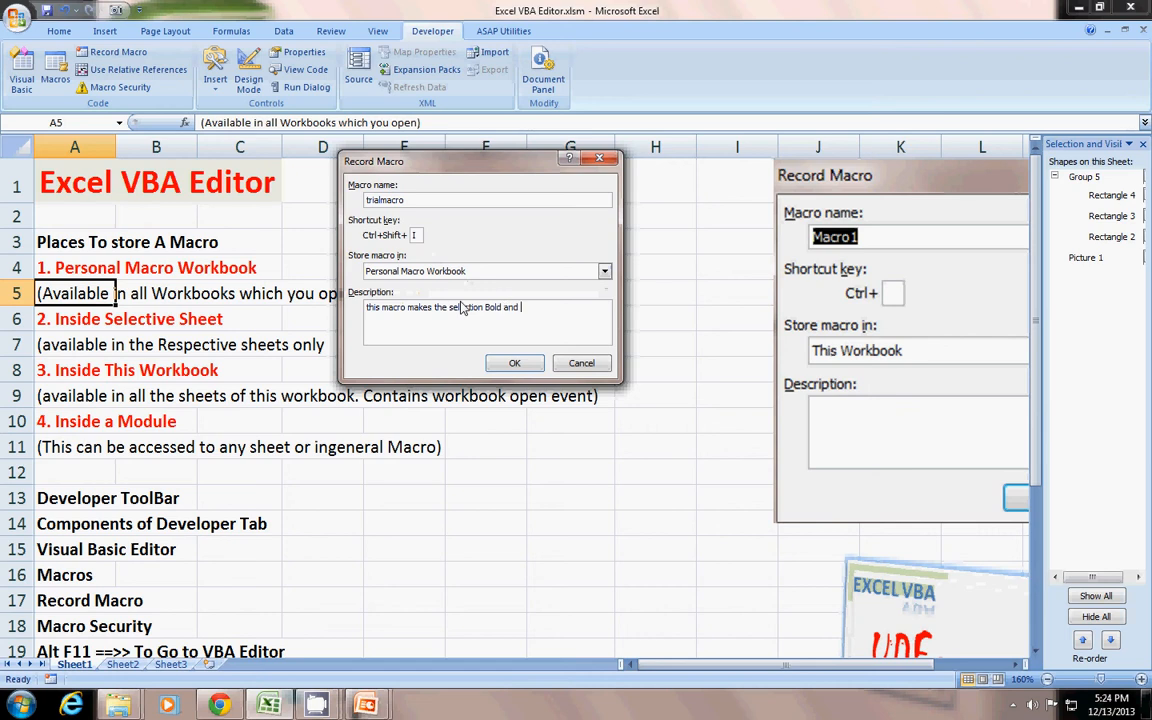
{"action": "type", "text": "italic"}
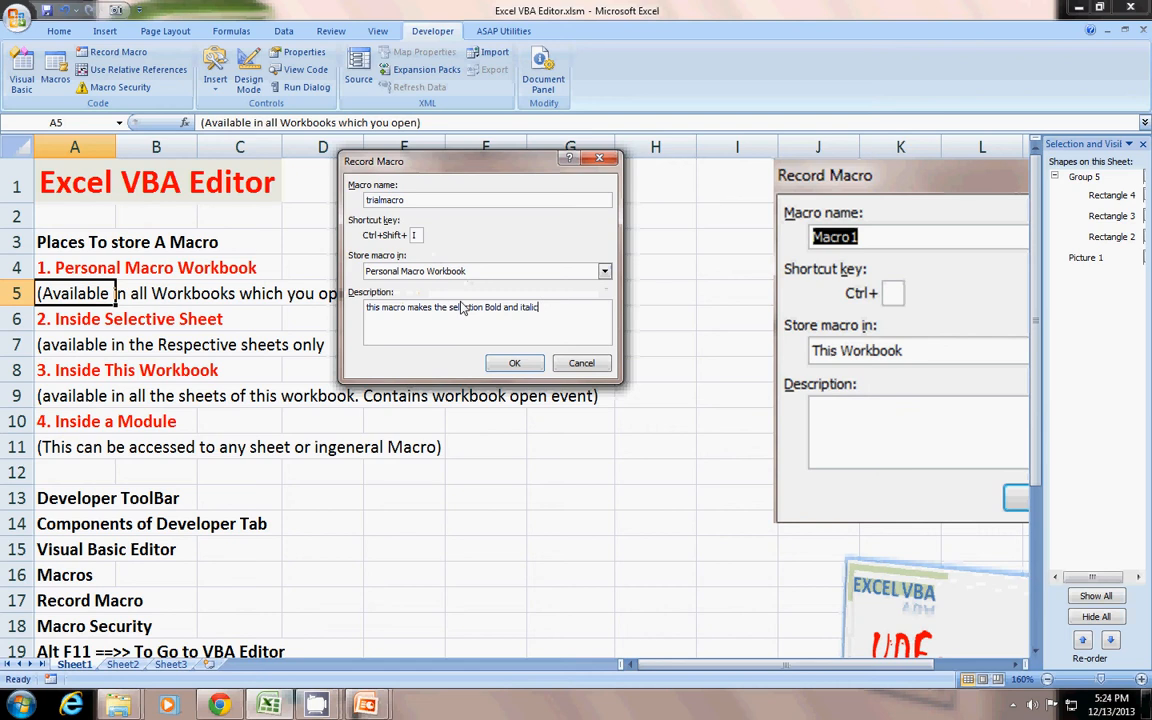
- Start recording trialmacro, make A5 bold and italic, then stop recording
{"action": "left_click", "coordinate": [514, 362]}
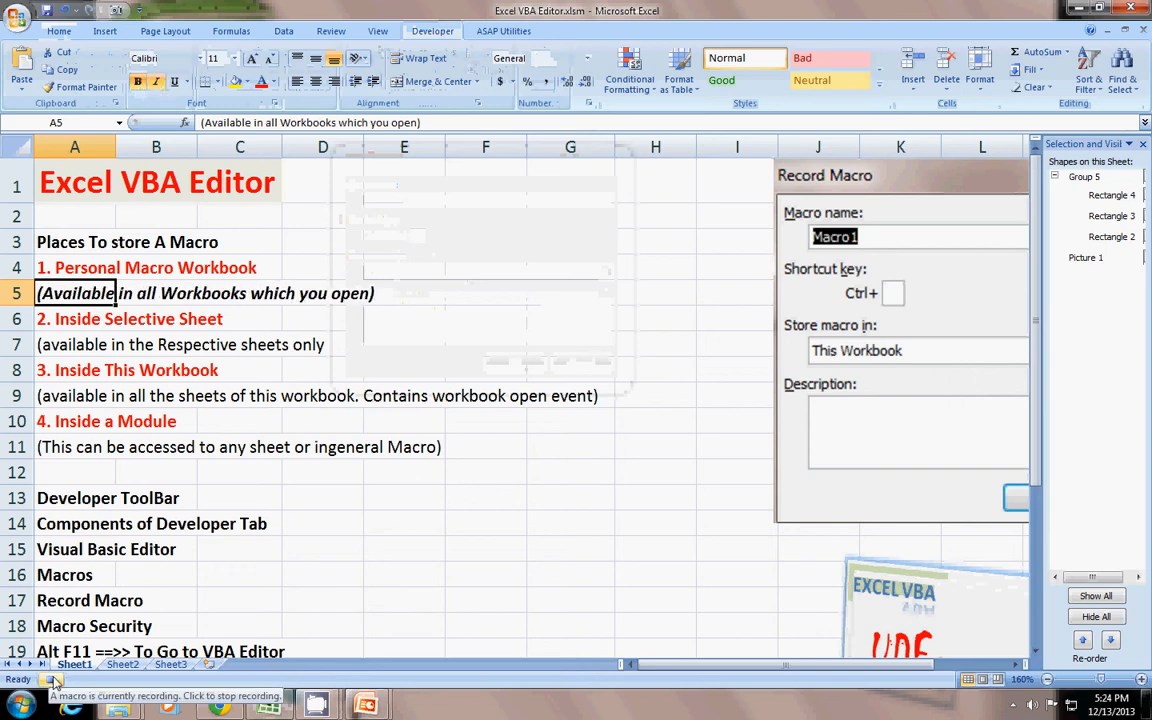
{"action": "left_click", "coordinate": [432, 31]}
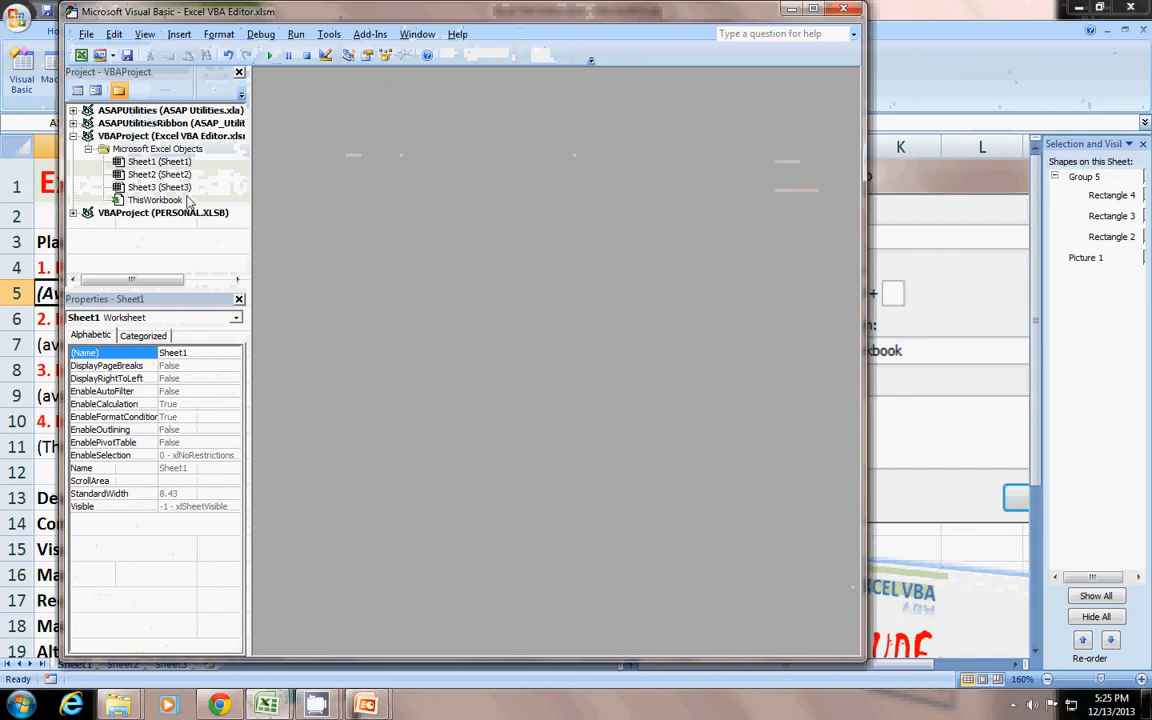
- Open PERSONAL.XLSB's Module1 and place the cursor at the end of the Italic line
{"action": "left_click", "coordinate": [74, 213]}
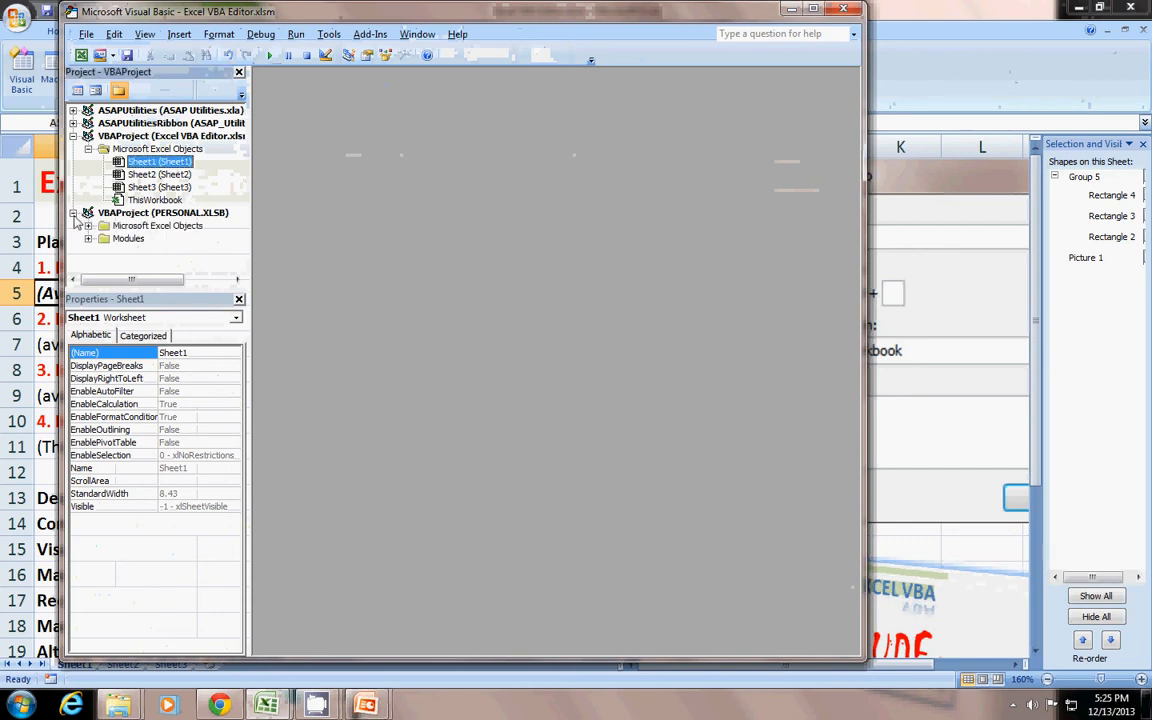
{"action": "double_click", "coordinate": [143, 251]}
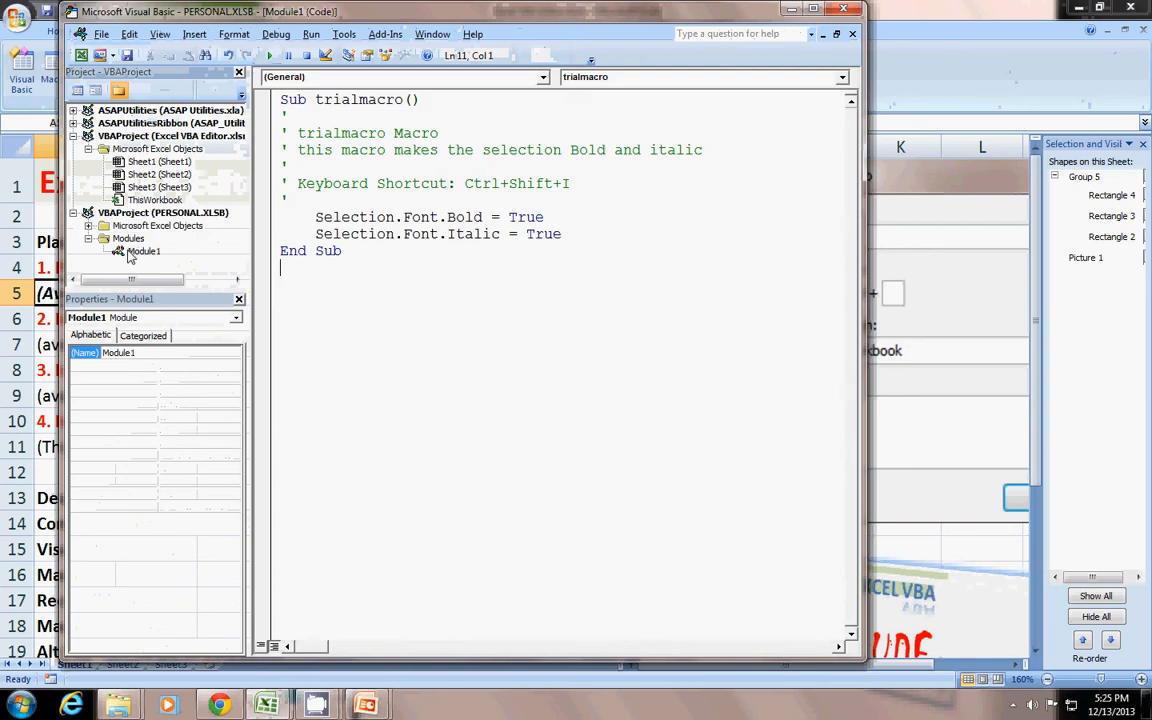
{"action": "key", "text": "ctrl+a"}
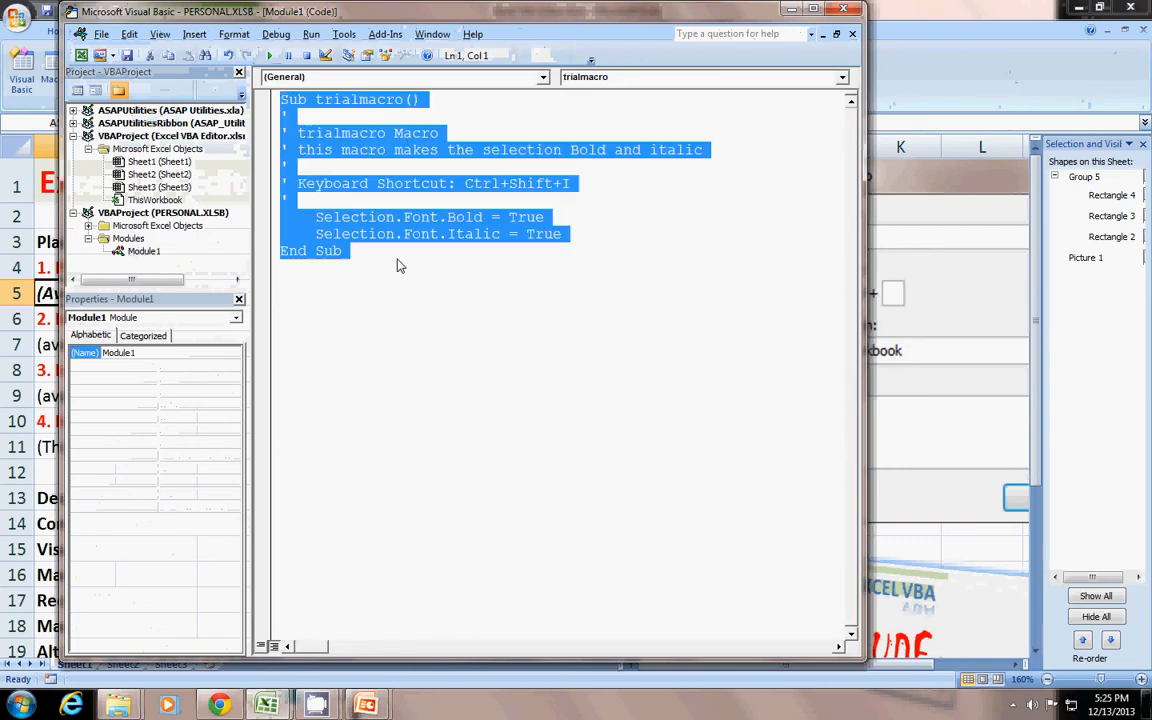
{"action": "left_click", "coordinate": [470, 217]}
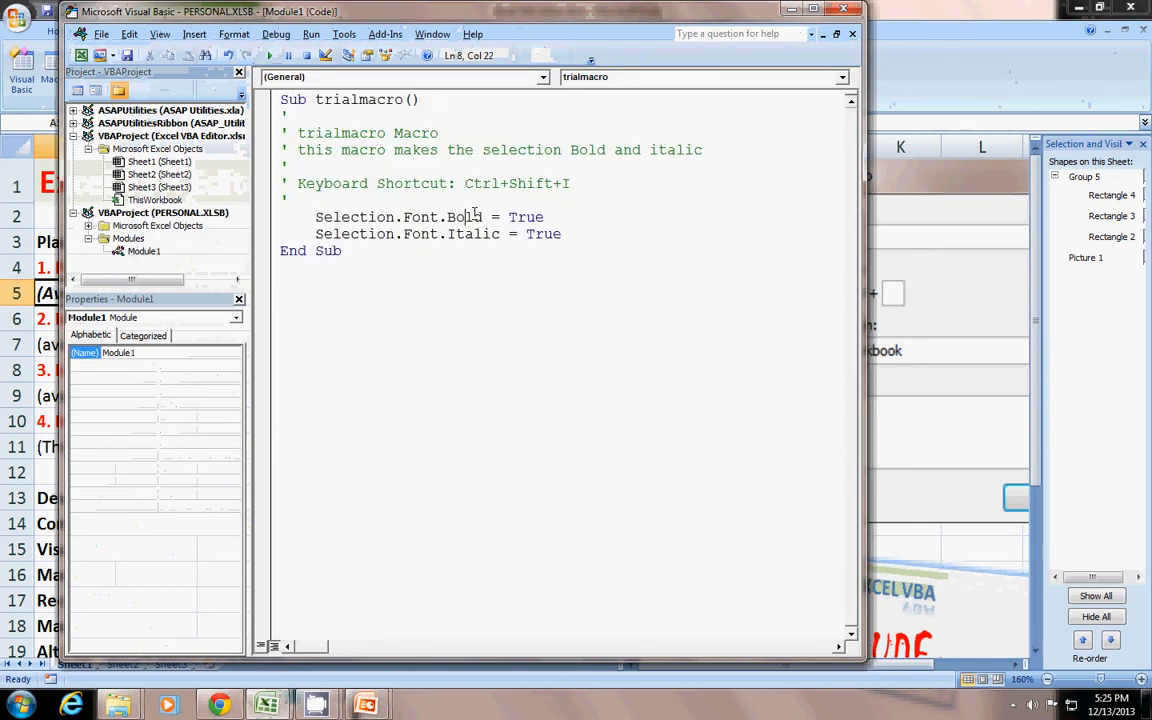
{"action": "left_click", "coordinate": [485, 217]}
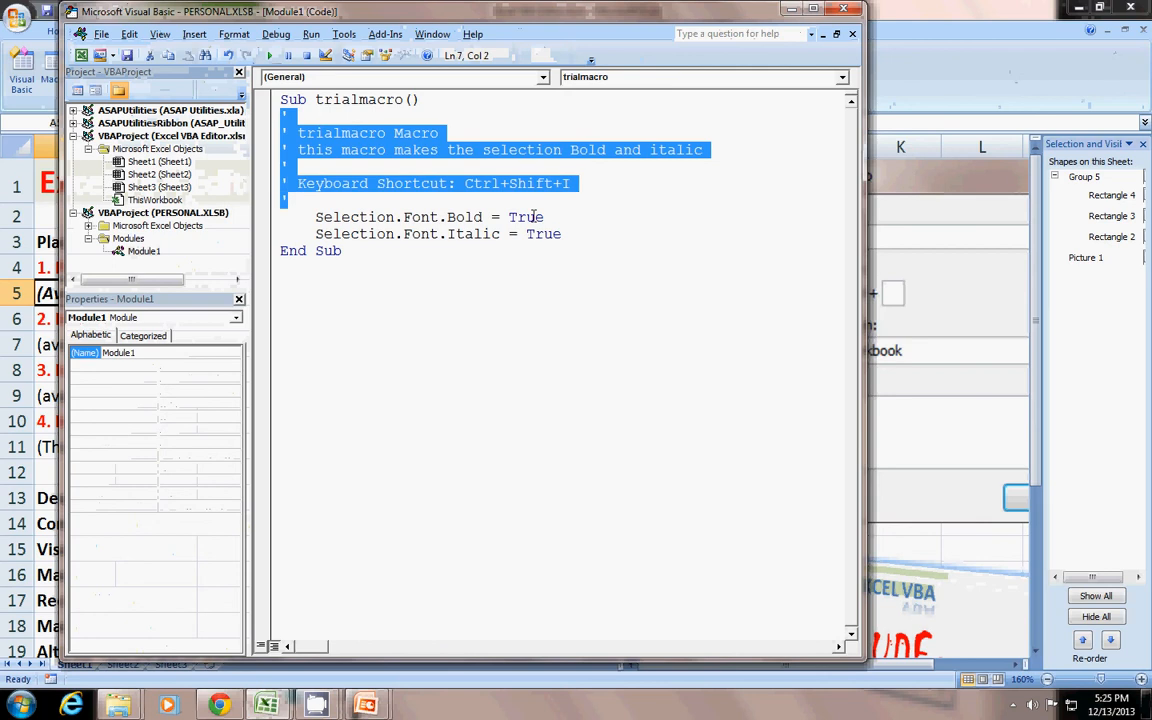
{"action": "left_click", "coordinate": [385, 267]}
{"action": "type", "text": "'"}
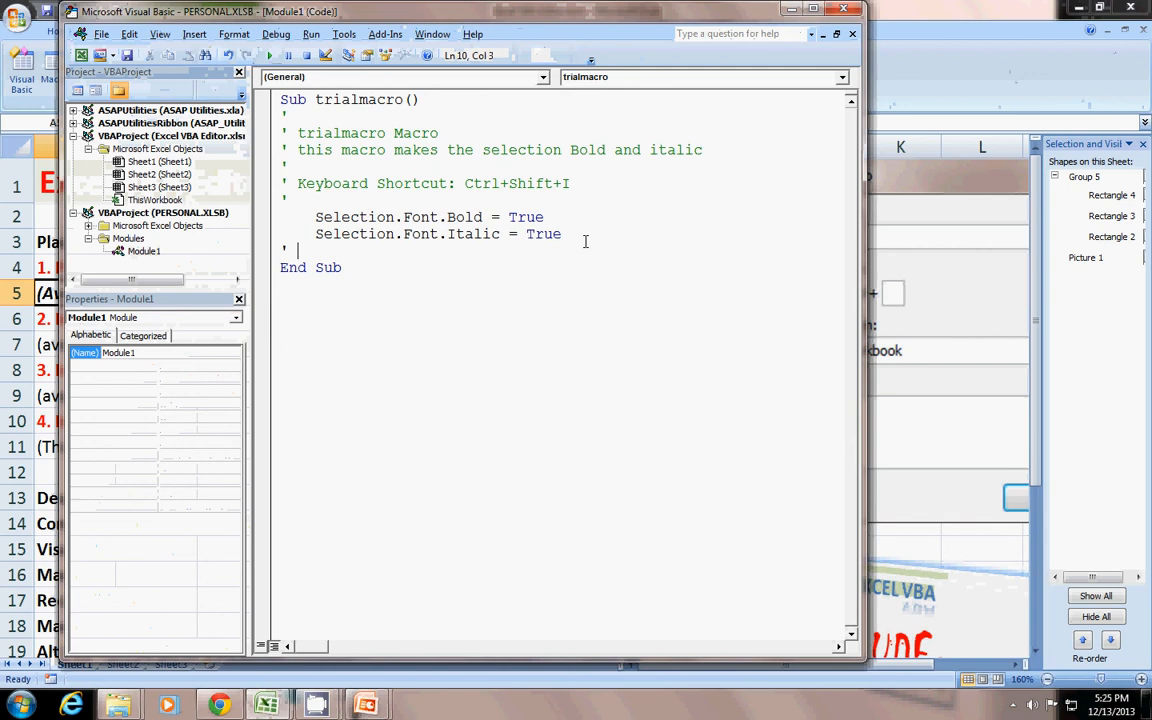
- Type the trialmacro comment 'this makes the containt bol…' and finish the line
{"action": "type", "text": "t"}
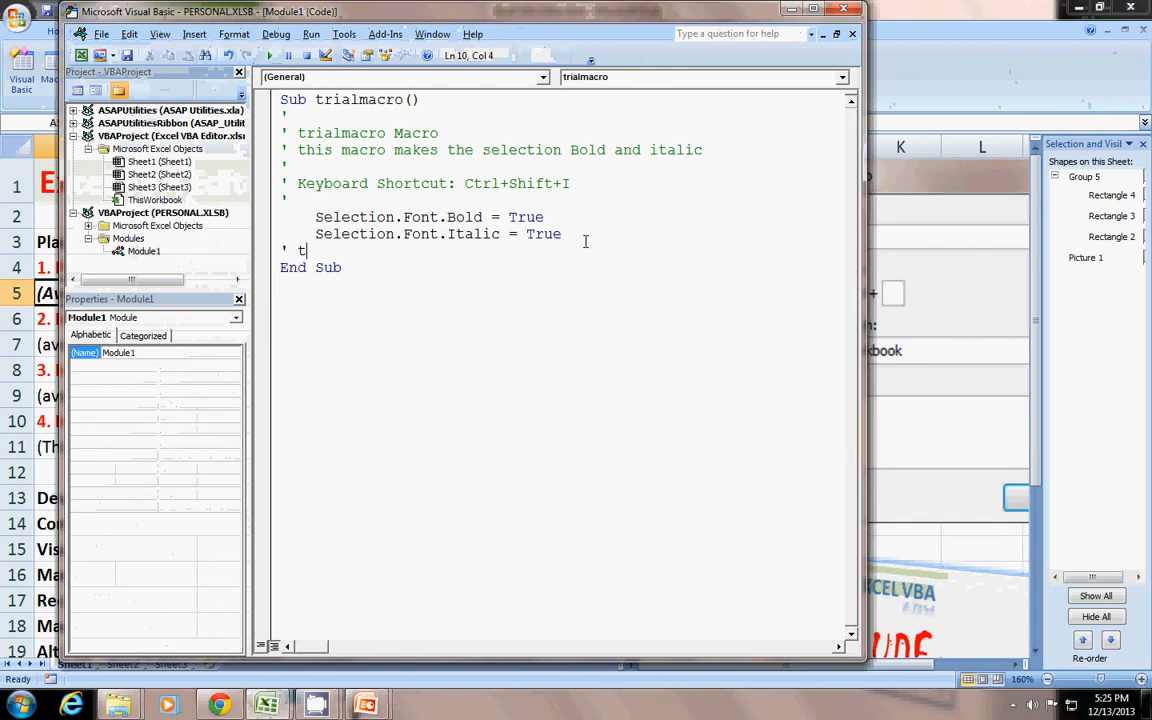
{"action": "type", "text": "his makes th"}
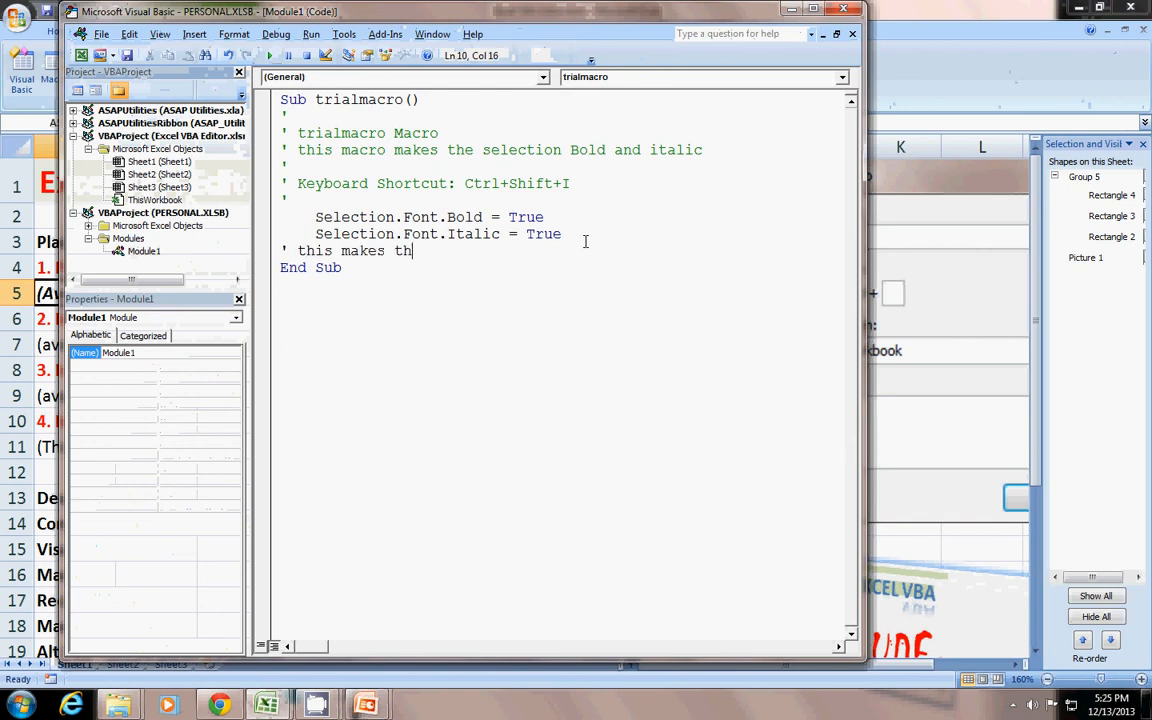
{"action": "type", "text": "e containt"}
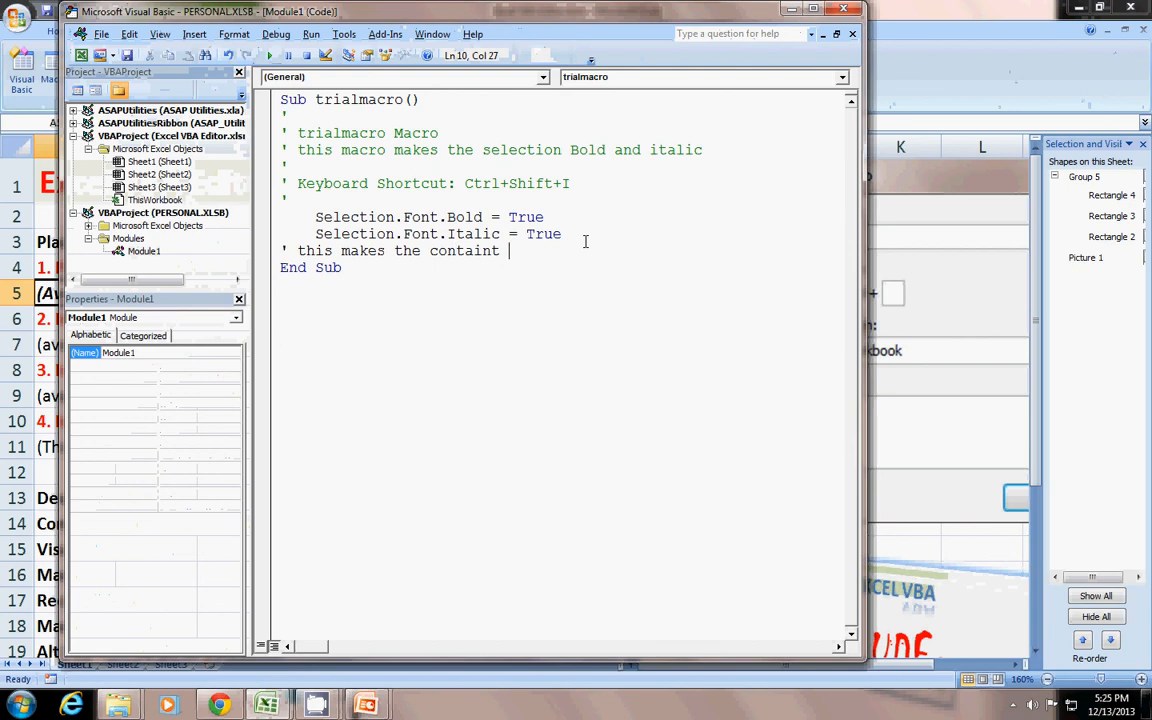
{"action": "type", "text": "bold and italic"}
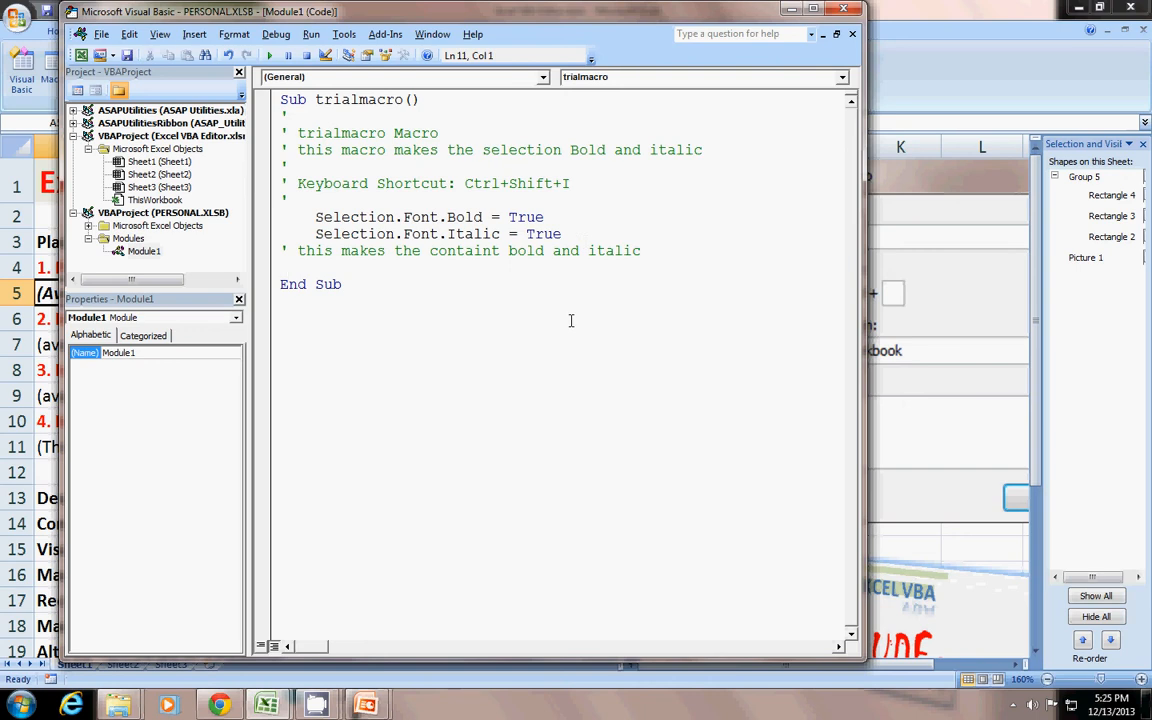
{"action": "left_click", "coordinate": [645, 251]}
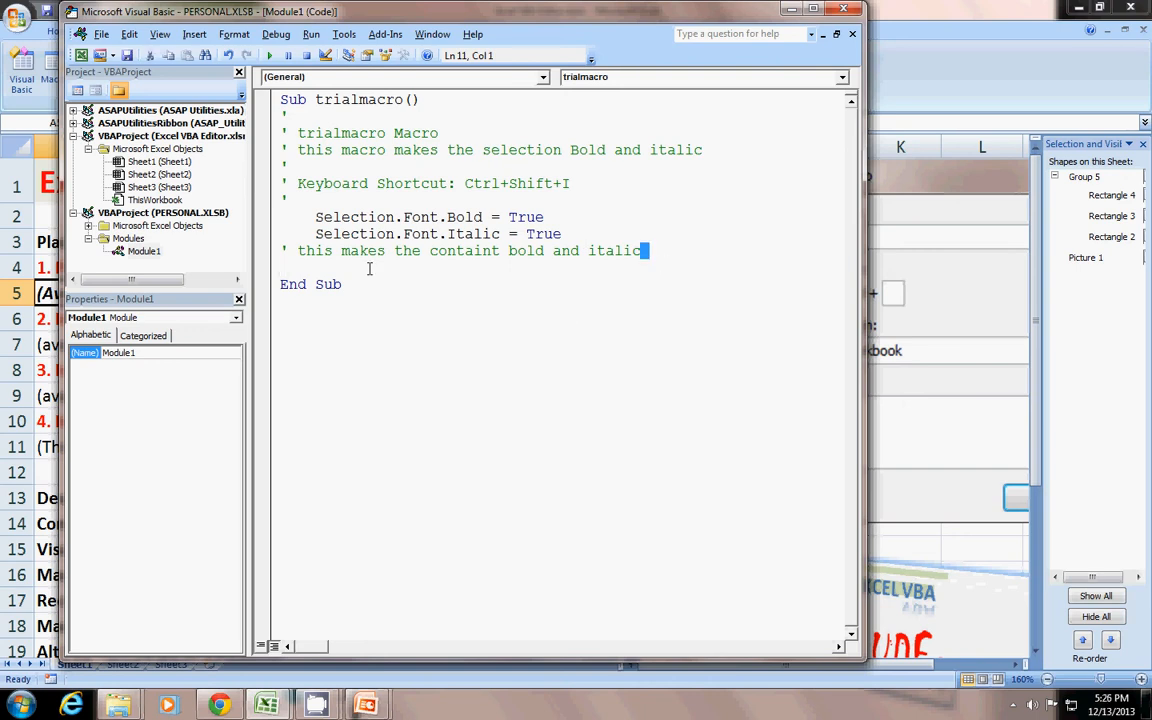
{"action": "left_click", "coordinate": [316, 217]}
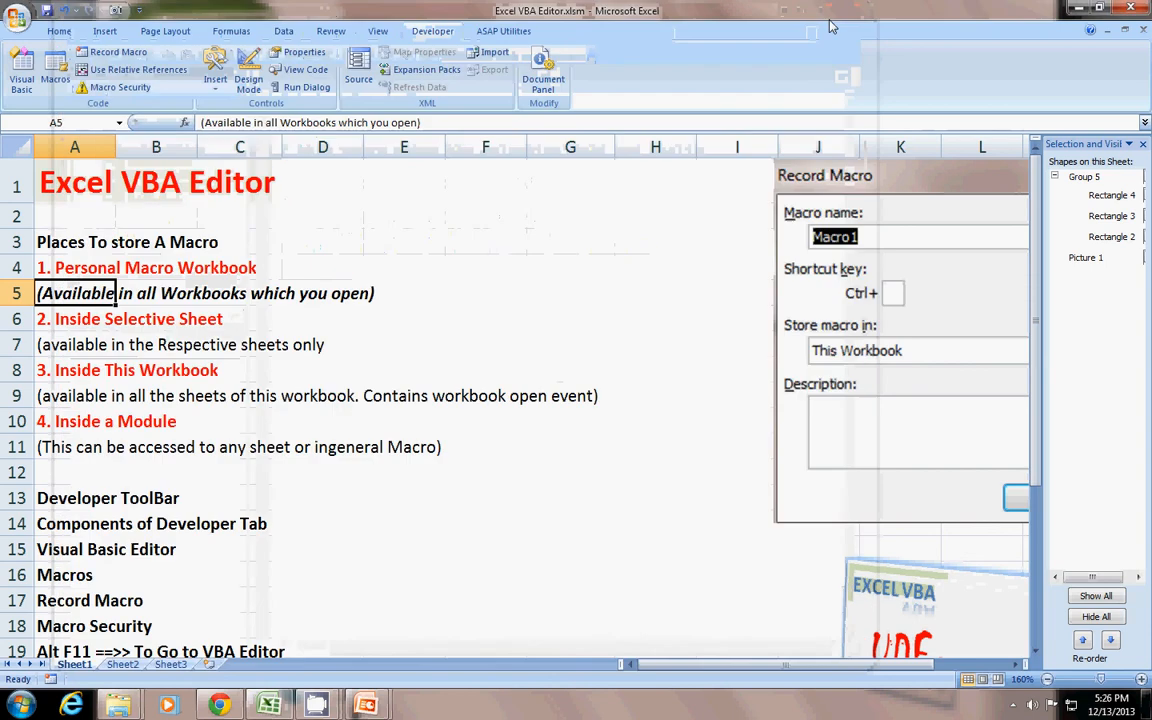
- Select the Personal Macro Workbook and Inside Selective Sheet notes, then Sheet1 in the project
{"action": "left_click", "coordinate": [570, 318]}
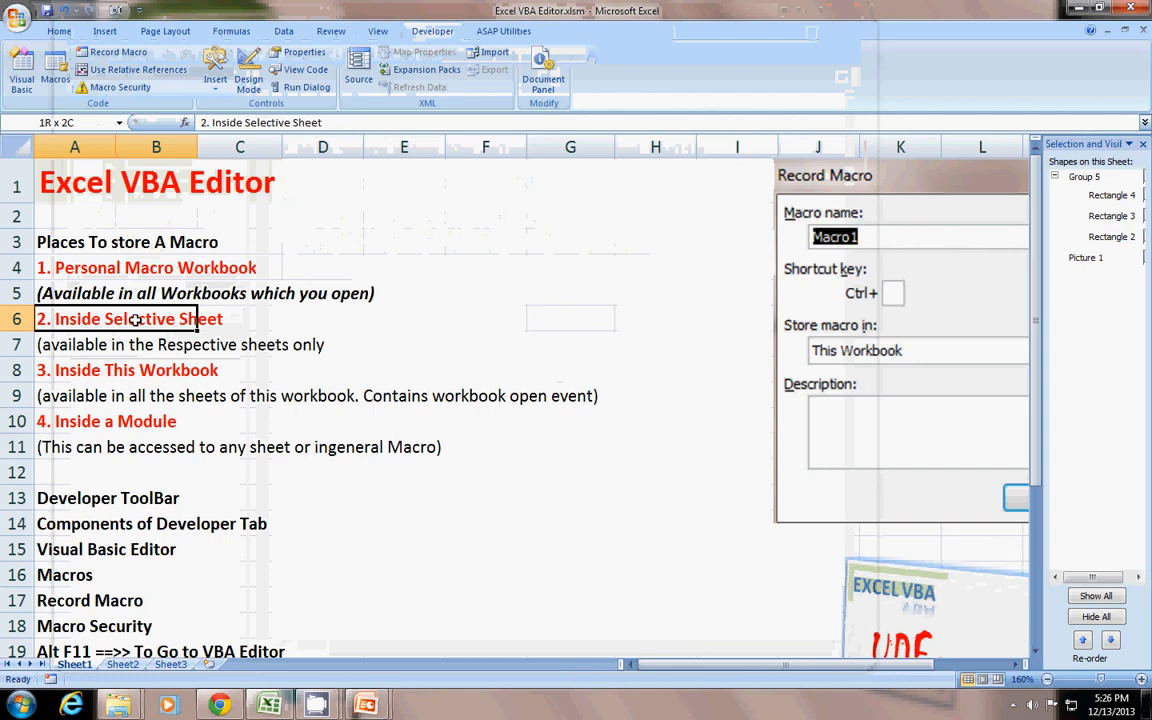
{"action": "left_click", "coordinate": [156, 318]}
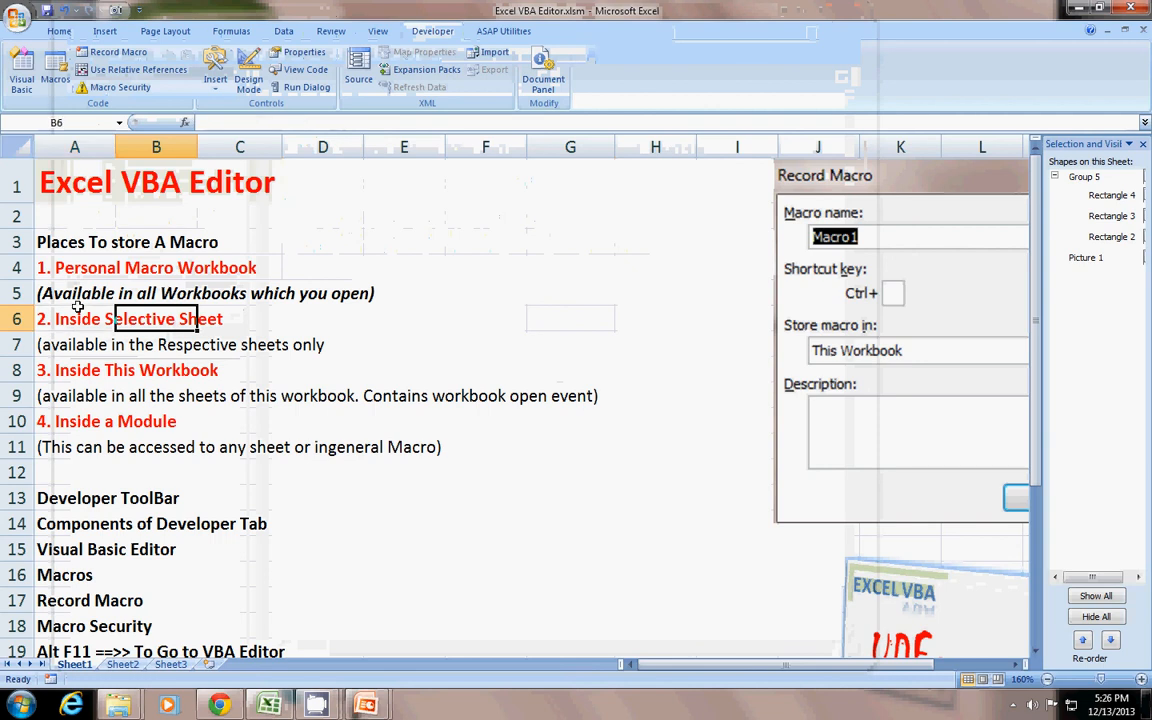
{"action": "left_click", "coordinate": [74, 370]}
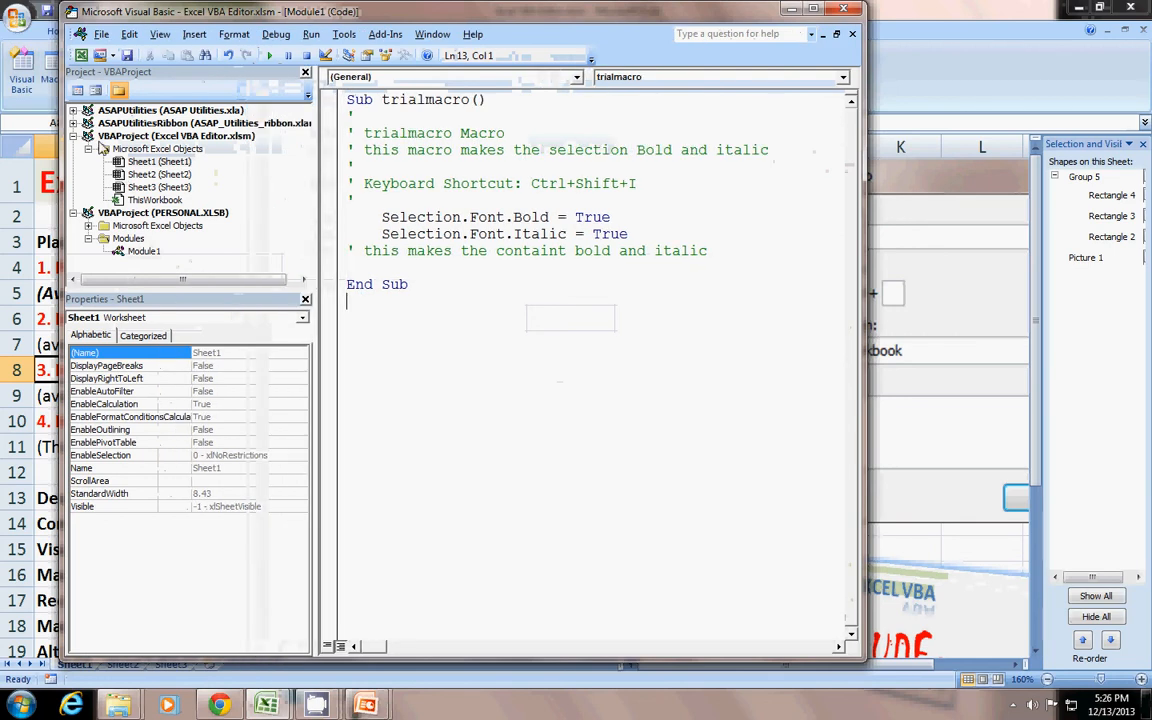
- Open Sheet2's code and create a Worksheet_Activate event procedure
{"action": "left_click", "coordinate": [175, 135]}
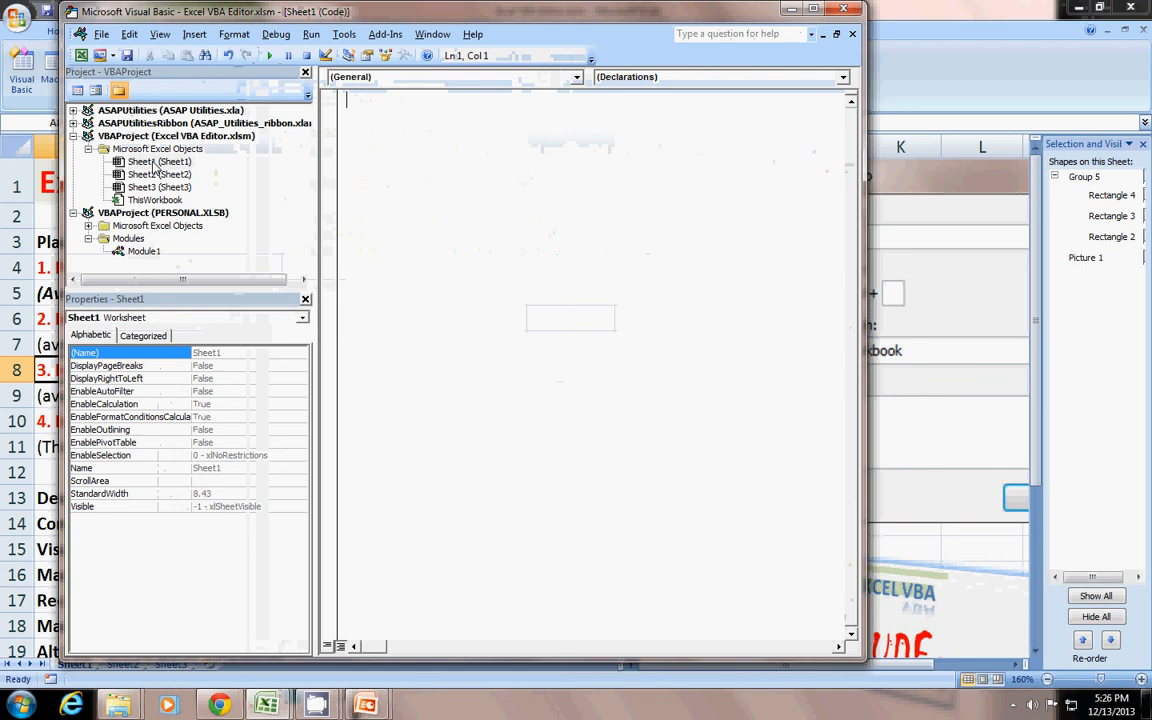
{"action": "mouse_move", "coordinate": [583, 91]}
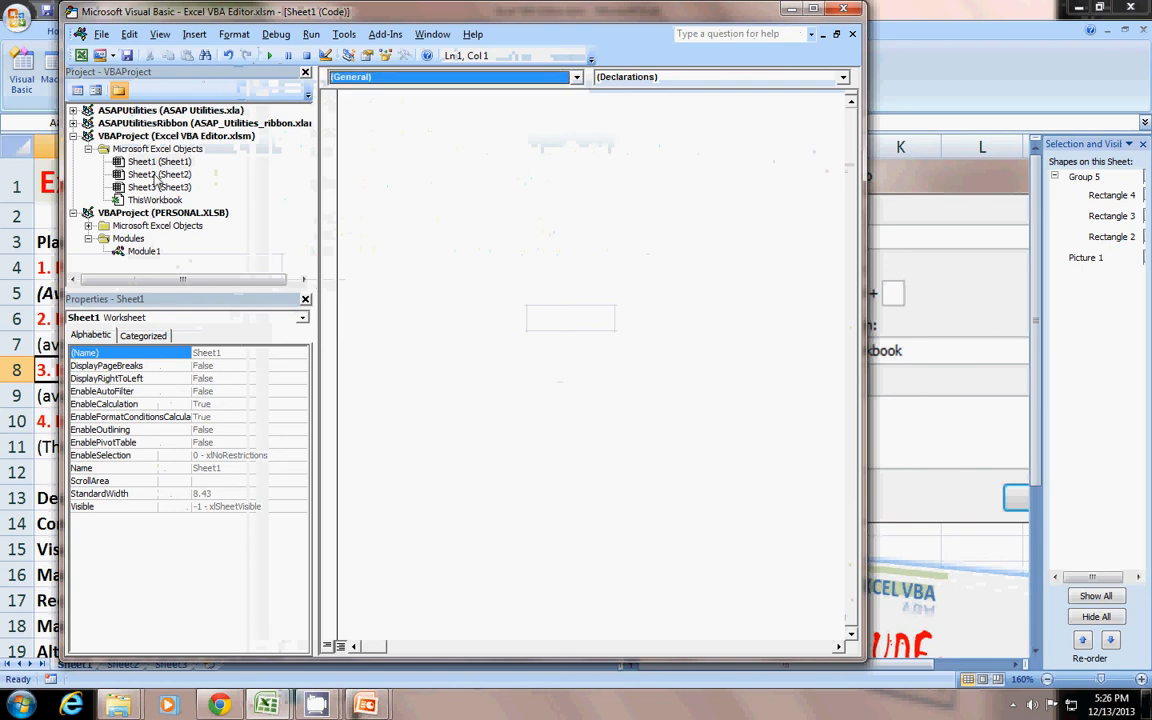
{"action": "double_click", "coordinate": [145, 174]}
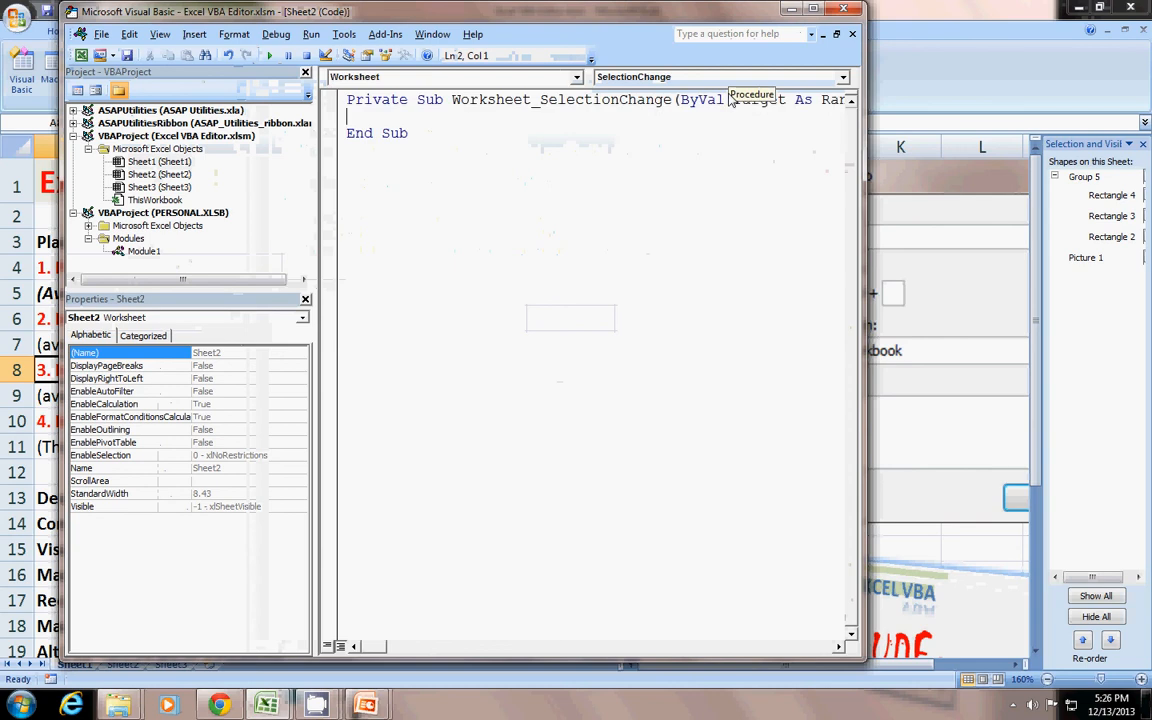
{"action": "left_click", "coordinate": [842, 77]}
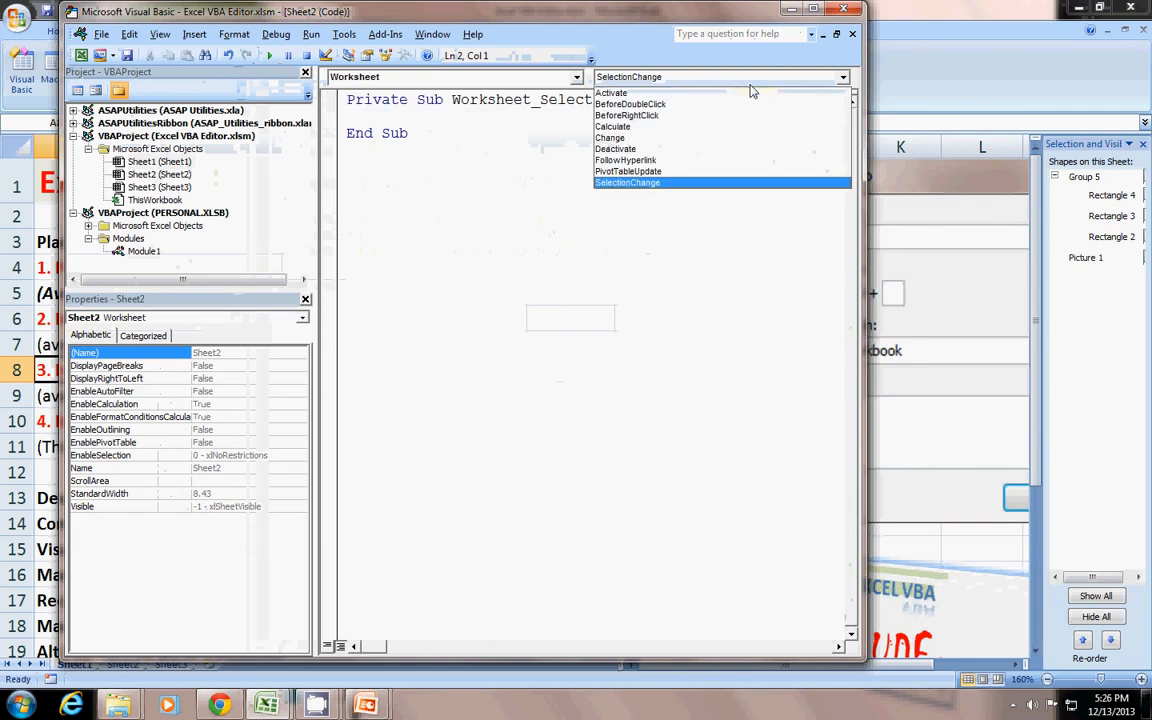
{"action": "left_click", "coordinate": [611, 92]}
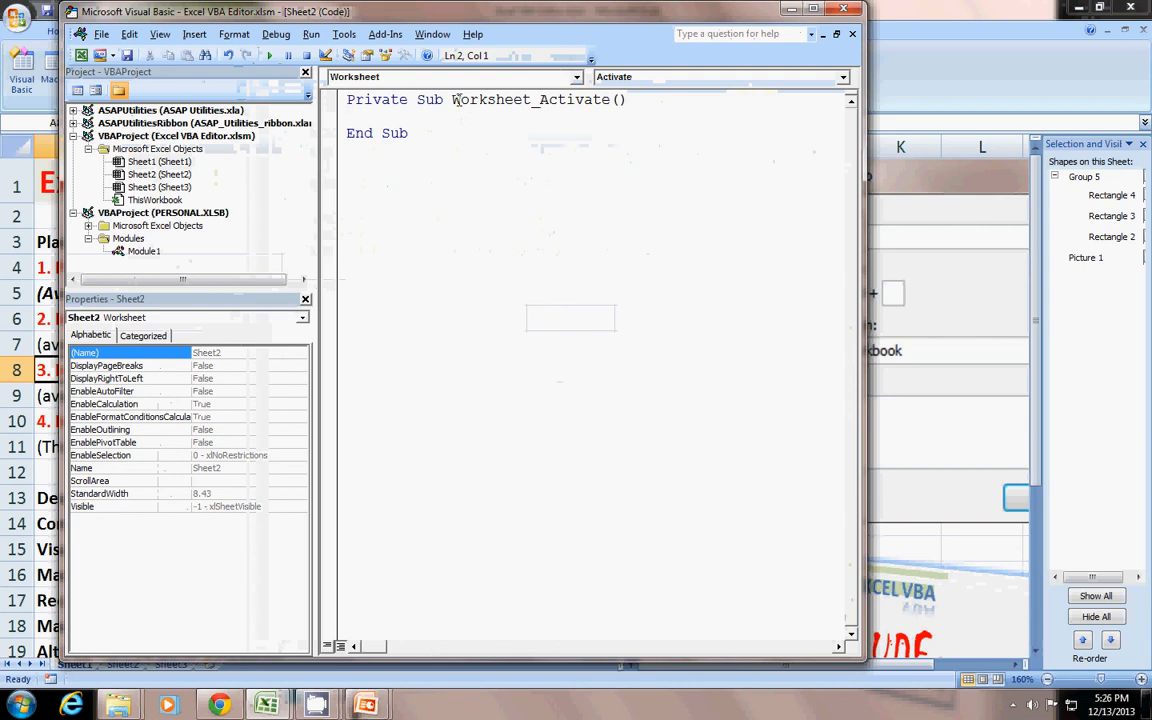
- Add MsgBox "This is Sheet2" inside the Activate procedure
{"action": "type", "text": "m"}
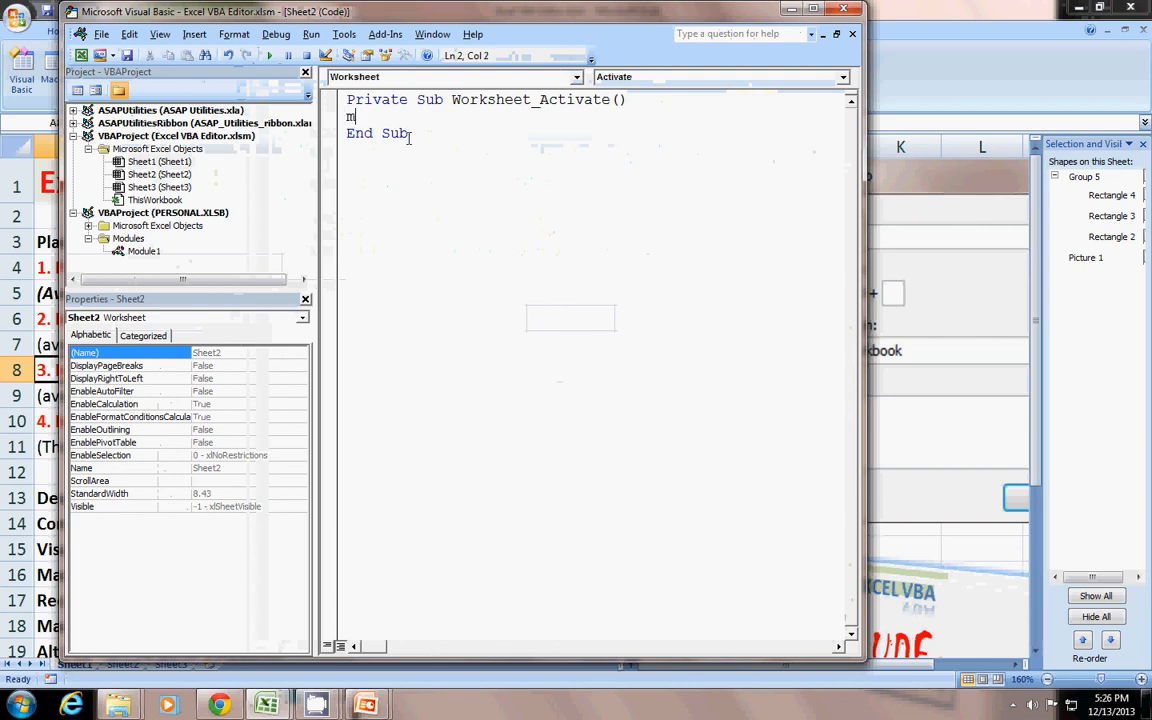
{"action": "type", "text": "sg"}
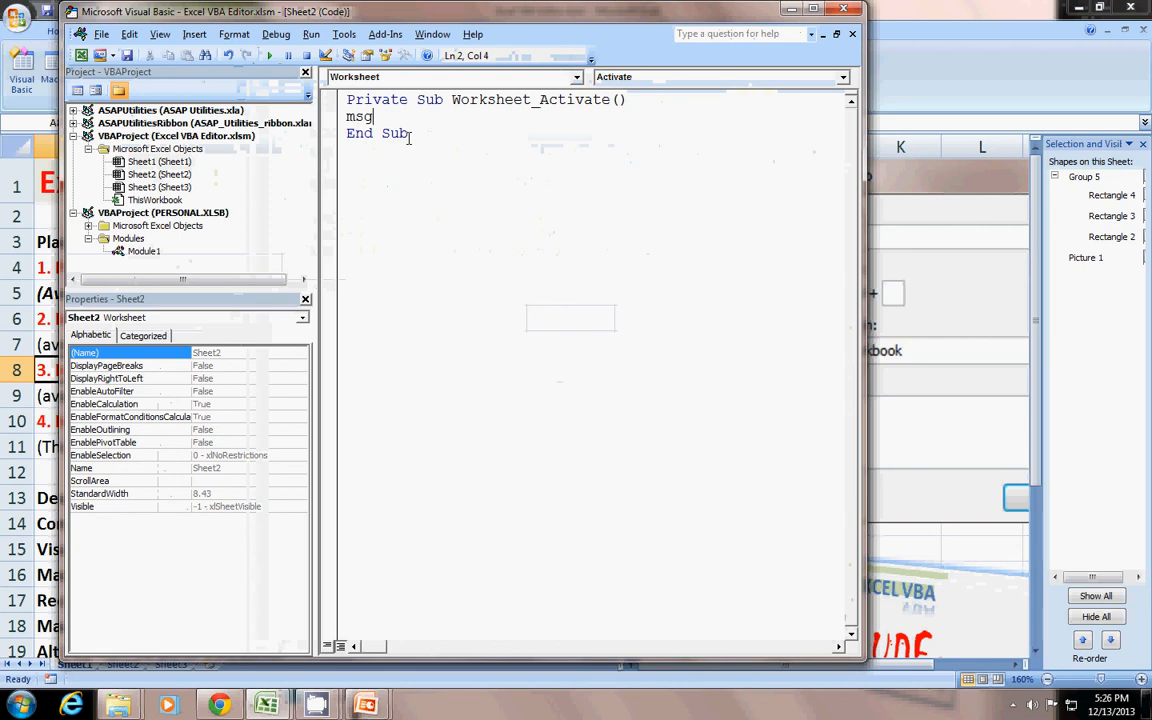
{"action": "type", "text": "box"}
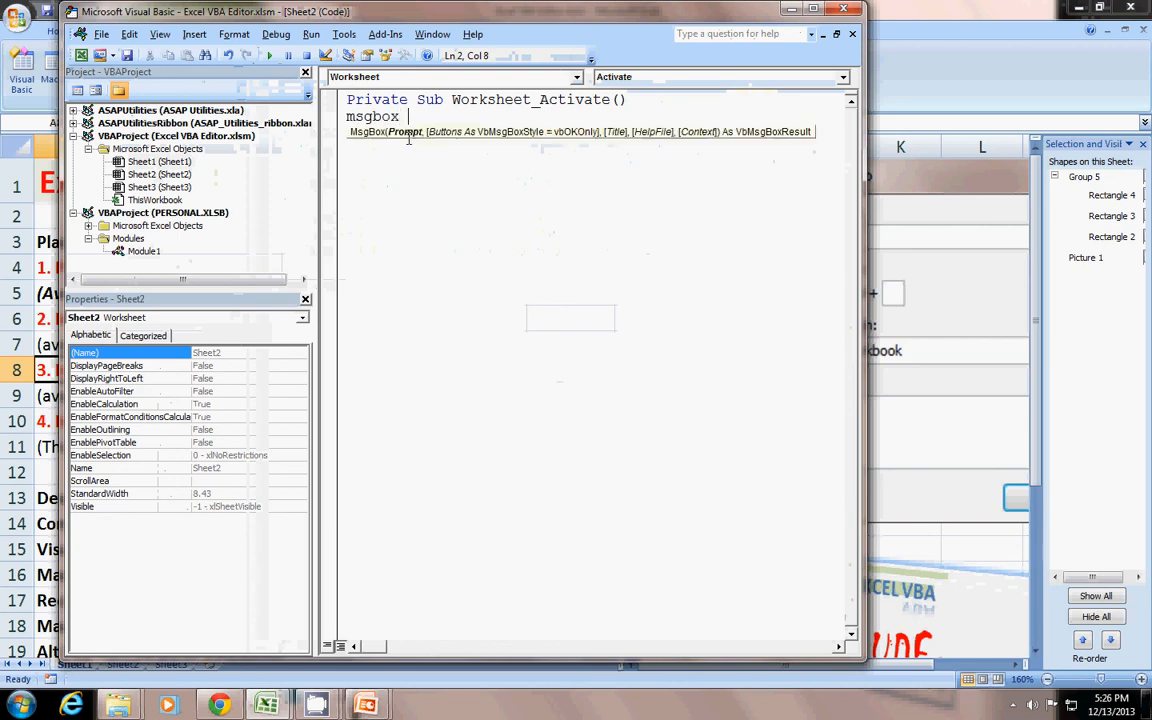
{"action": "type", "text": "\"This is"}
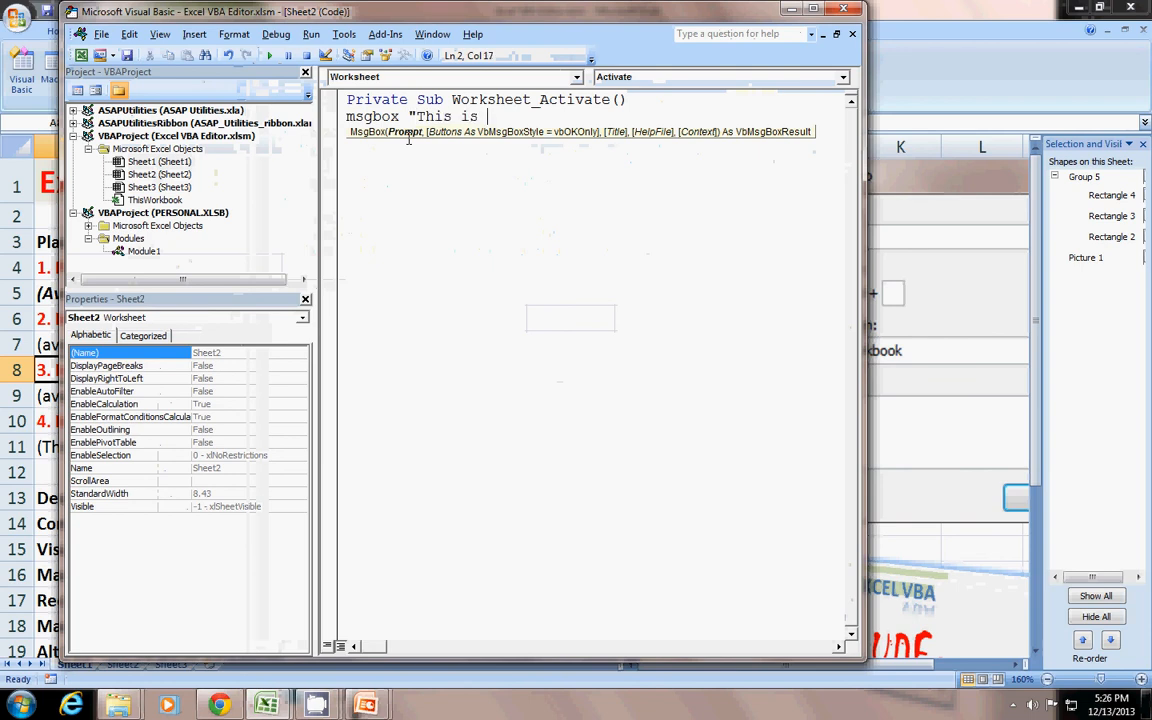
{"action": "type", "text": "Sheet2\""}
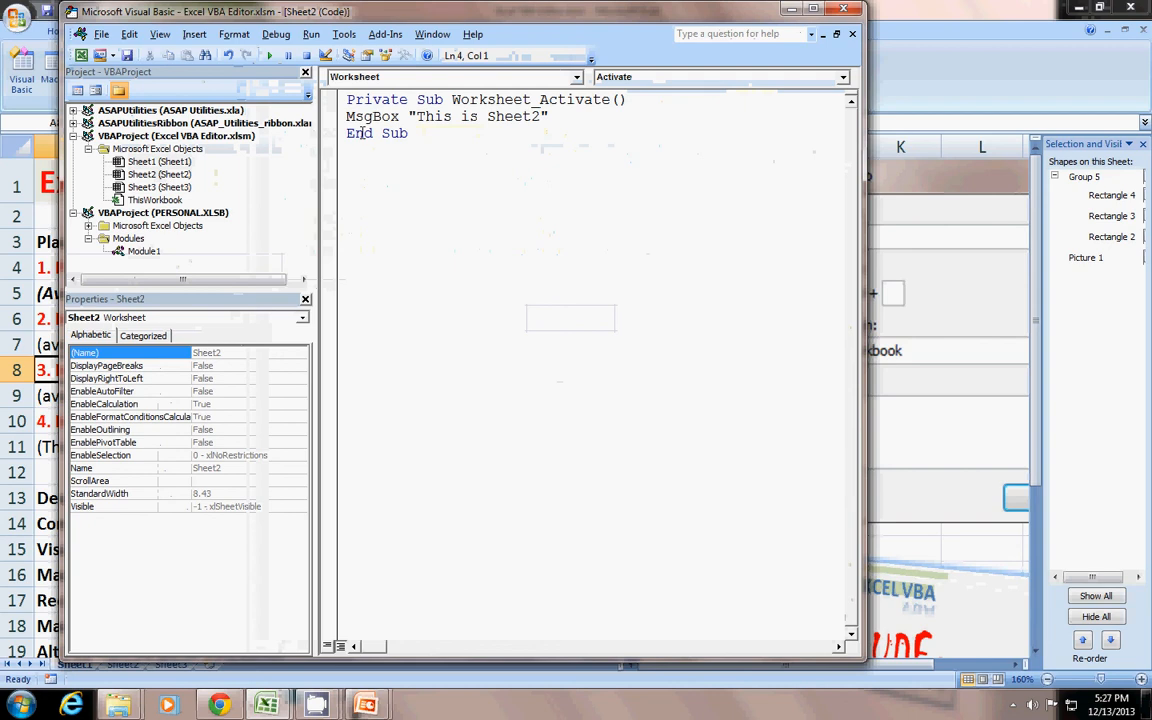
- Review and dismiss the worksheet event list, then activate Sheet2 to show its message
{"action": "left_click", "coordinate": [841, 77]}
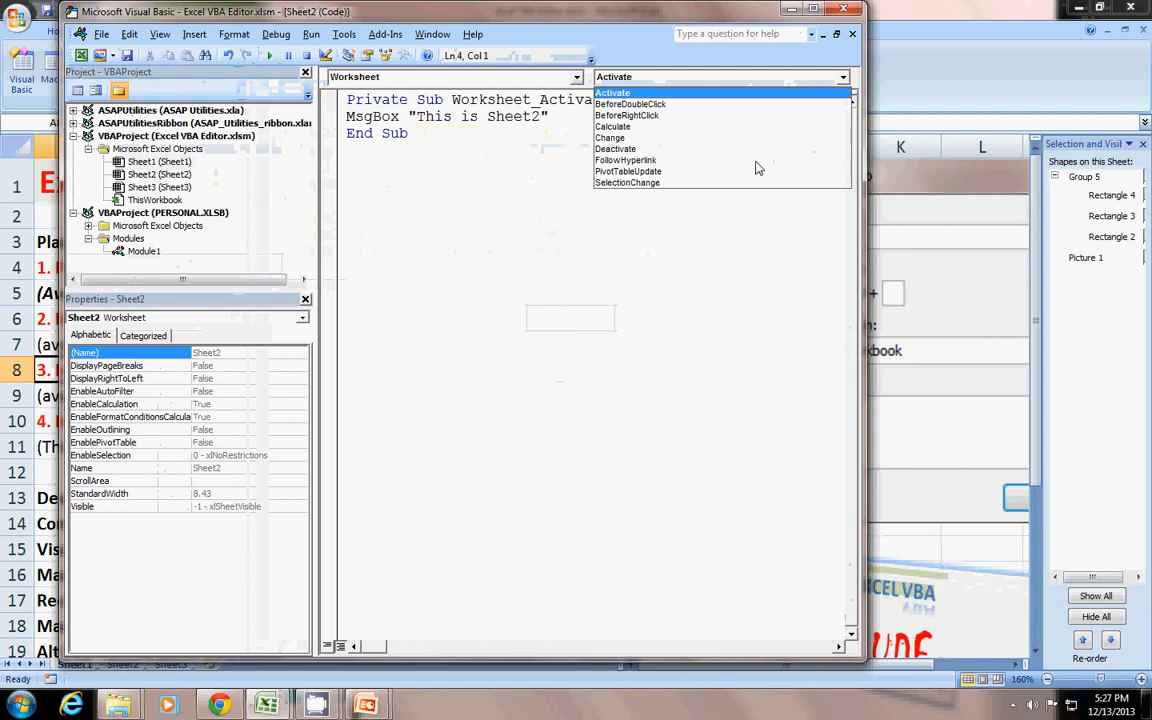
{"action": "mouse_move", "coordinate": [720, 211]}
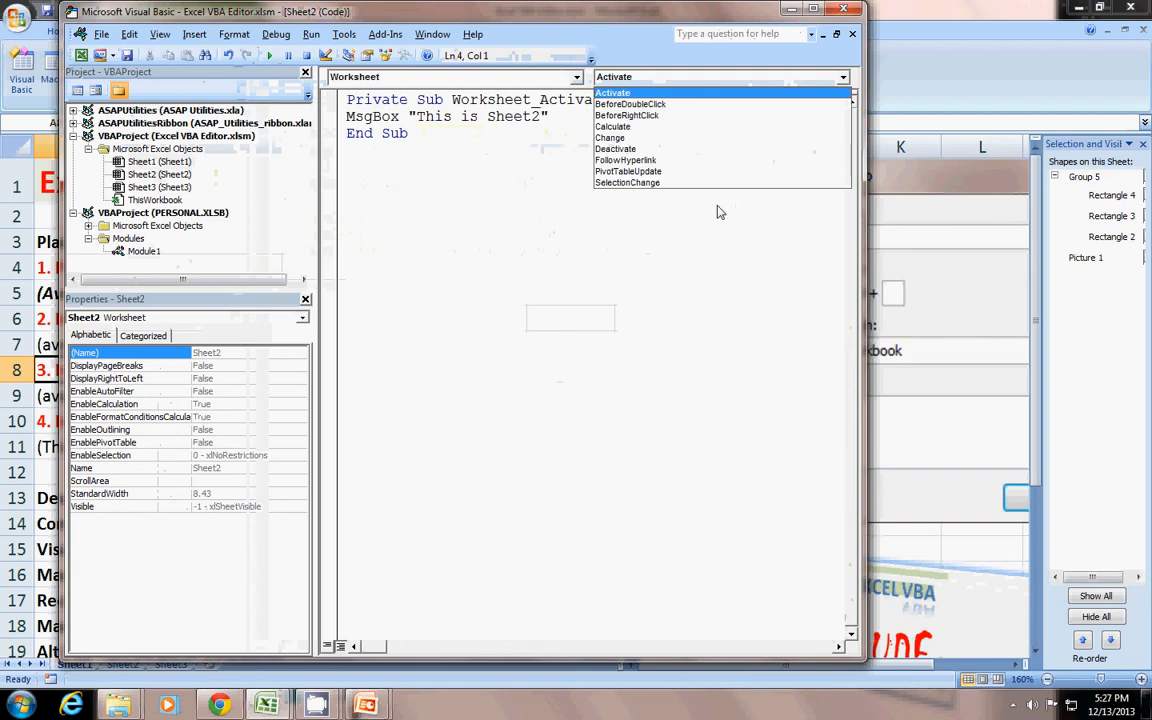
{"action": "mouse_move", "coordinate": [728, 138]}
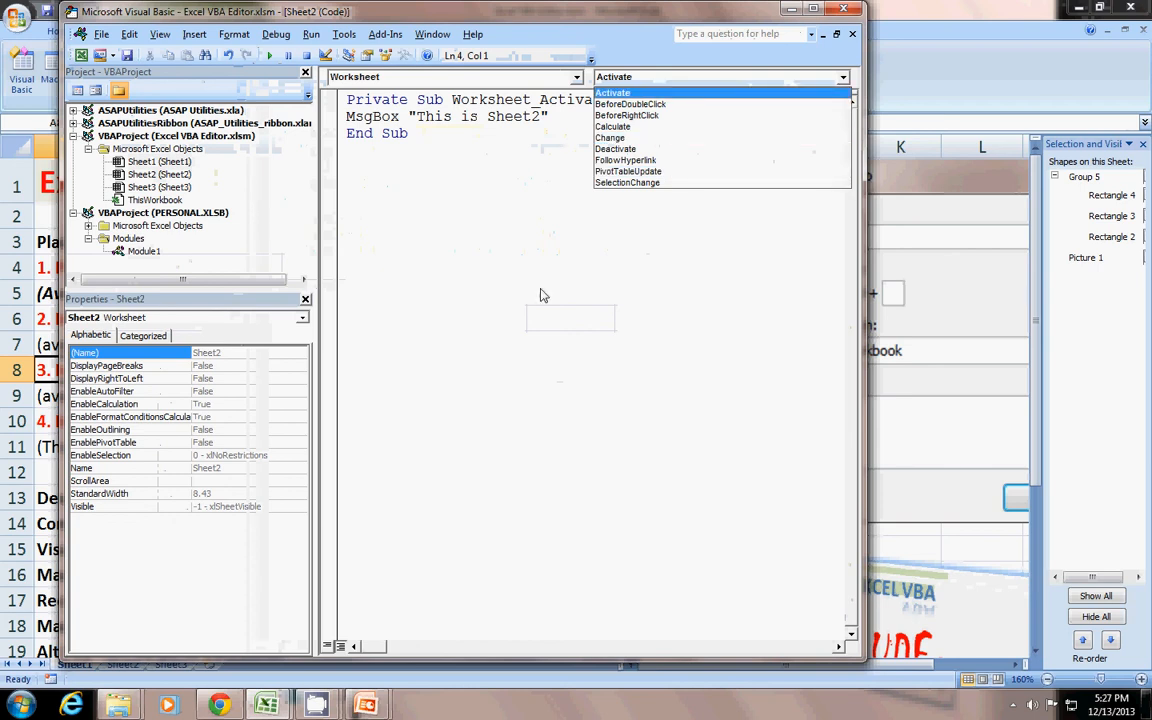
{"action": "left_click", "coordinate": [613, 92]}
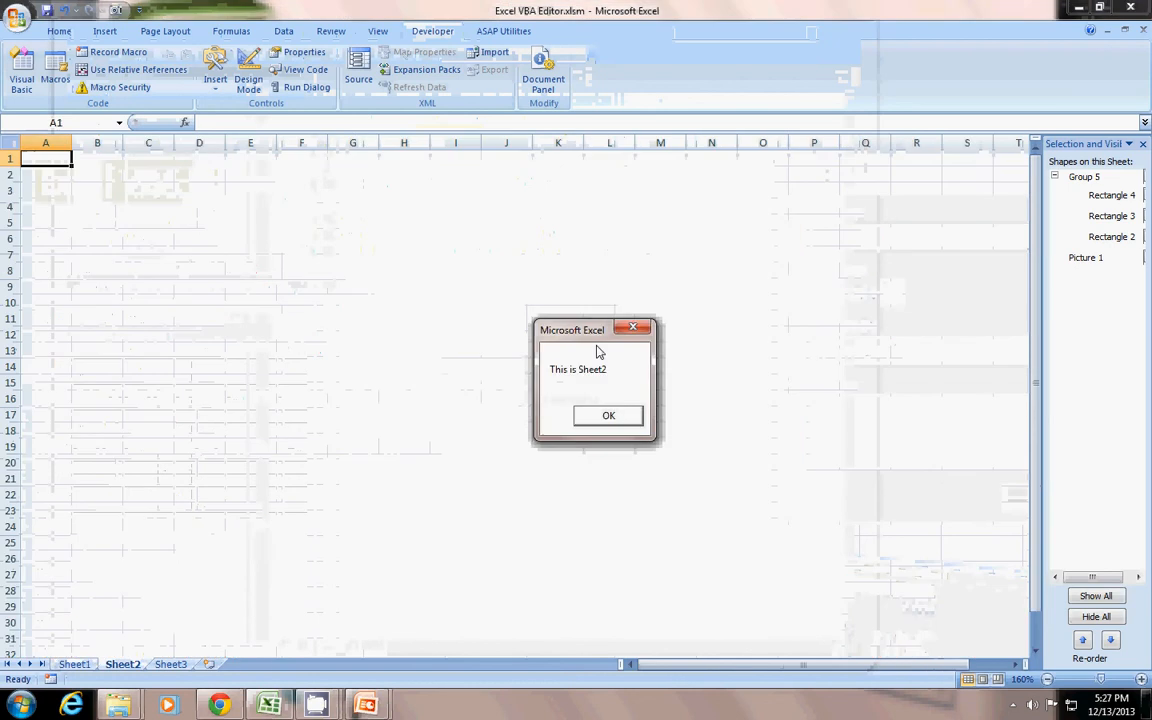
- Dismiss the 'This is Sheet2' message and reopen the ThisWorkbook code in the VBA editor
{"action": "left_click", "coordinate": [608, 415]}
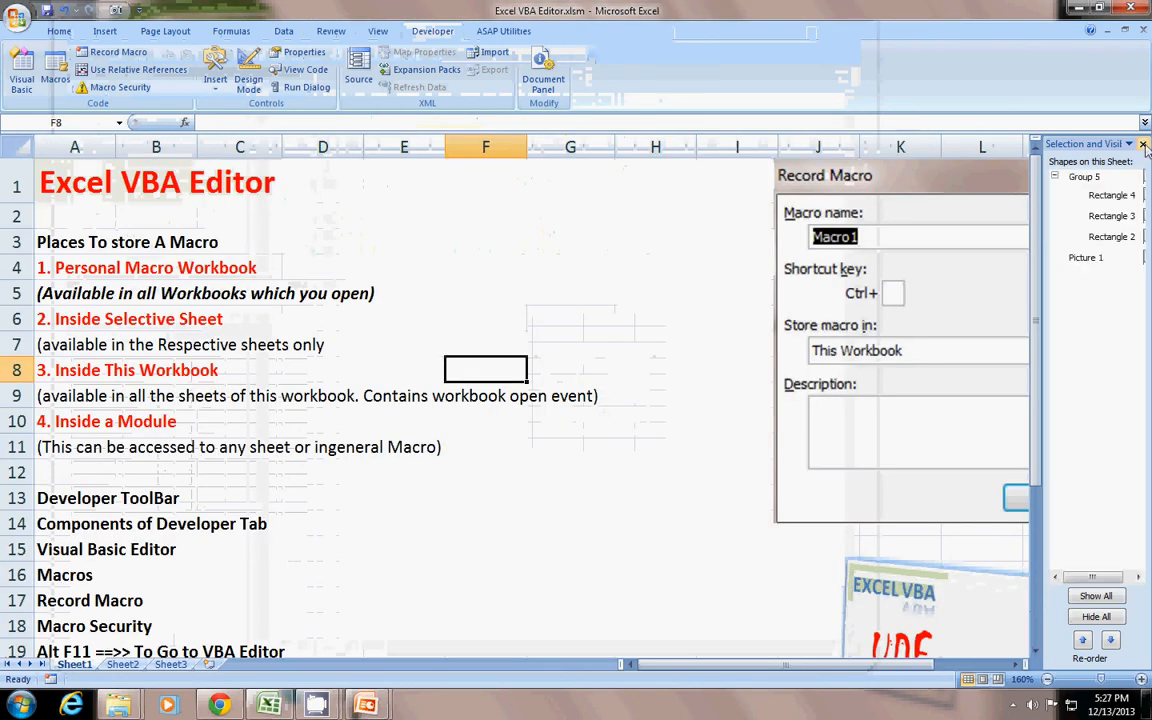
{"action": "left_click", "coordinate": [1144, 143]}
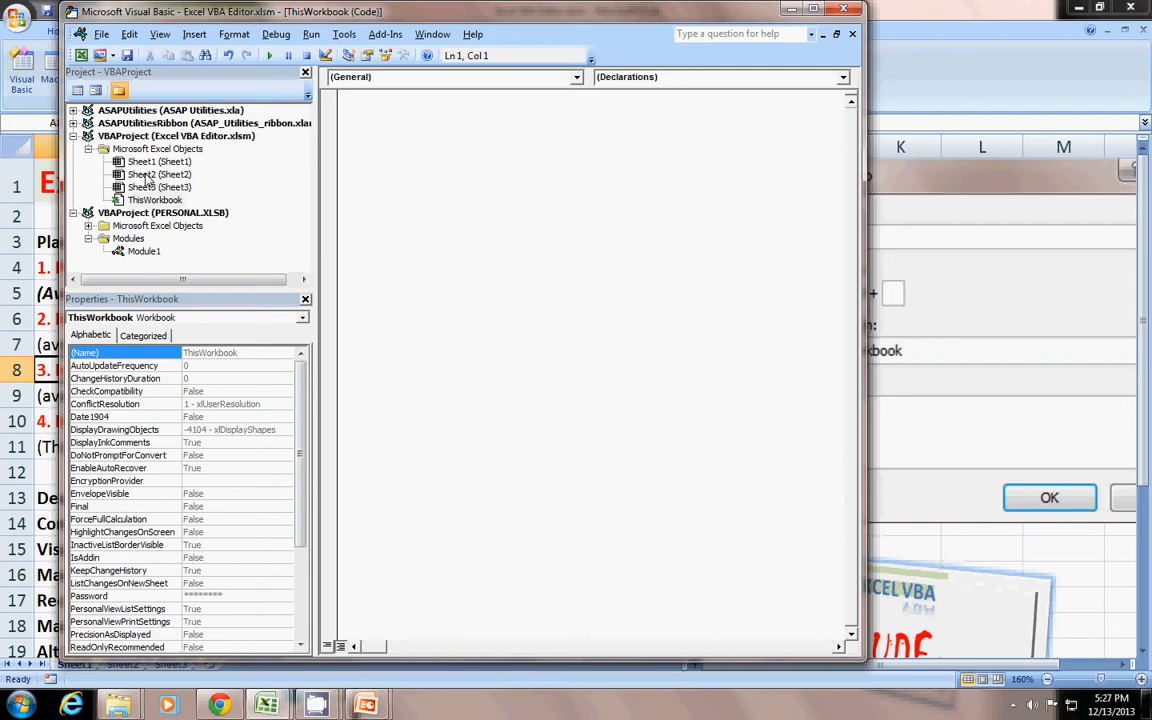
- Choose the Workbook object and its NewSheet event to generate an empty Workbook_NewSheet stub
{"action": "left_click", "coordinate": [575, 77]}
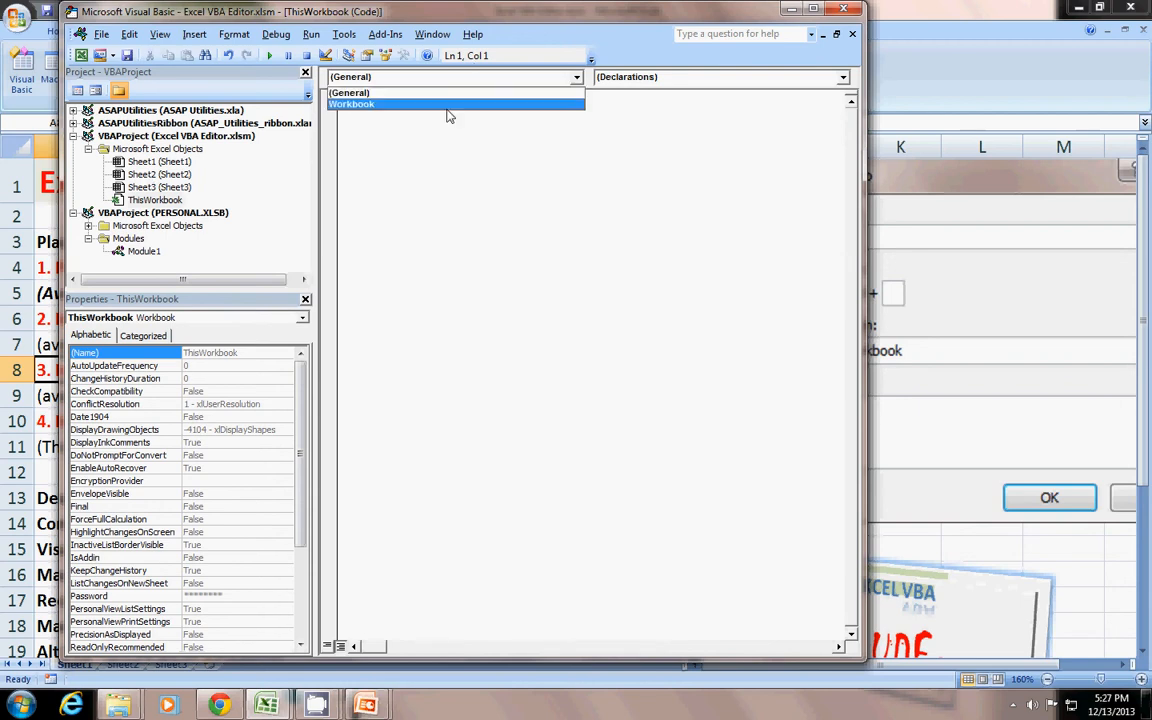
{"action": "left_click", "coordinate": [351, 103]}
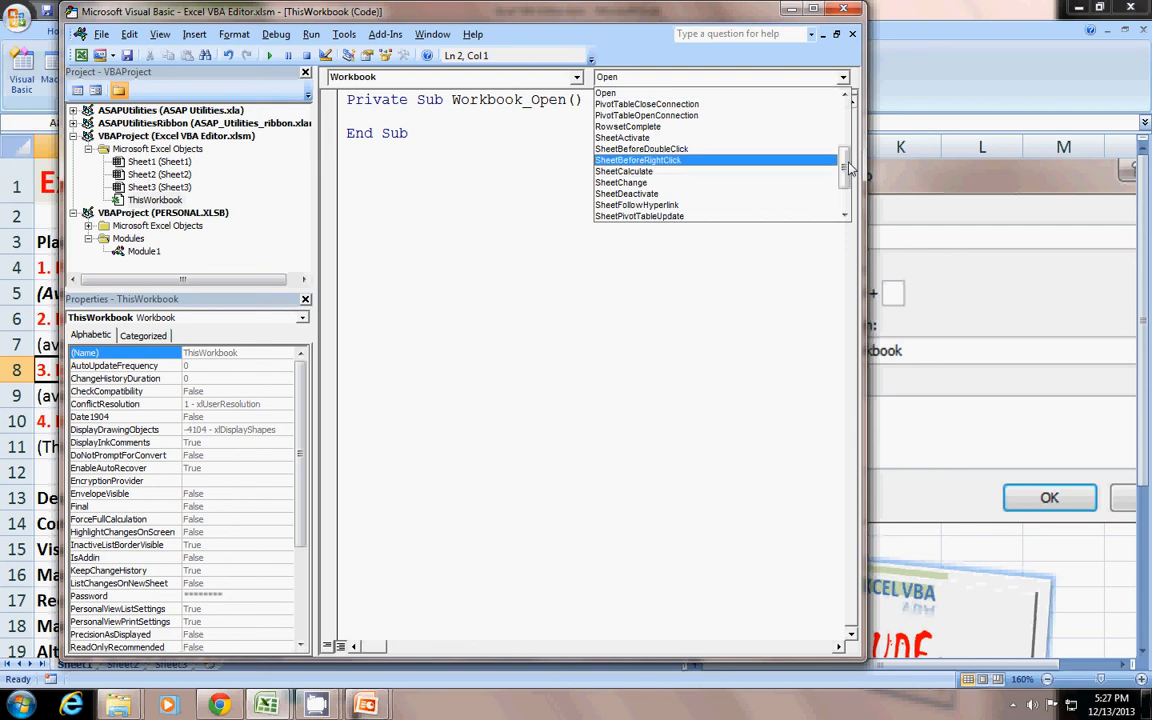
{"action": "scroll", "scroll_direction": "down", "scroll_amount": 3}
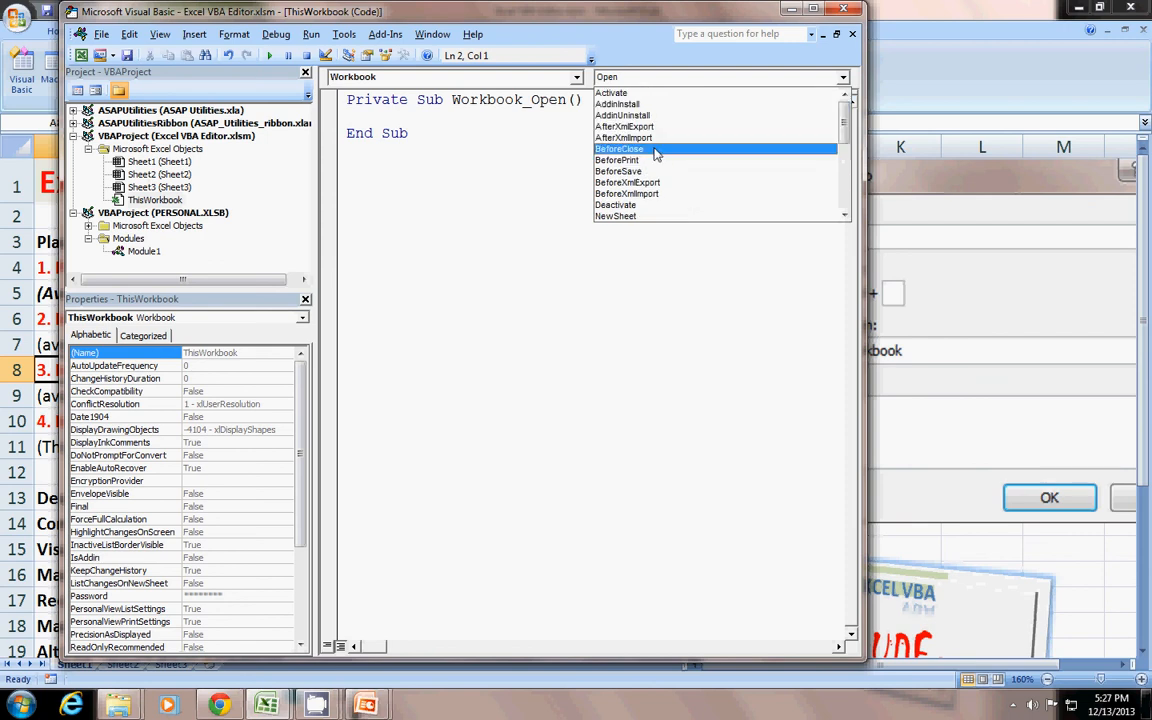
{"action": "mouse_move", "coordinate": [675, 171]}
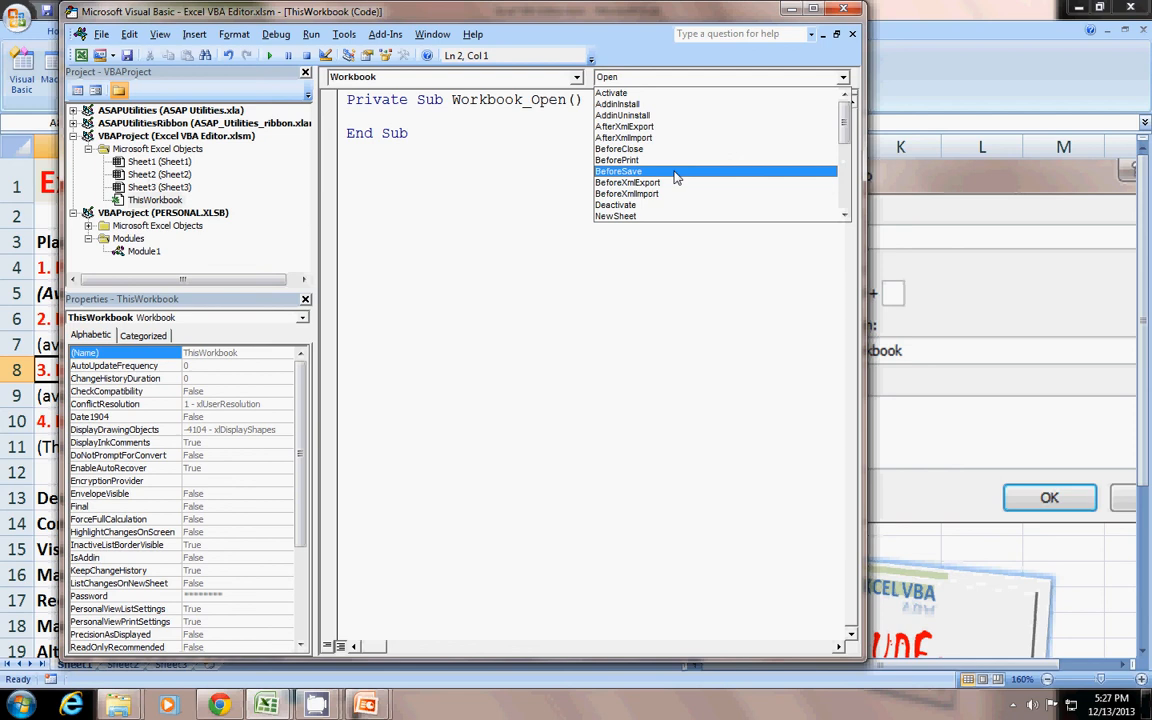
{"action": "mouse_move", "coordinate": [675, 160]}
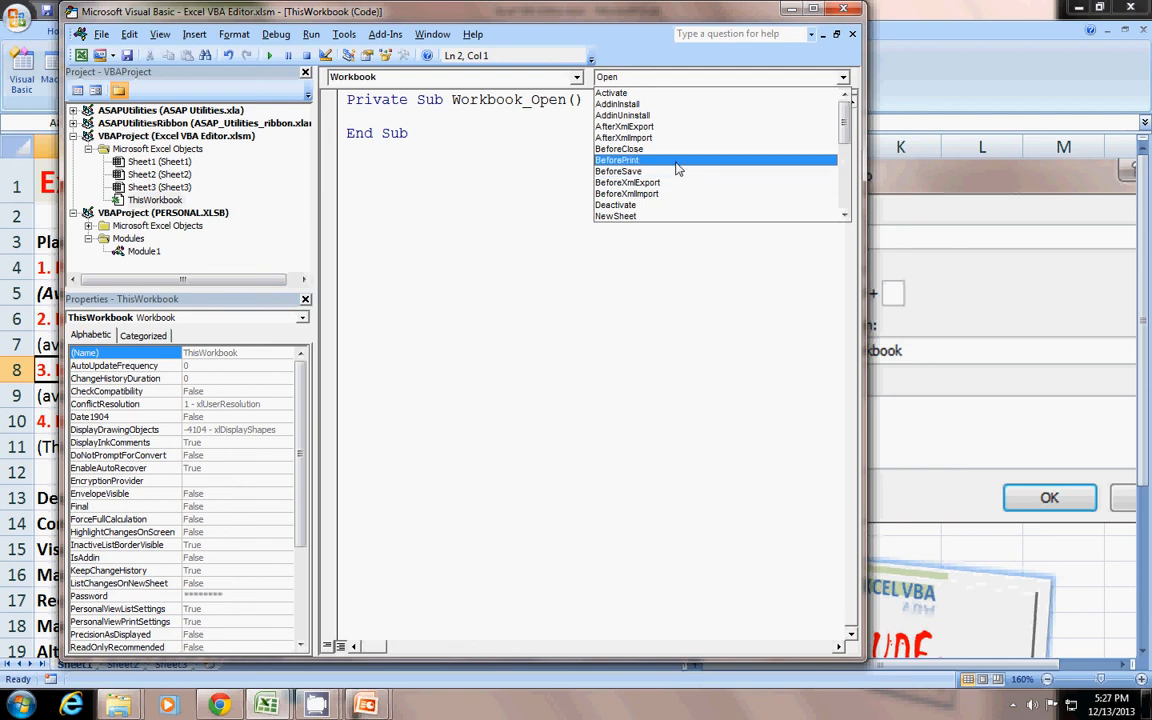
{"action": "mouse_move", "coordinate": [675, 171]}
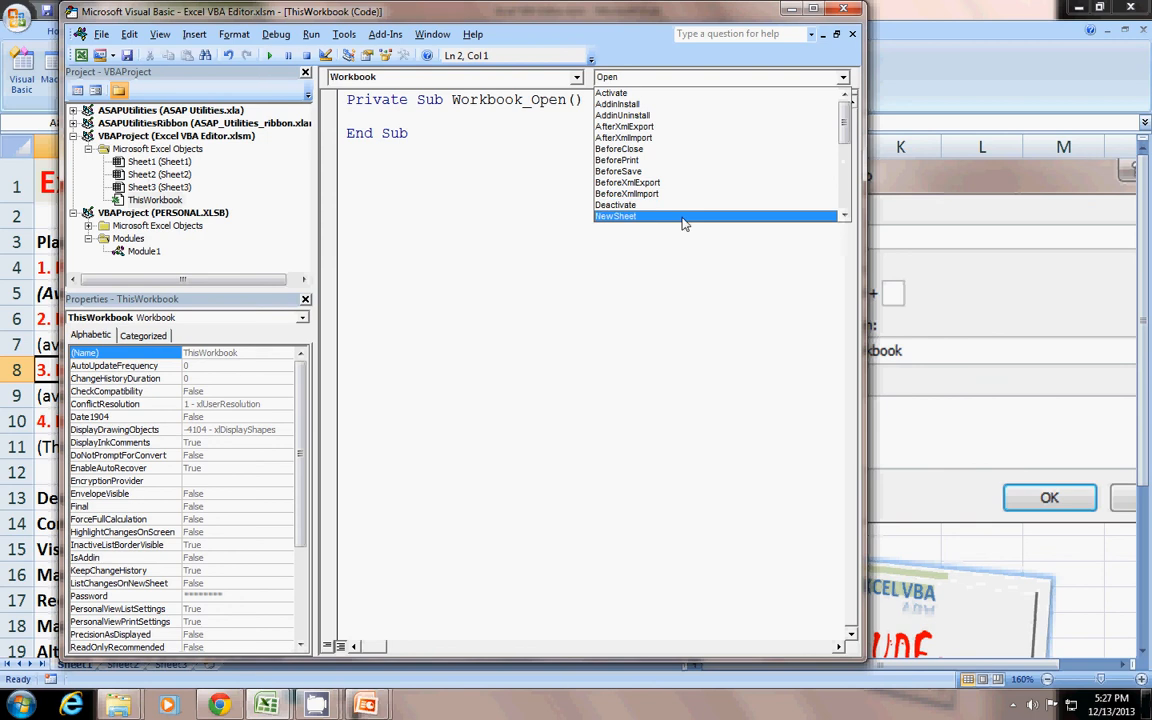
{"action": "left_click", "coordinate": [615, 216]}
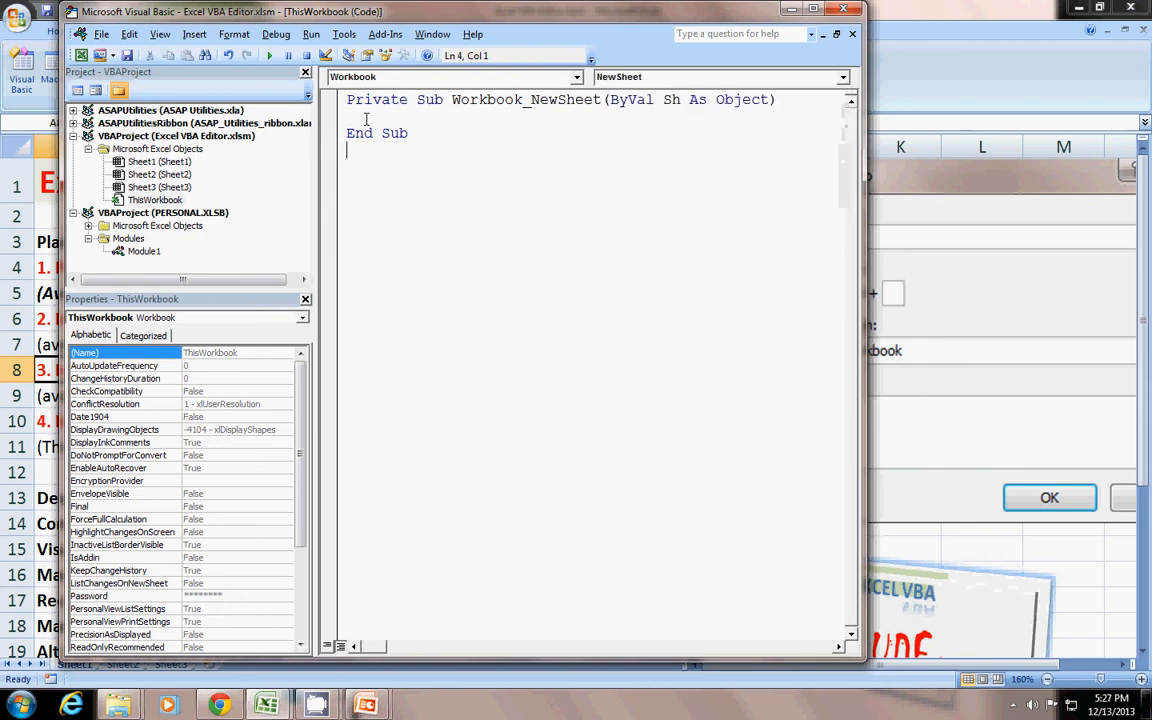
- Type a MsgBox asking "Do you Want to create a new Sheet?" inside Workbook_NewSheet
{"action": "type", "text": "msg"}
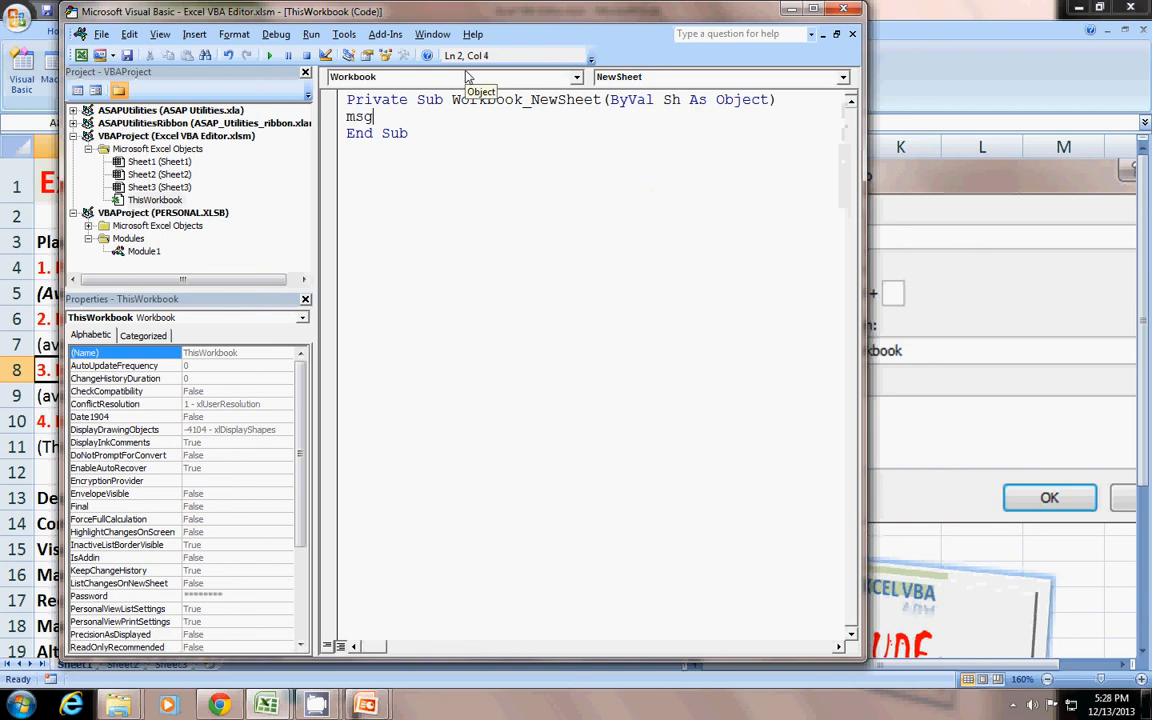
{"action": "type", "text": "box"}
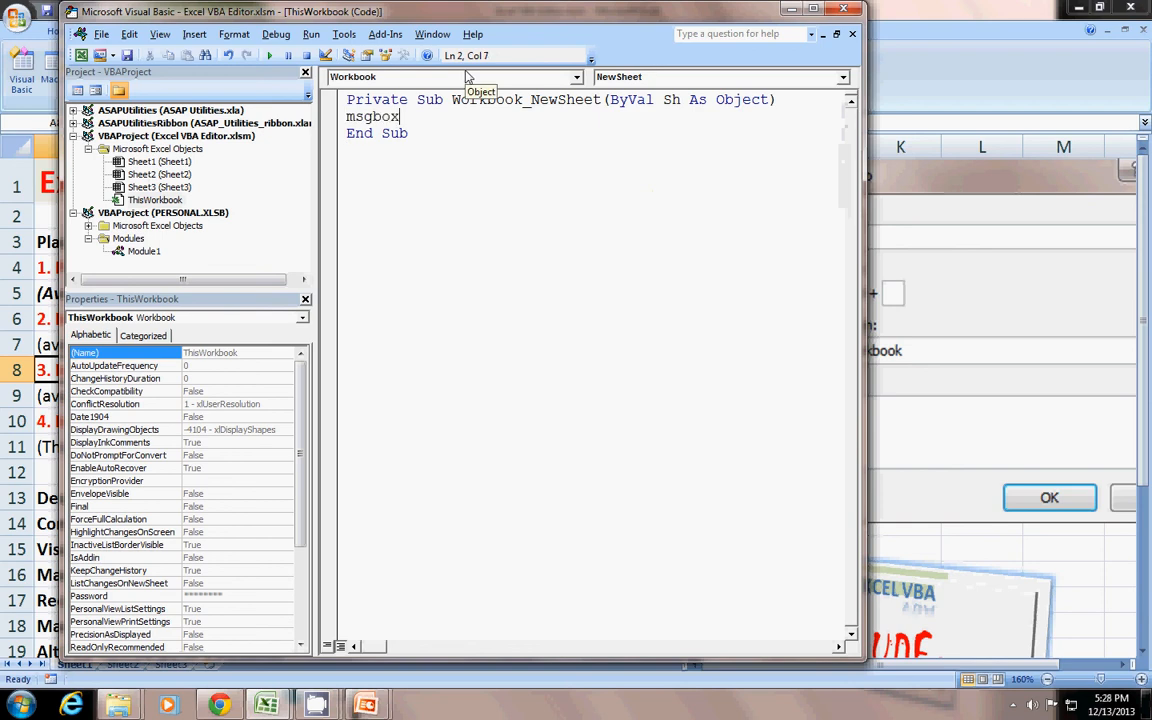
{"action": "type", "text": "\"Do"}
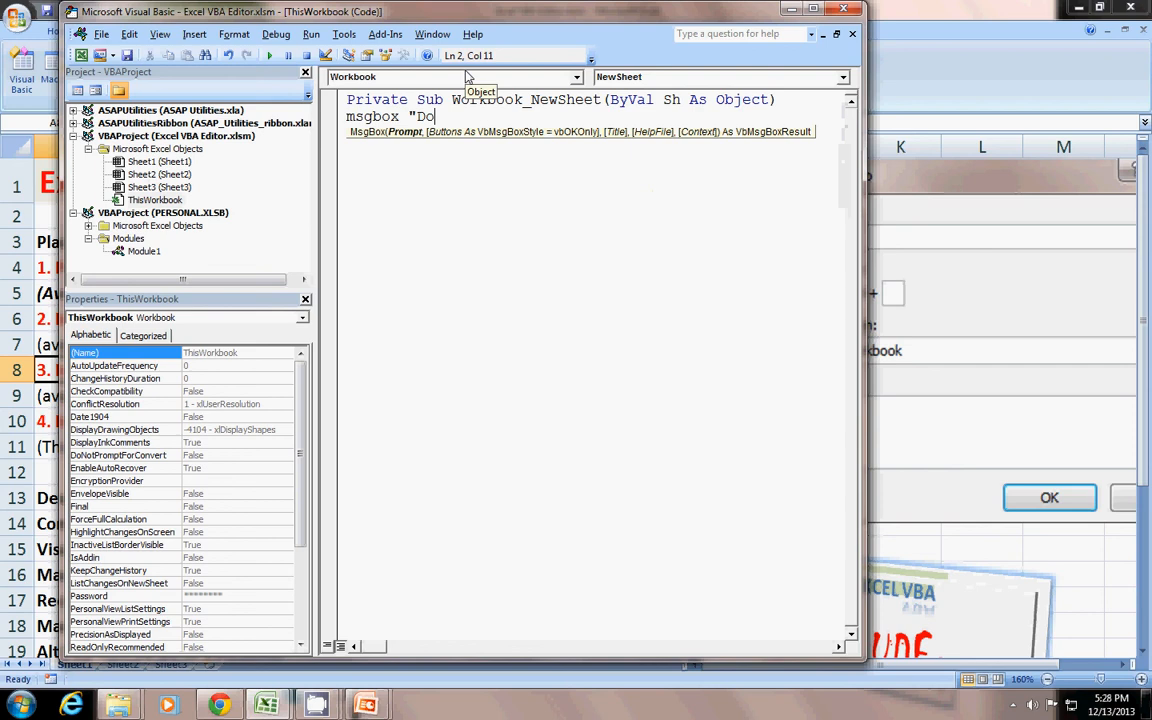
{"action": "type", "text": "you"}
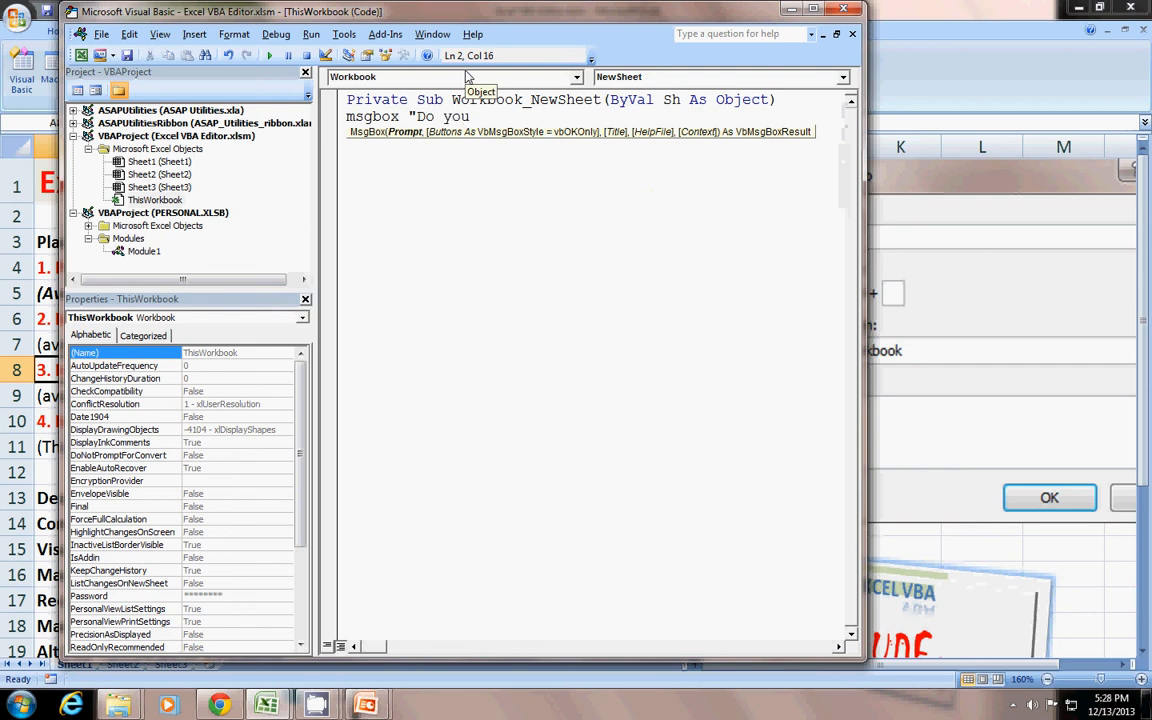
{"action": "type", "text": "Want t"}
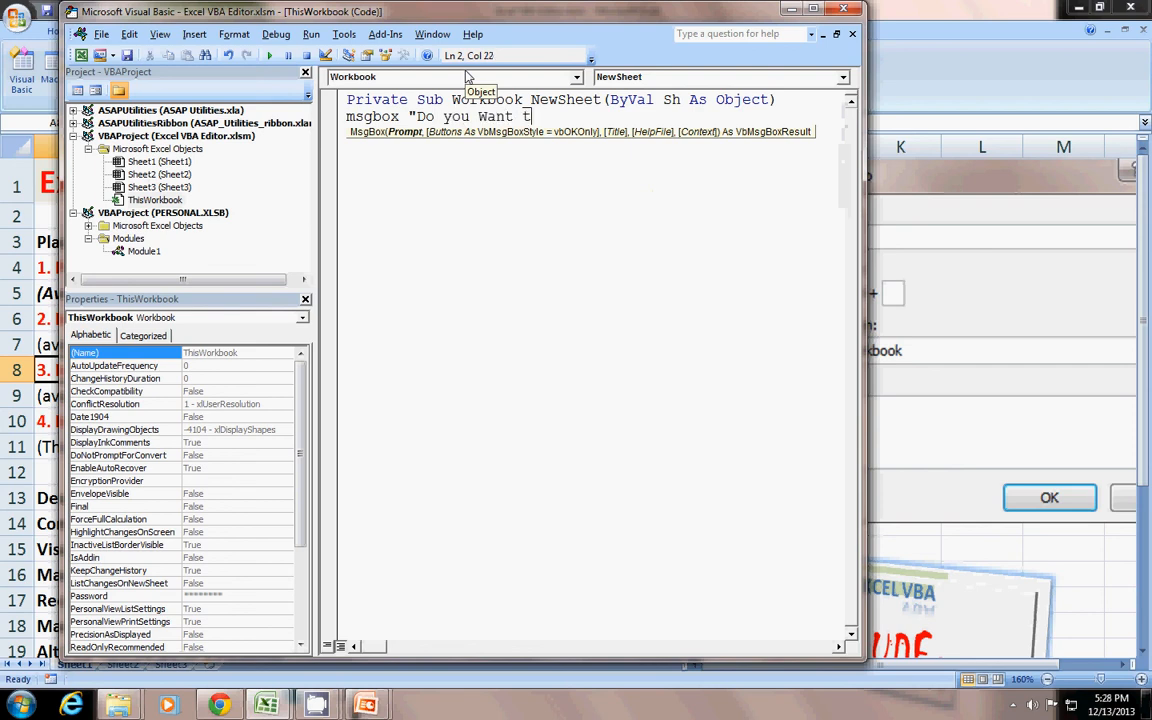
{"action": "type", "text": "o create"}
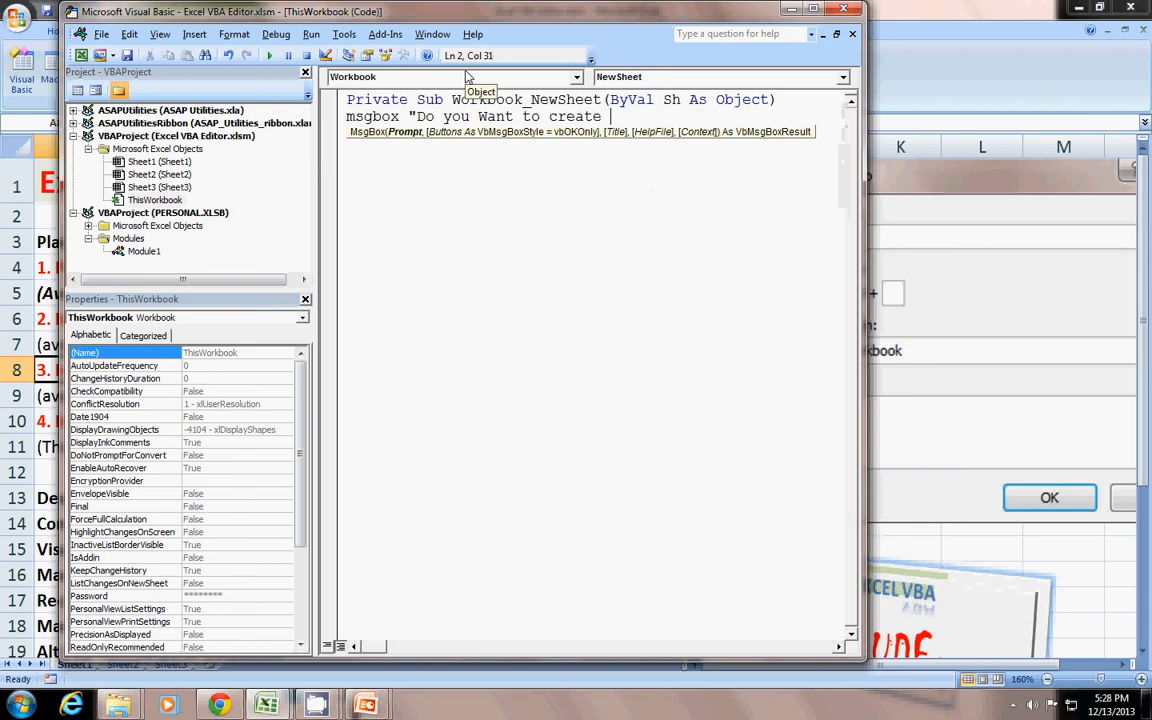
{"action": "type", "text": "a new Sh"}
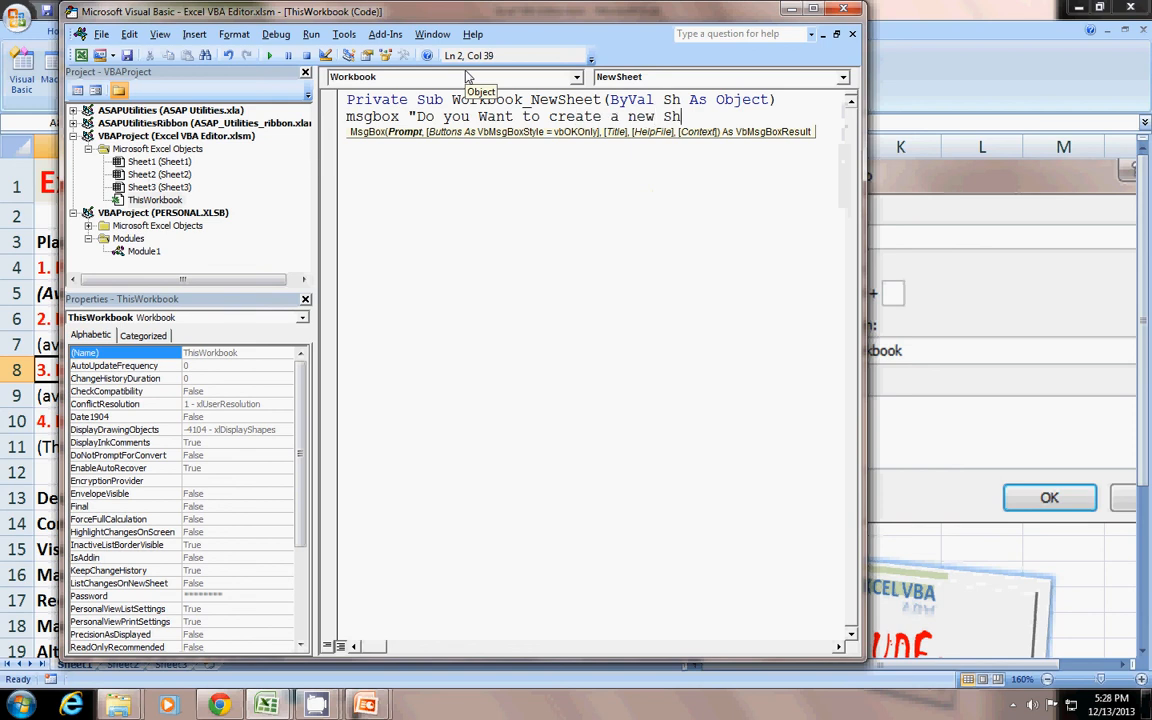
{"action": "type", "text": "eet,"}
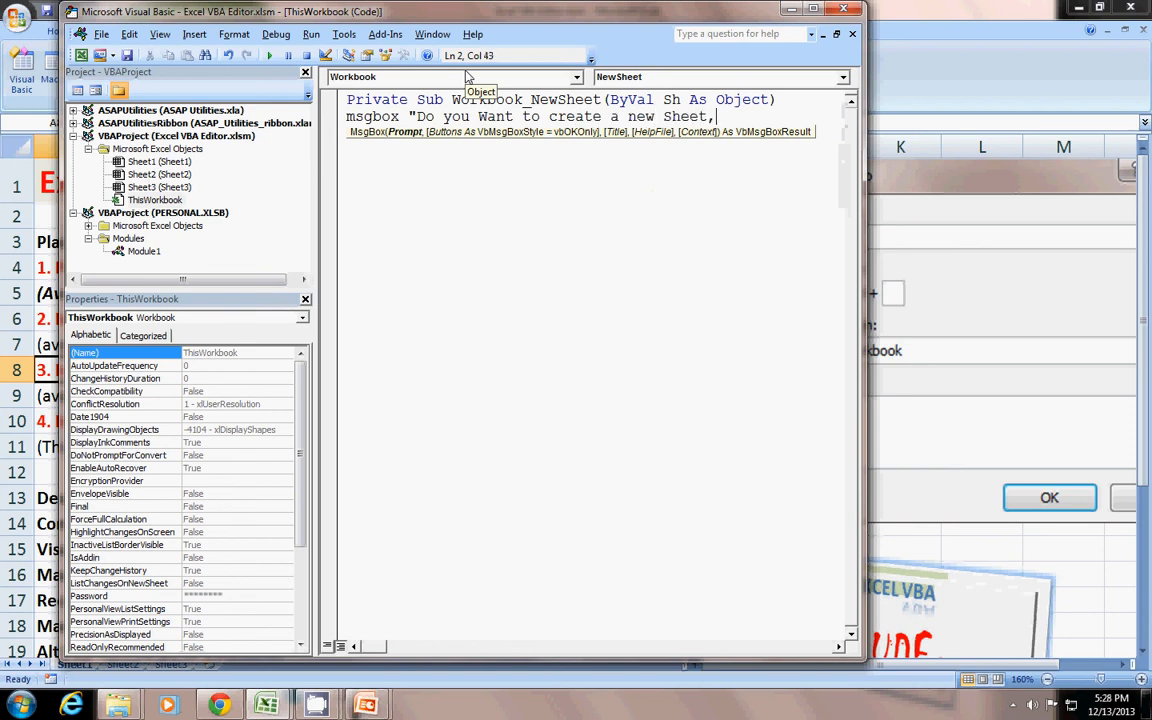
{"action": "type", "text": ","}
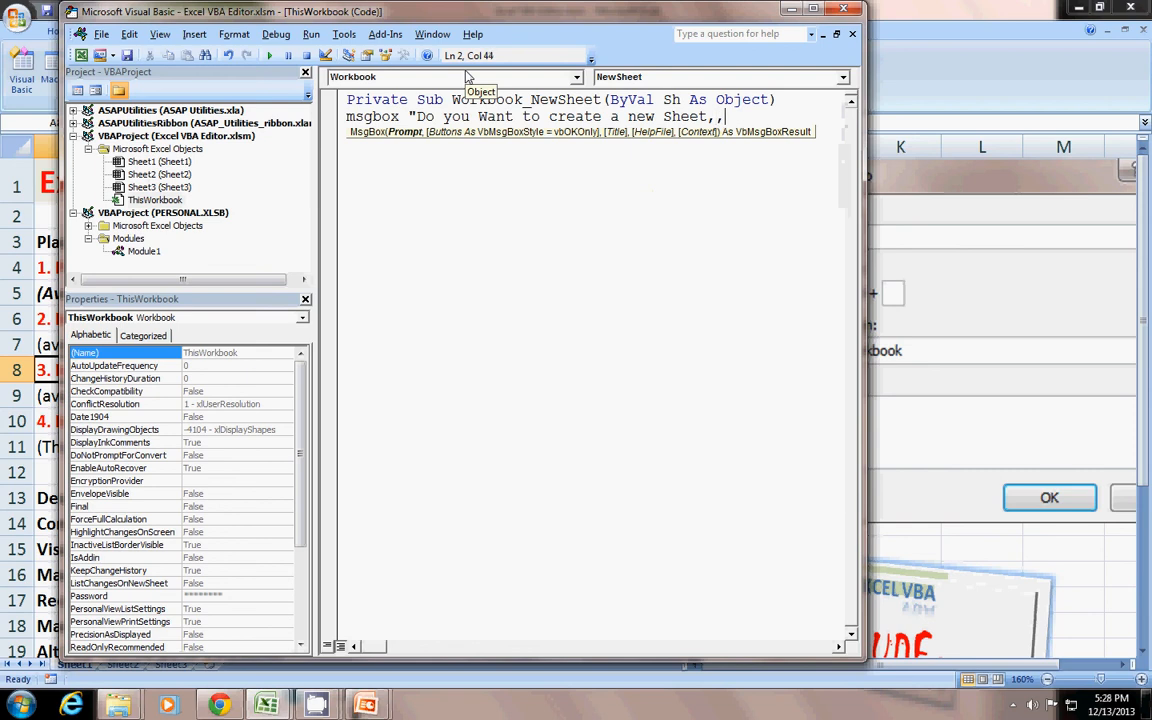
{"action": "key", "text": "BackSpace"}
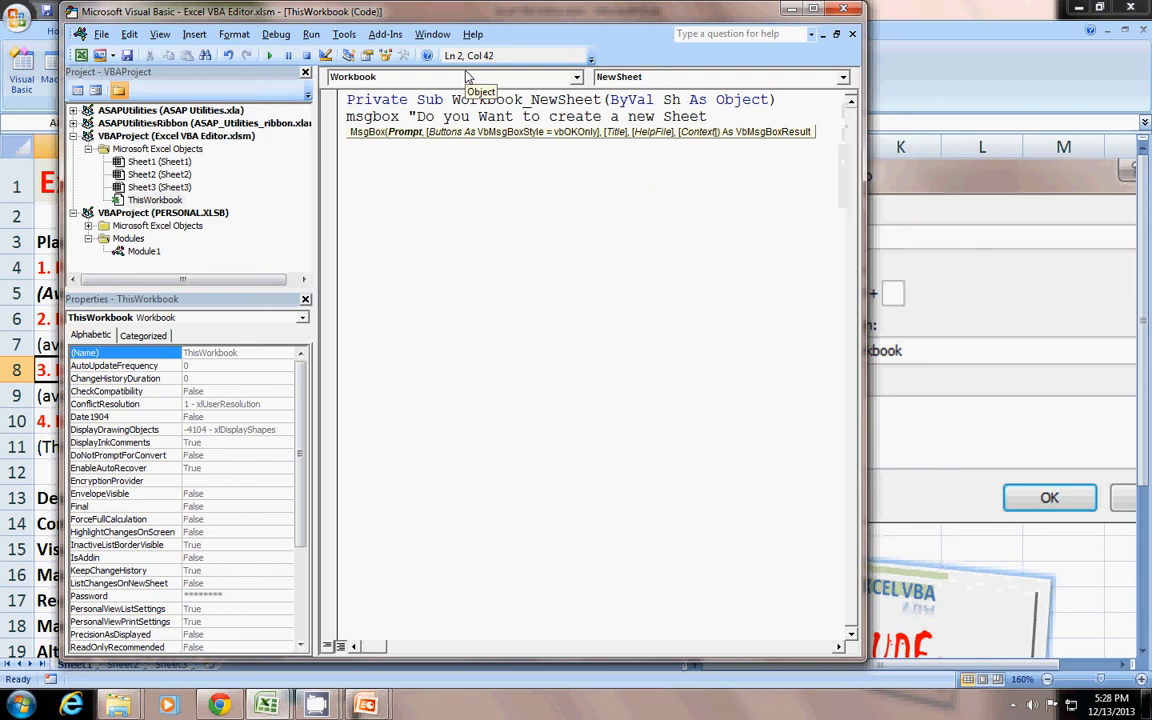
{"action": "type", "text": "?\""}
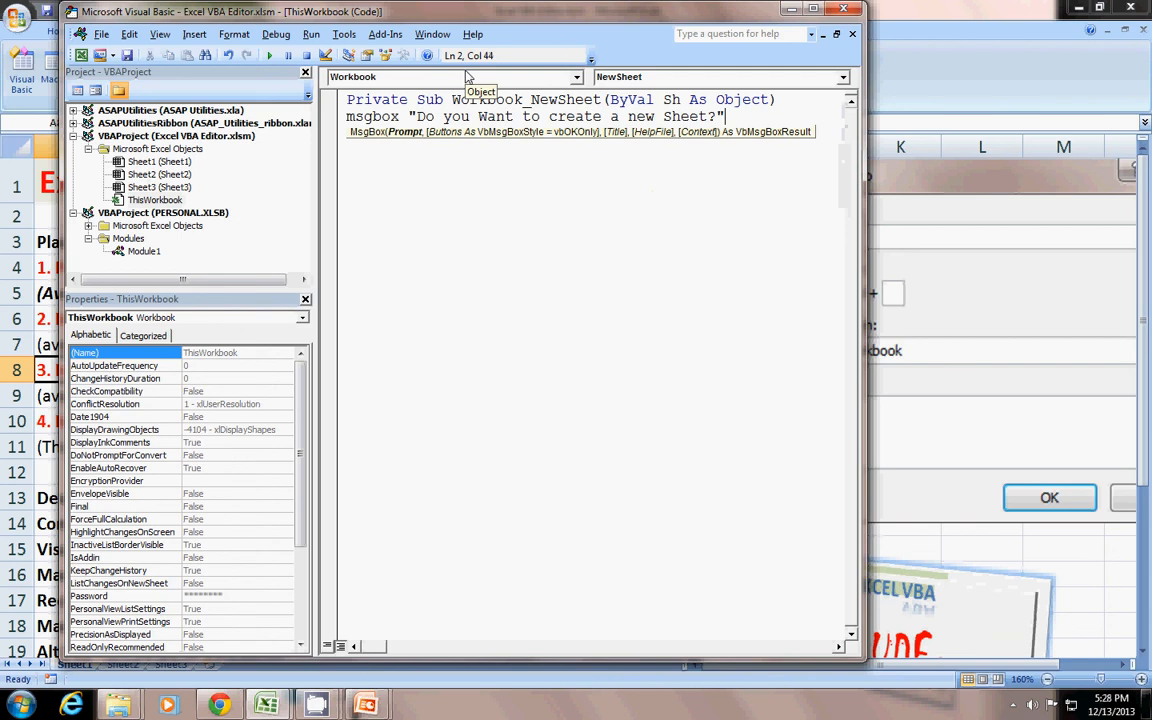
- Give the MsgBox Abort/Retry/Ignore buttons and the title "New Sheet"
{"action": "type", "text": ","}
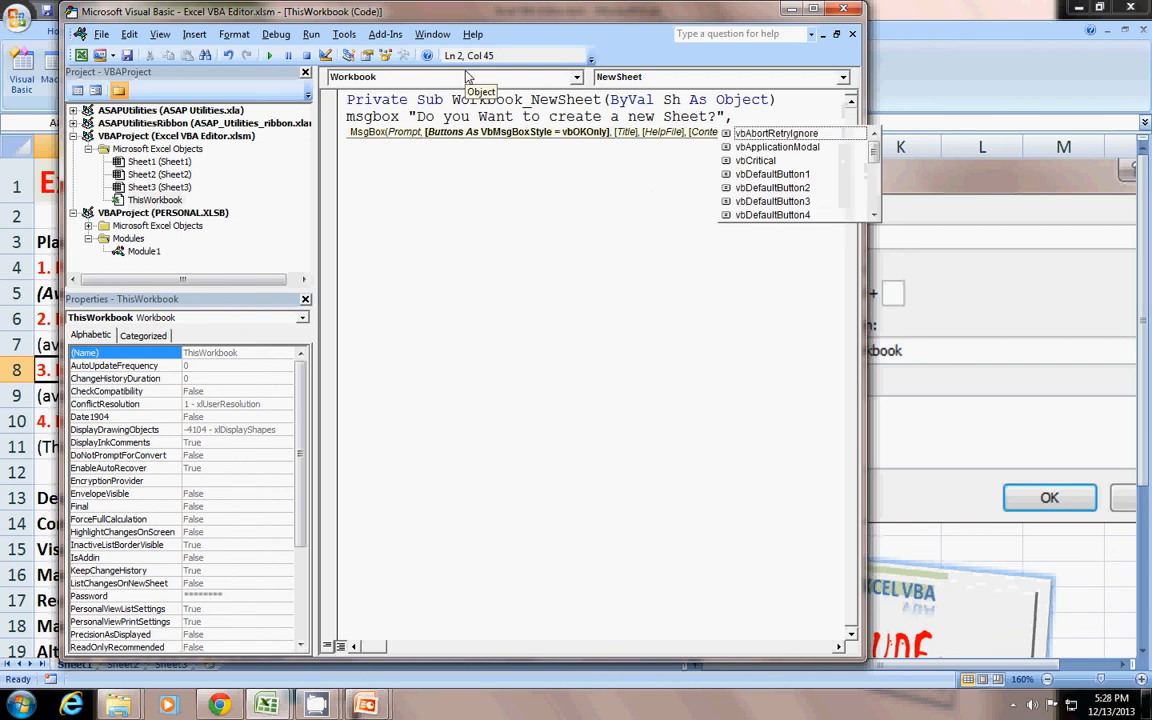
{"action": "mouse_move", "coordinate": [813, 173]}
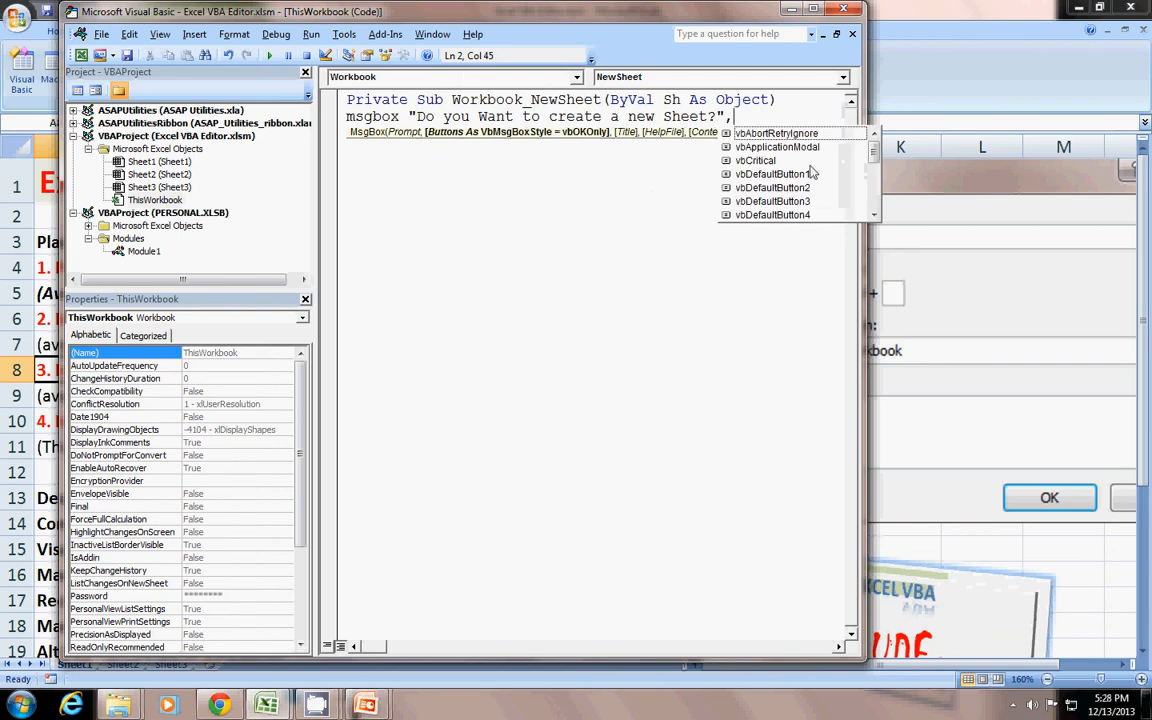
{"action": "mouse_move", "coordinate": [820, 138]}
{"action": "type", "text": "vbAbortRetryIgnore"}
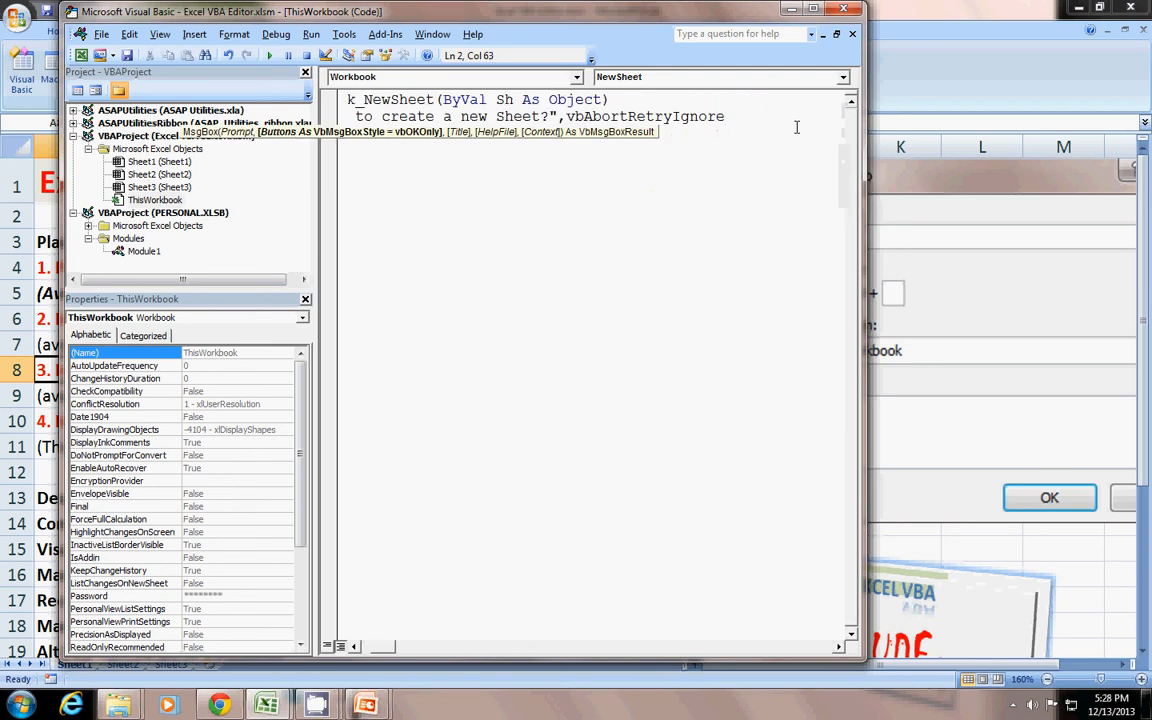
{"action": "type", "text": ","}
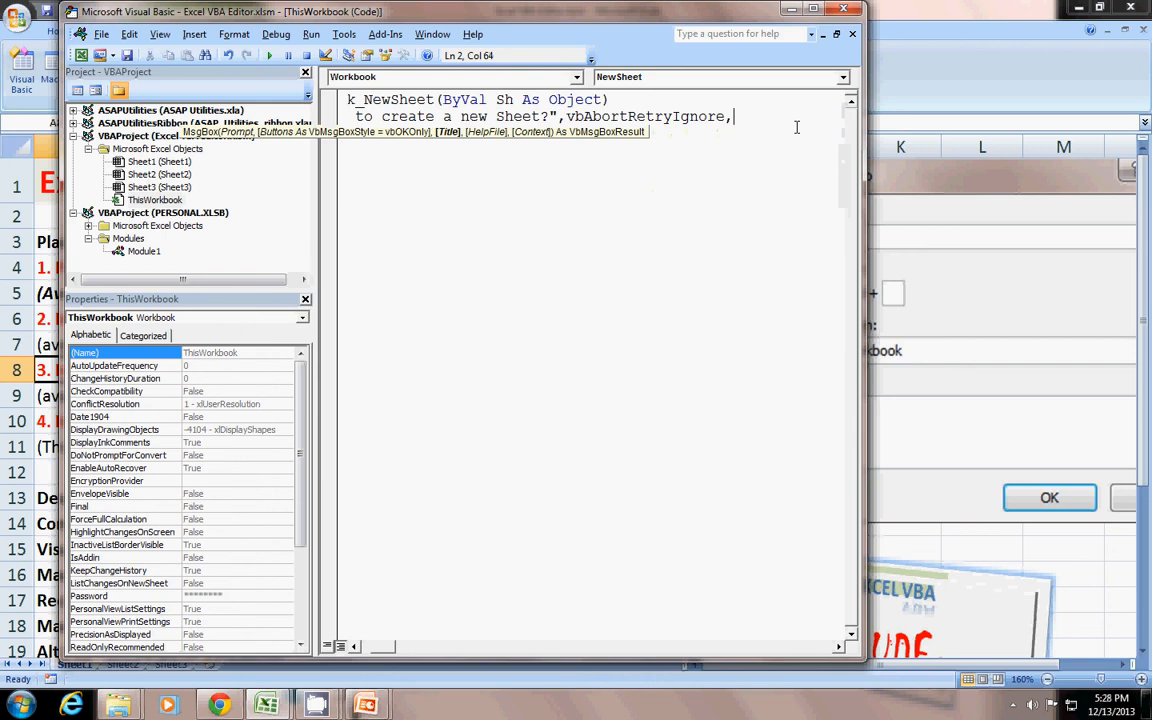
{"action": "type", "text": "\""}
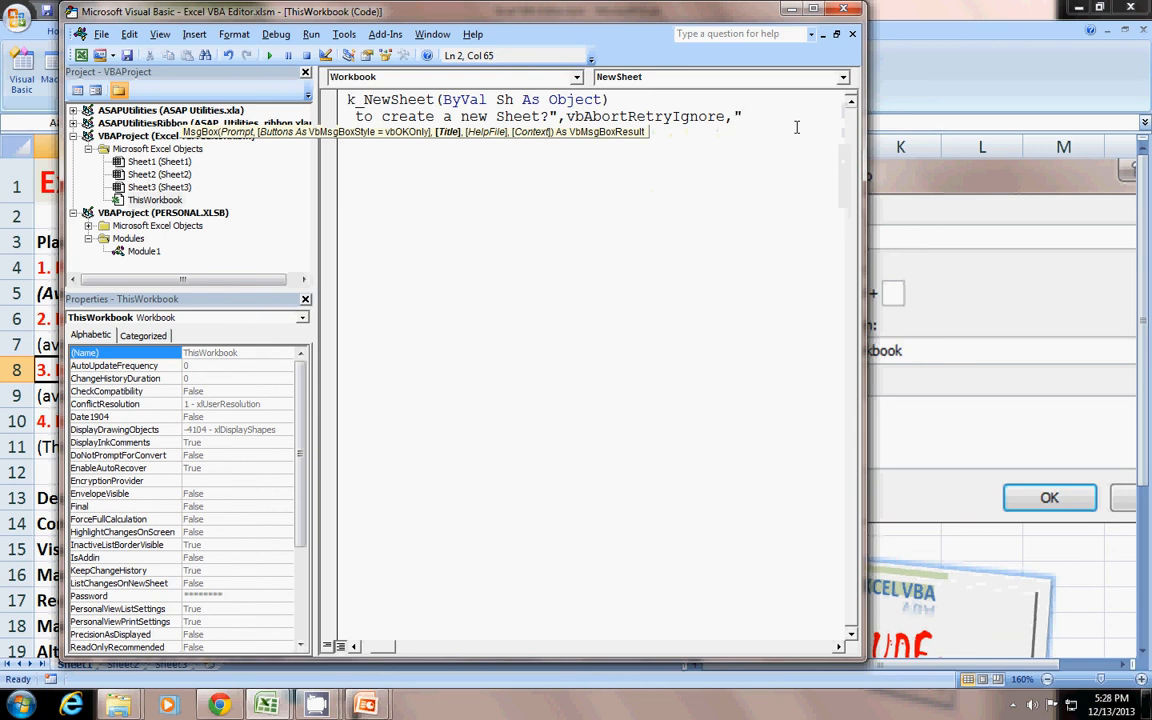
{"action": "type", "text": "New Sh"}
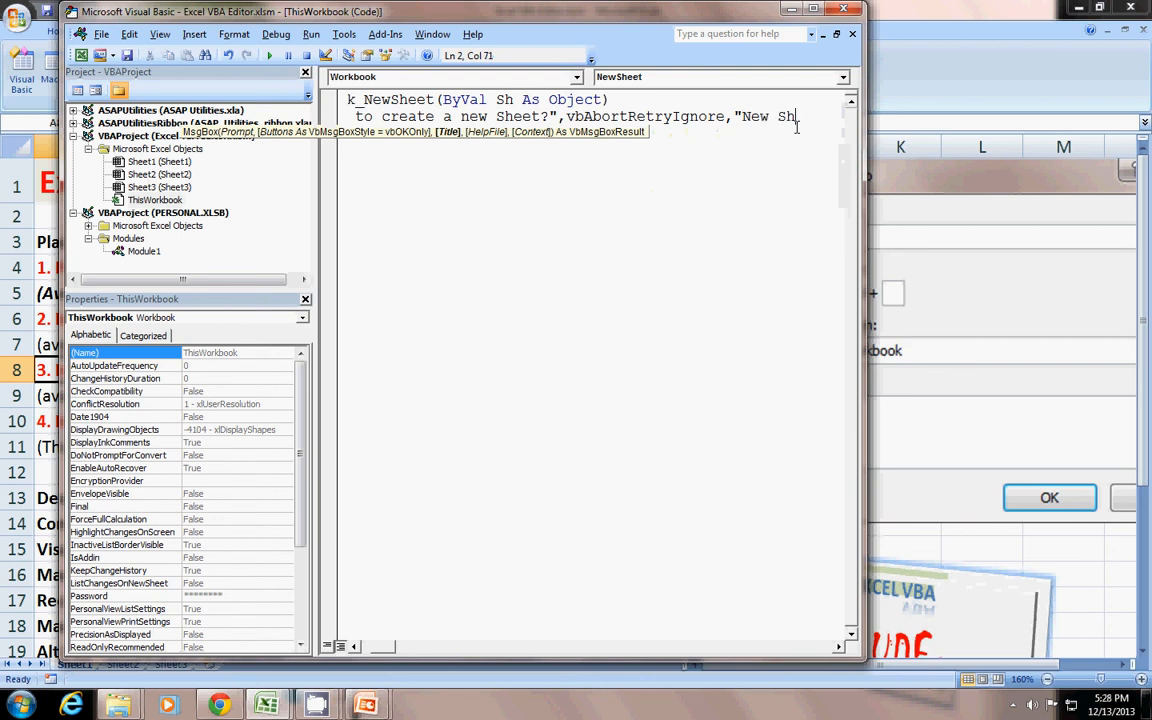
{"action": "type", "text": "eet\""}
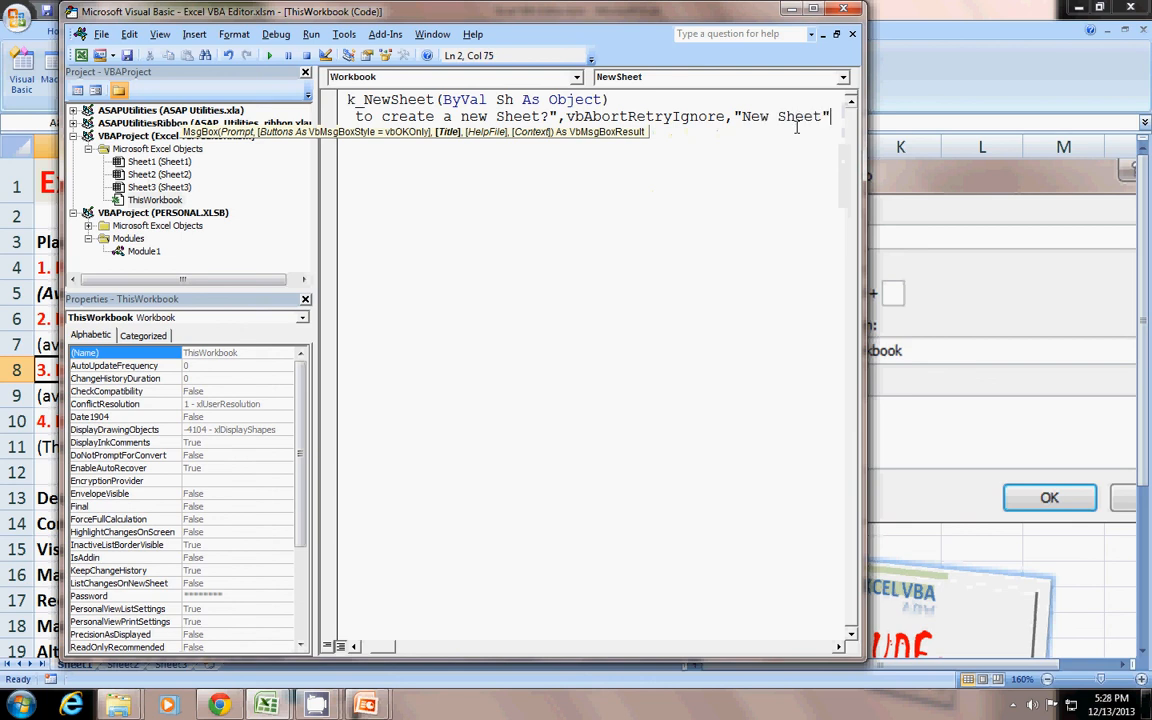
{"action": "key", "text": "Return"}
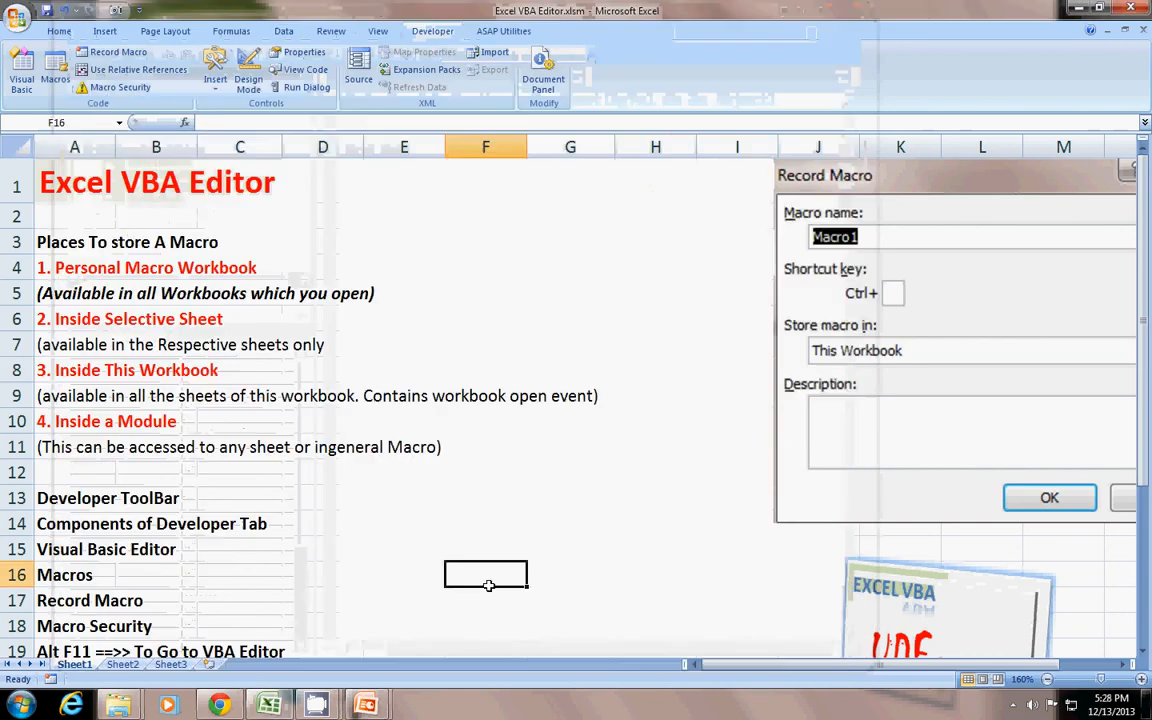
- Add a new sheet, dismiss the New Sheet prompt, then dismiss Sheet2's 'This is Sheet2' message
{"action": "left_click", "coordinate": [1049, 497]}
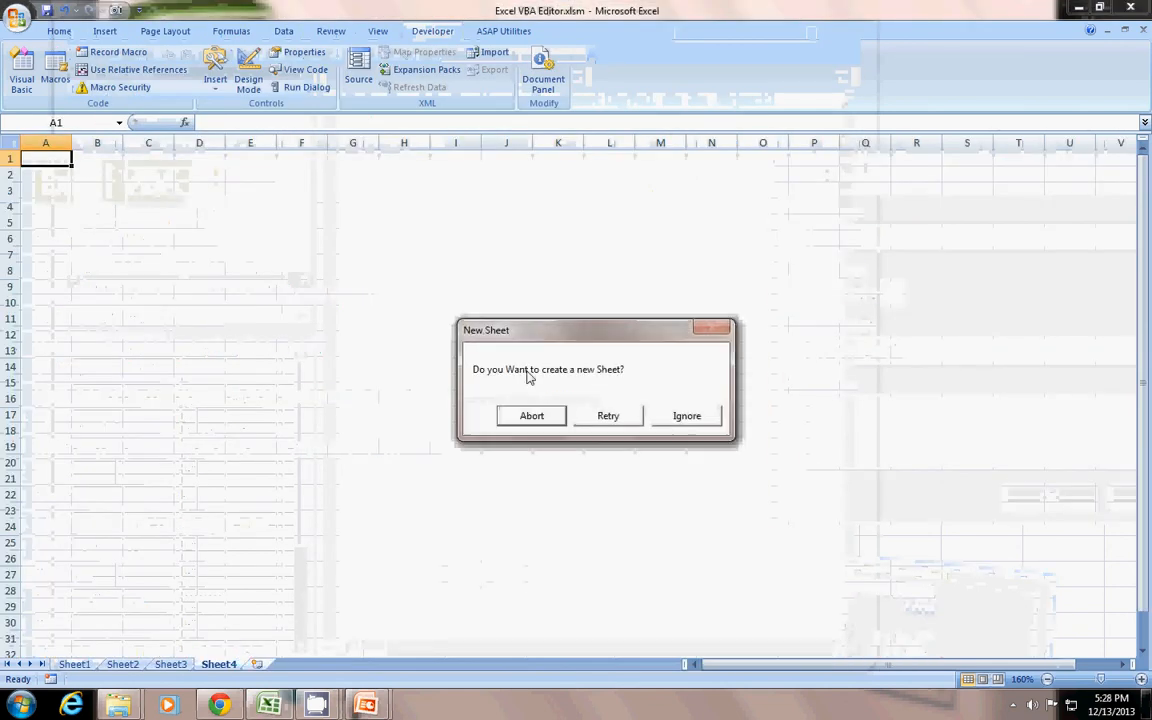
{"action": "mouse_move", "coordinate": [588, 421]}
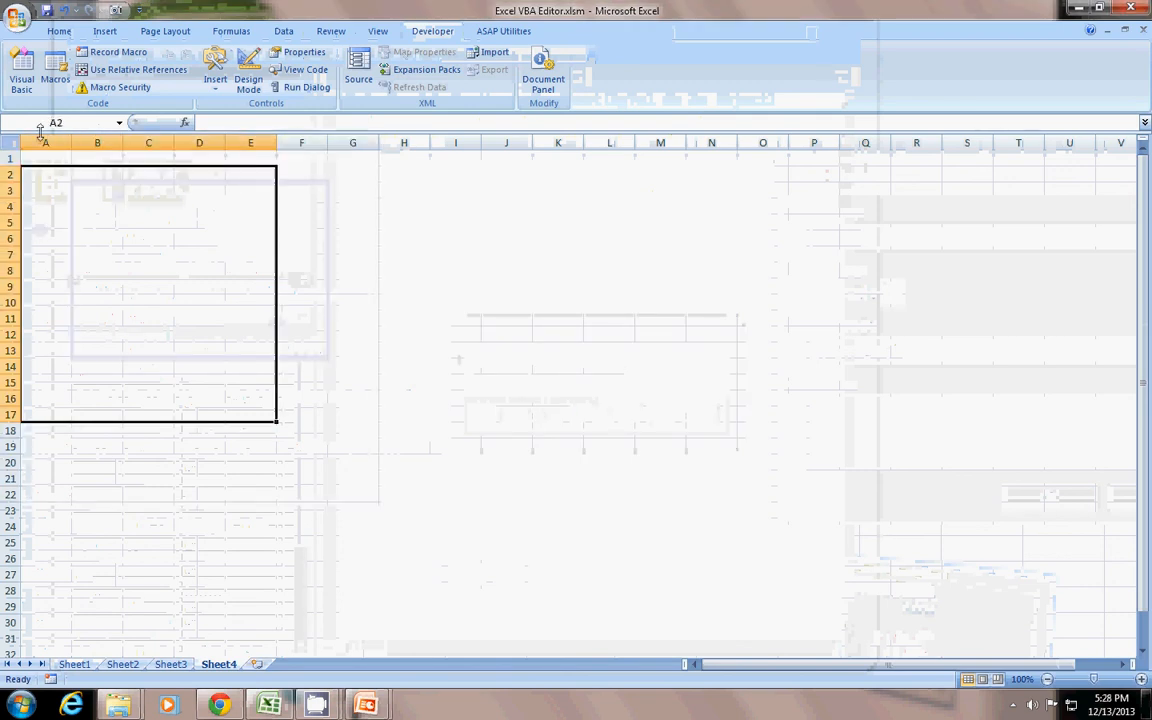
{"action": "mouse_move", "coordinate": [56, 517]}
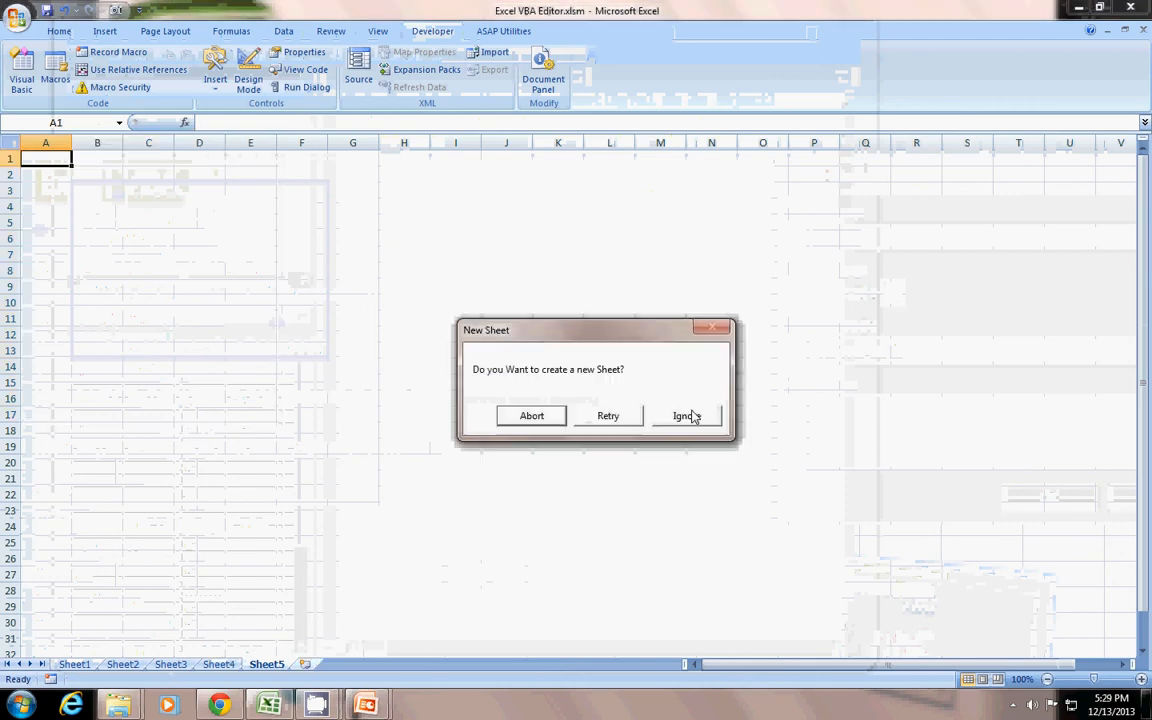
{"action": "left_click", "coordinate": [687, 415]}
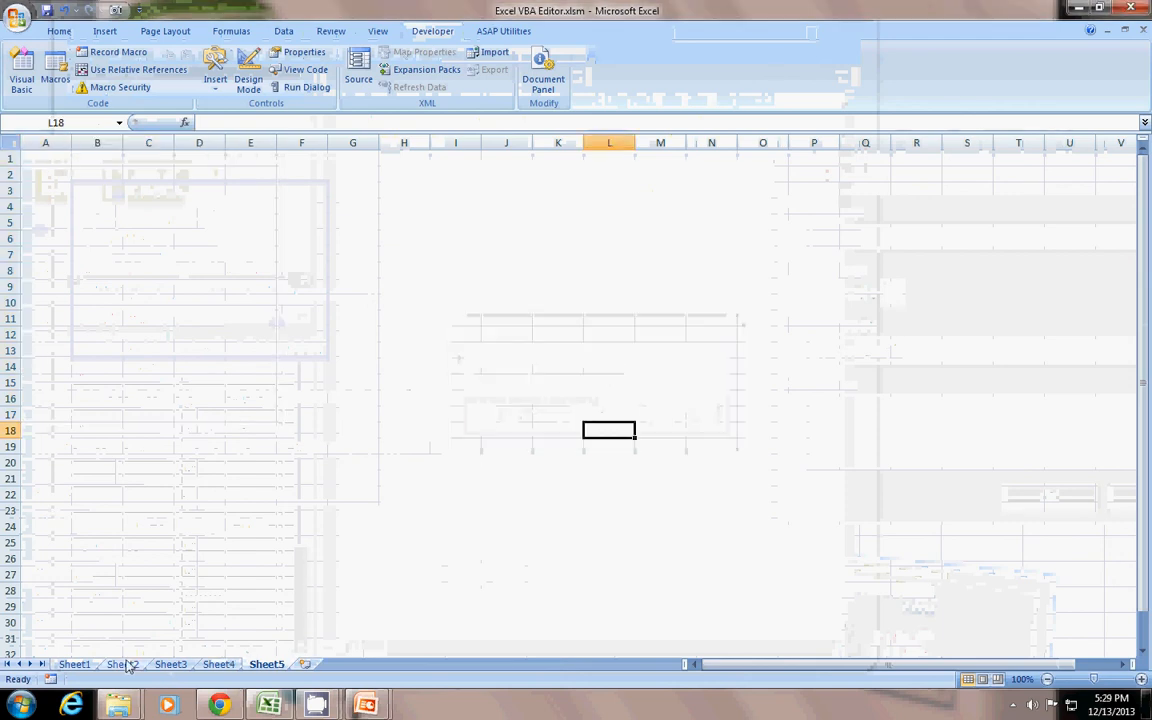
{"action": "left_click", "coordinate": [122, 664]}
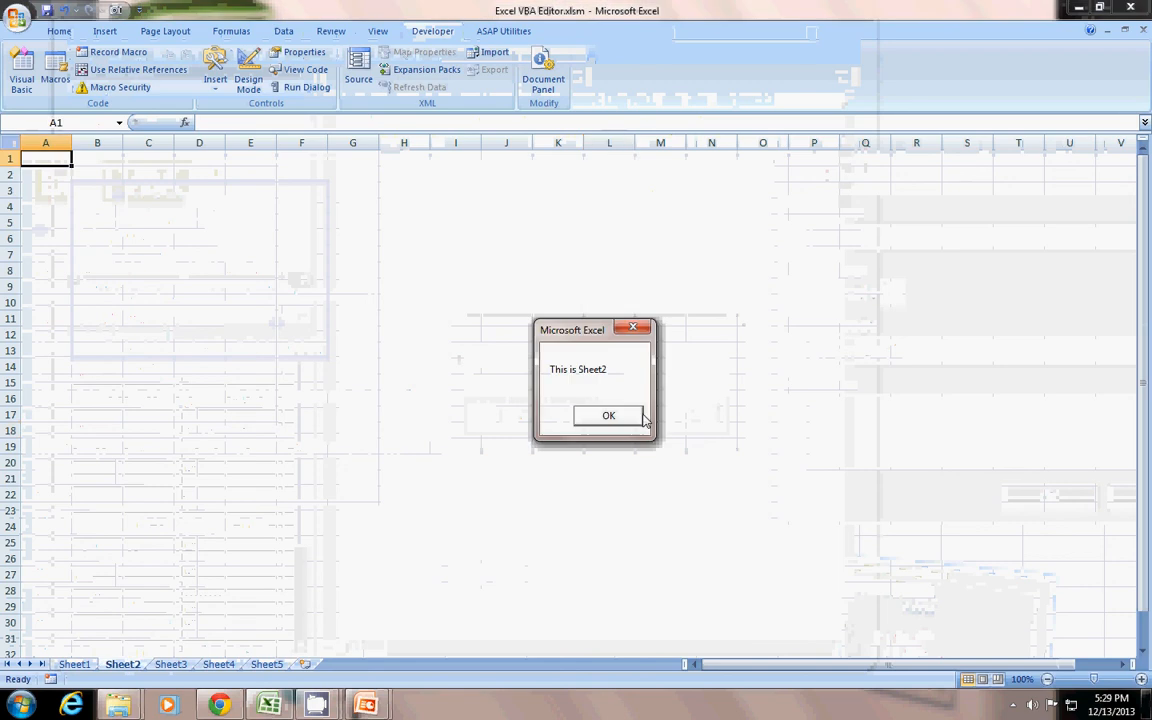
{"action": "left_click", "coordinate": [608, 415]}
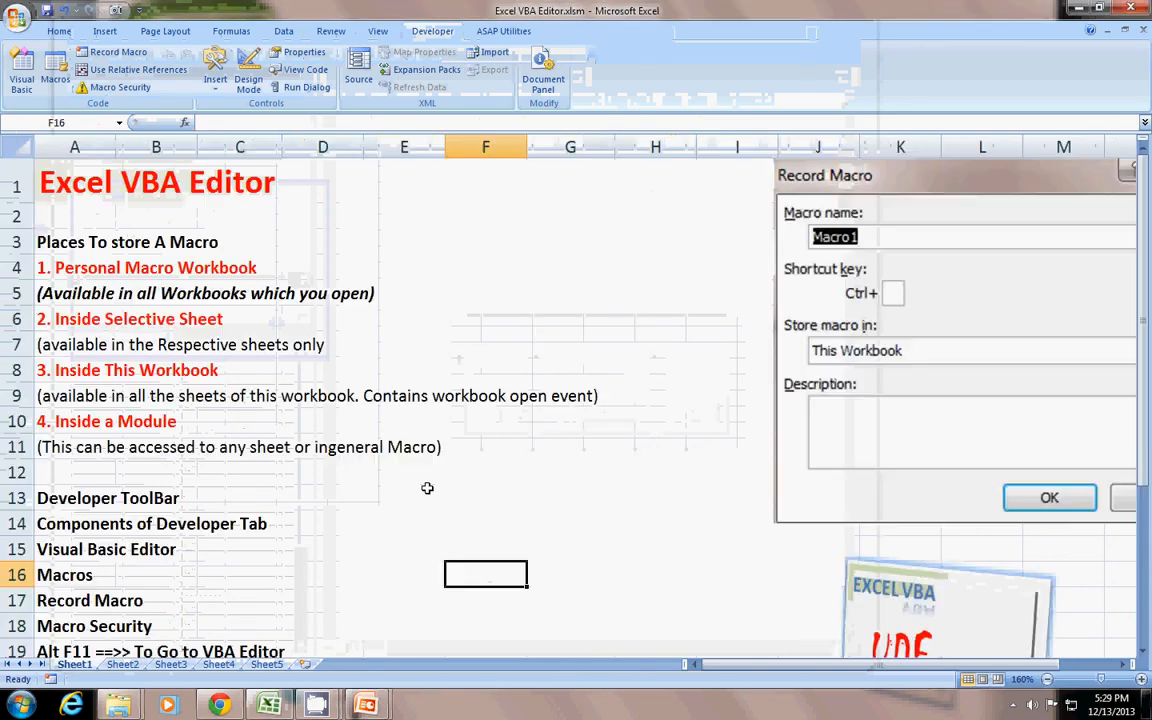
- Open the VBA editor, select Sheet1 in the project, and insert a new module
{"action": "left_click", "coordinate": [74, 421]}
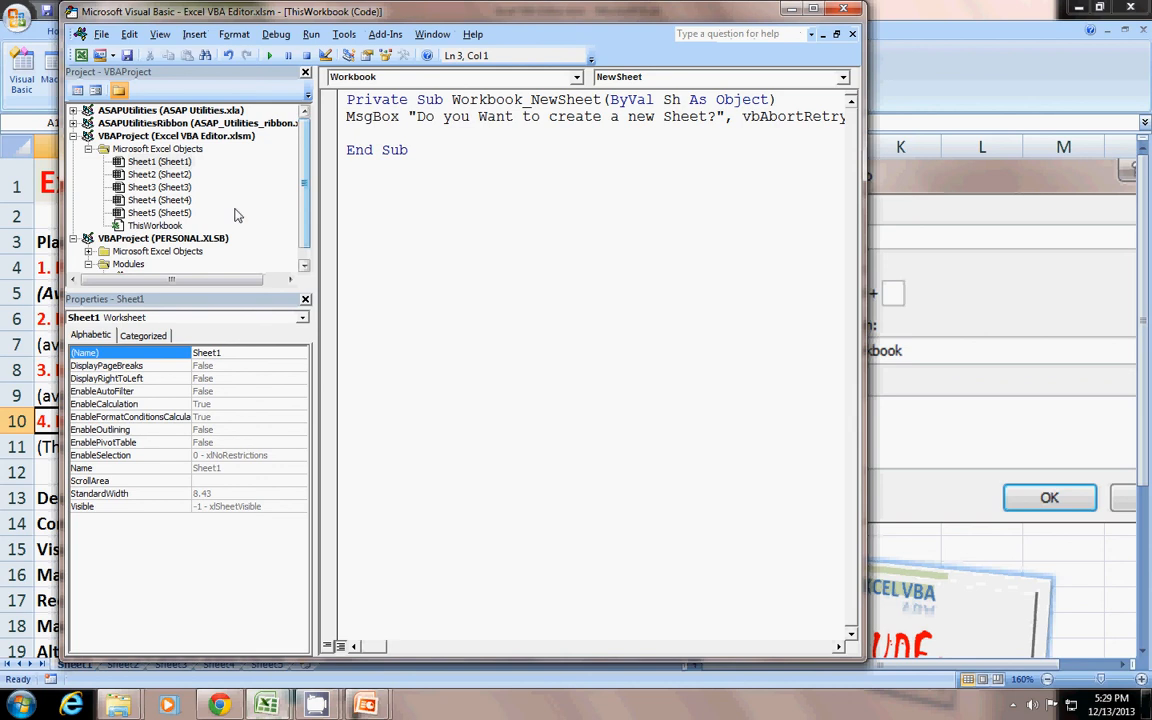
{"action": "left_click", "coordinate": [159, 161]}
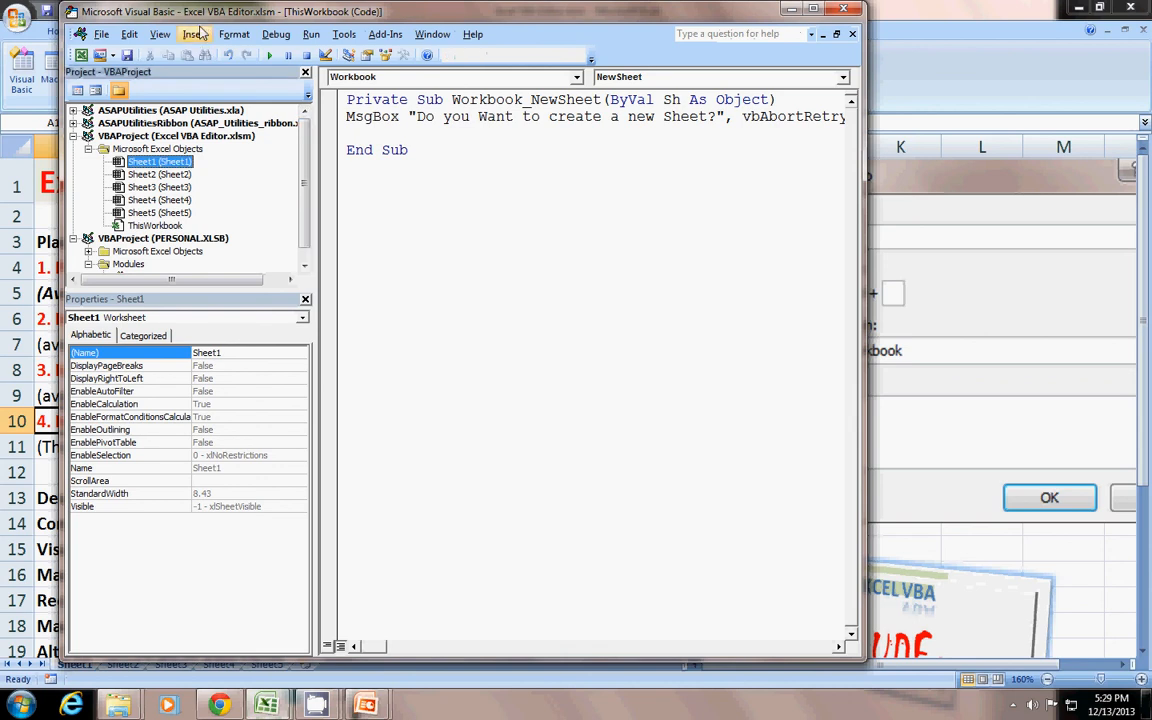
{"action": "left_click", "coordinate": [194, 34]}
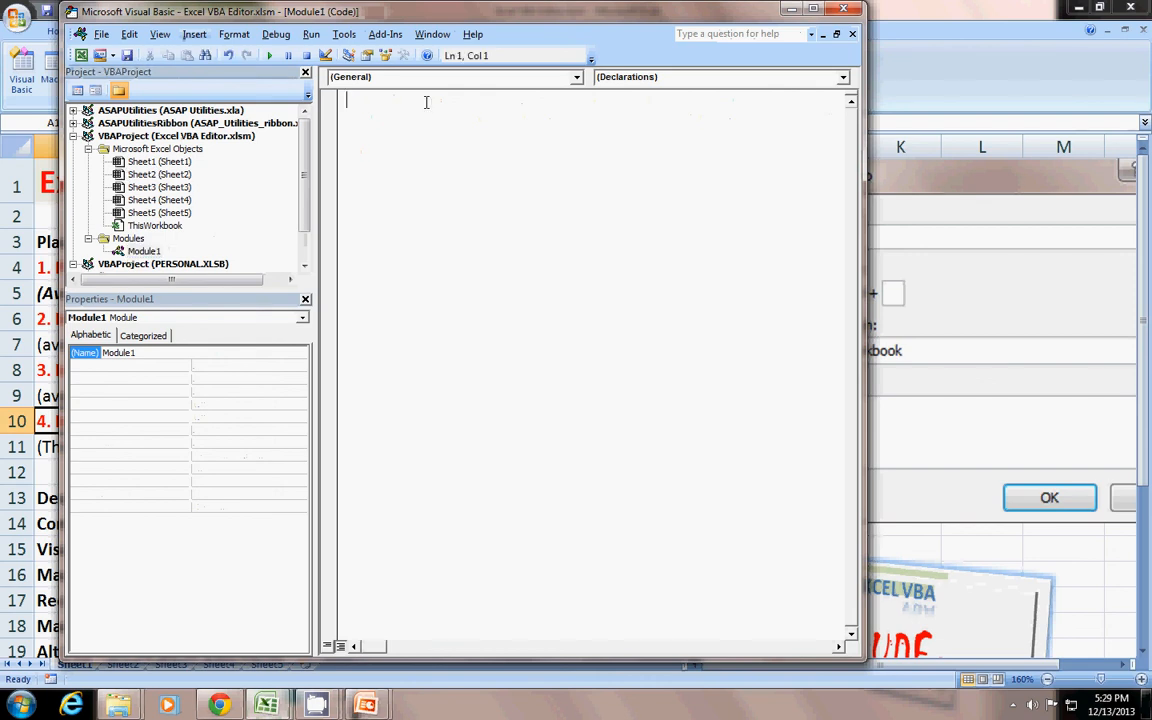
- Write Sub msgshow containing msgbox "This is inside a module" in Module1
{"action": "type", "text": "su"}
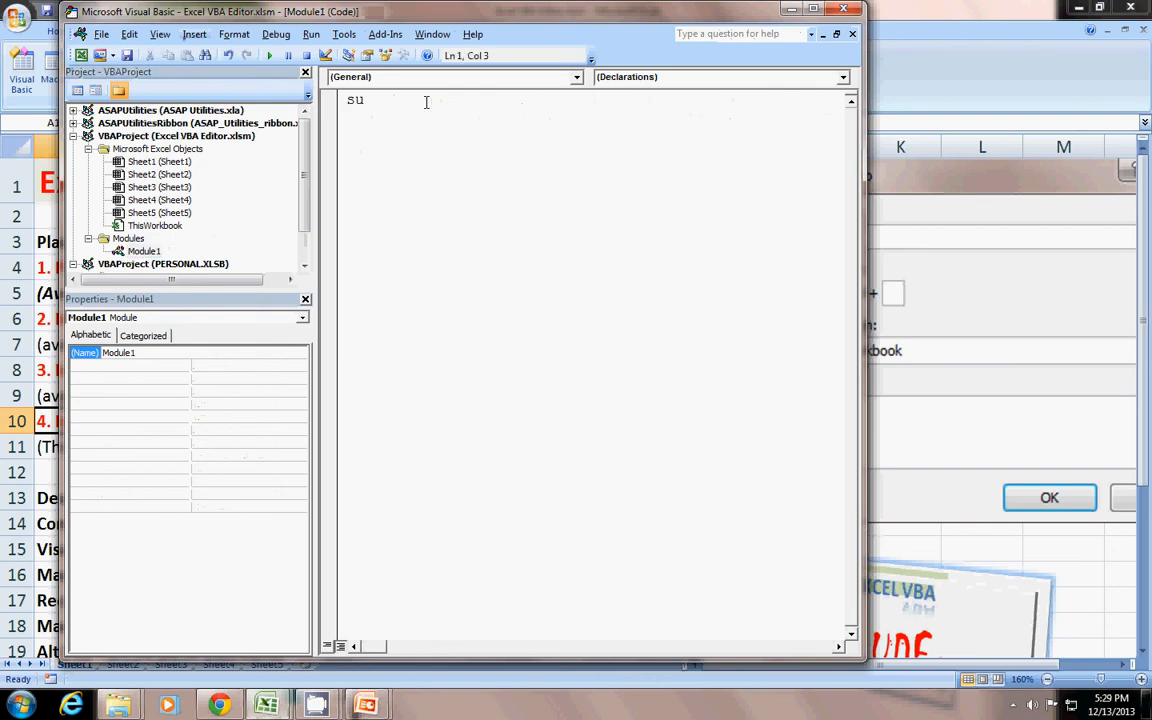
{"action": "type", "text": "b"}
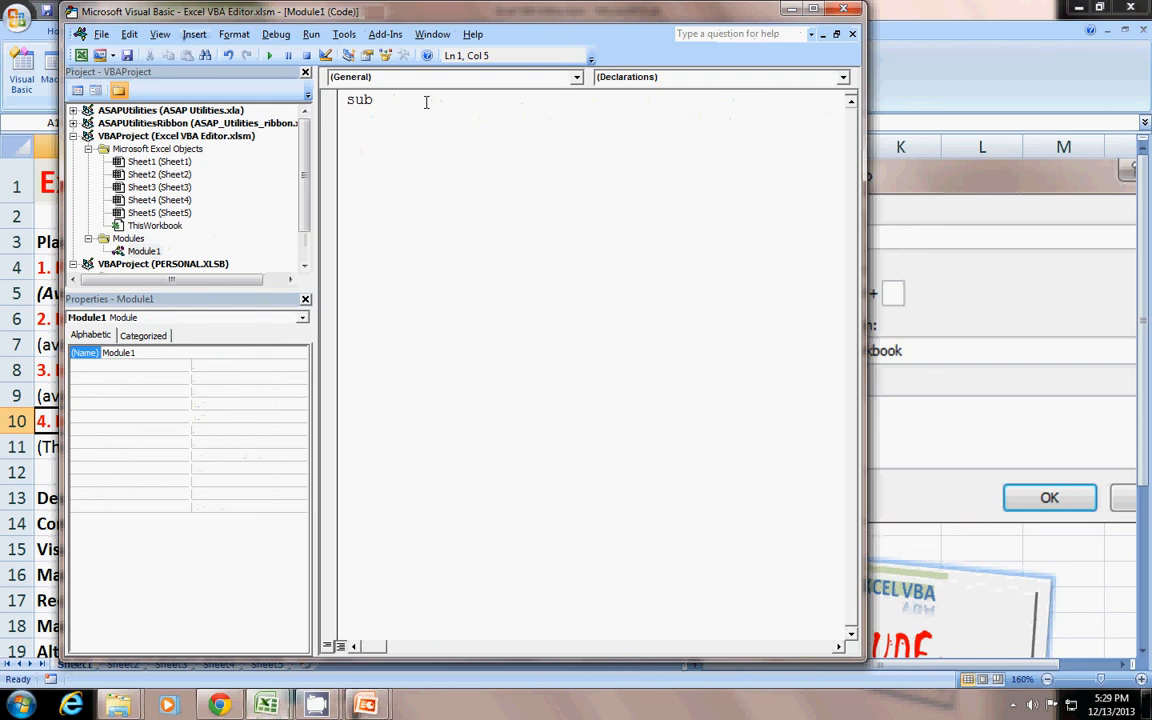
{"action": "type", "text": "ms"}
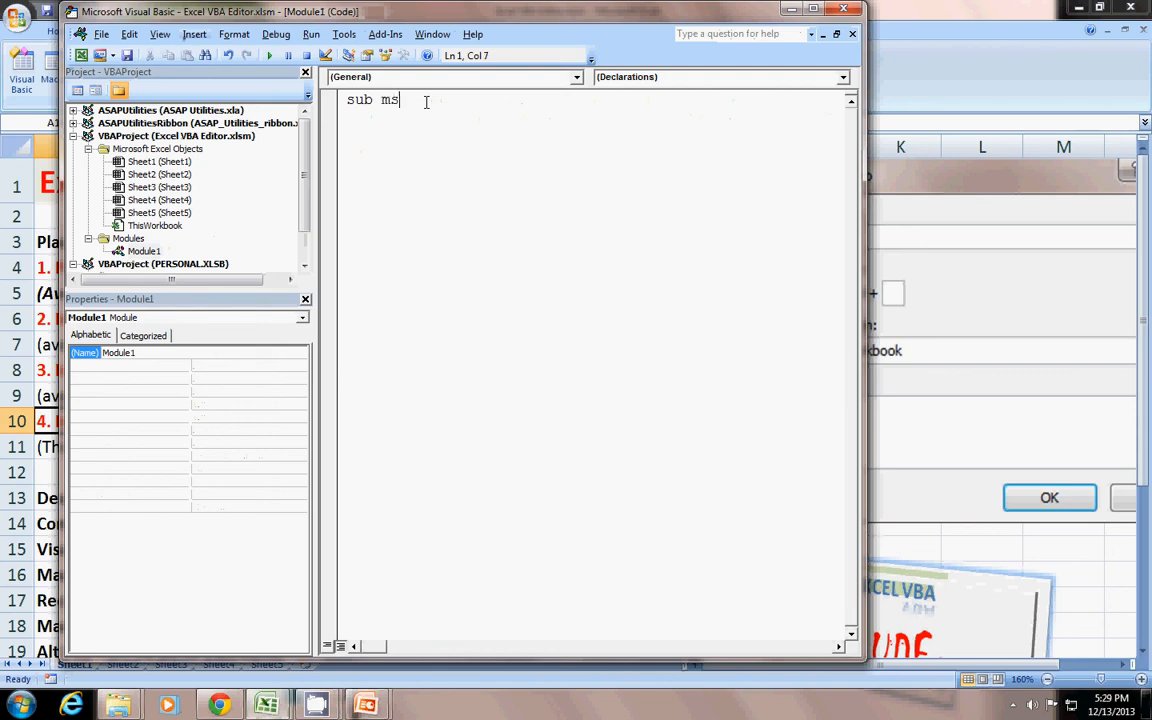
{"action": "type", "text": "gsh"}
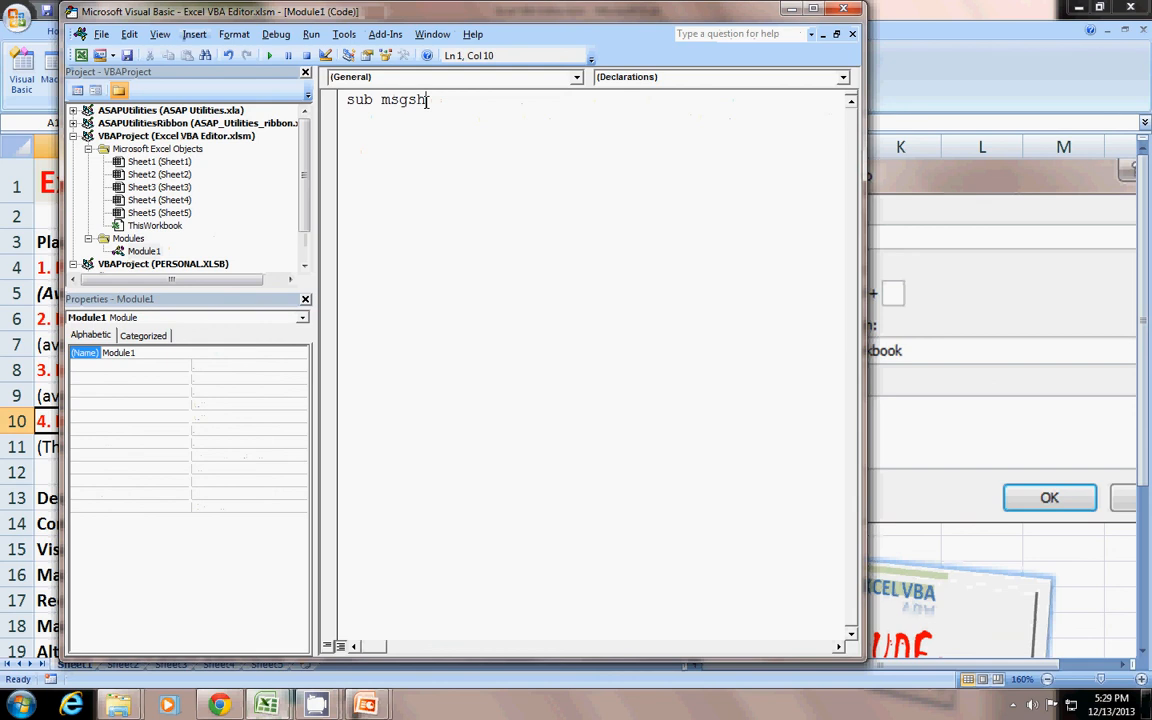
{"action": "key", "text": "Return"}
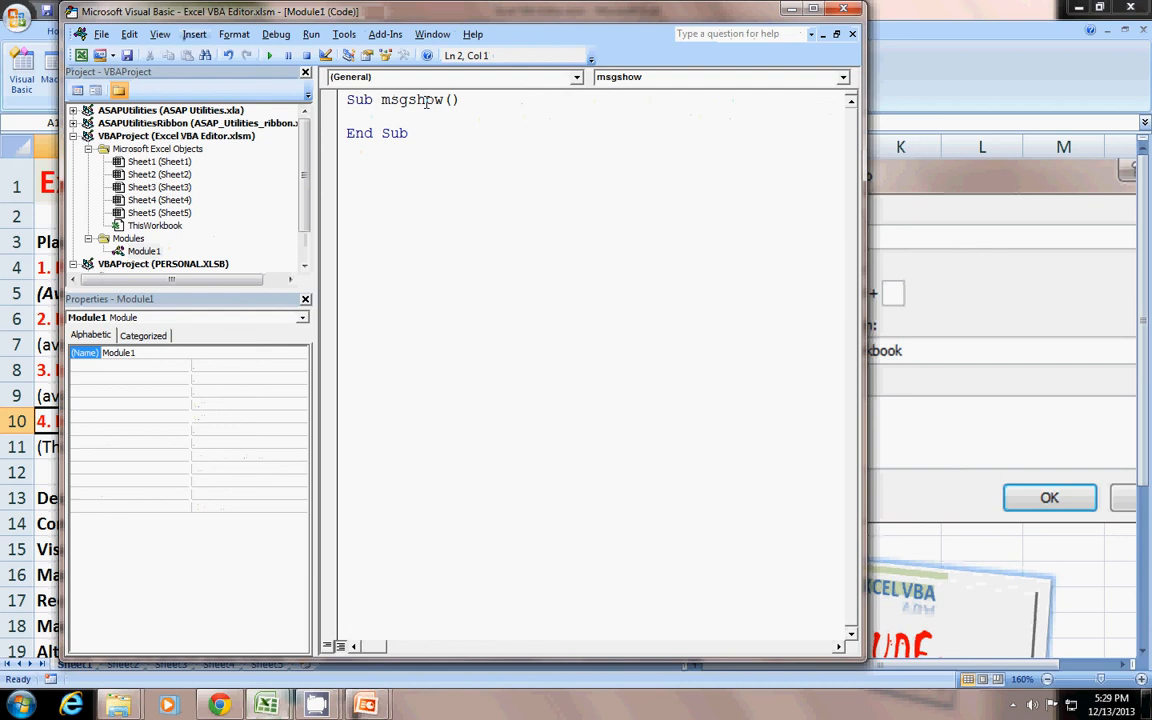
{"action": "type", "text": "msgbox"}
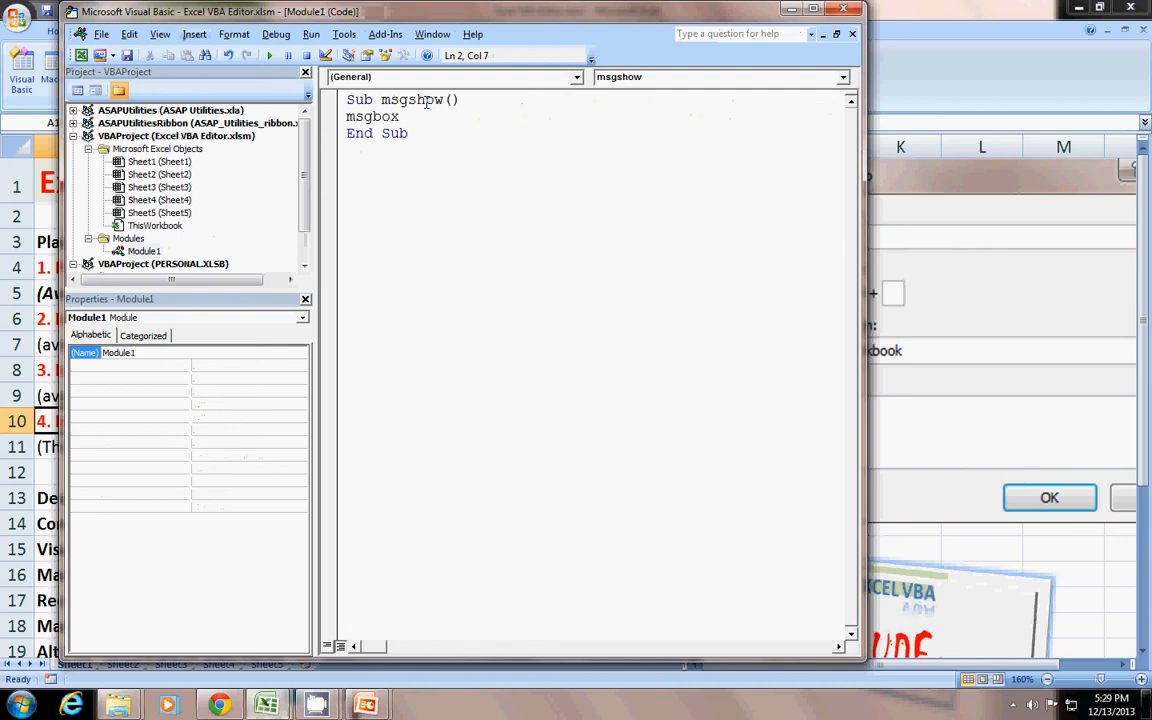
{"action": "type", "text": "\"This is"}
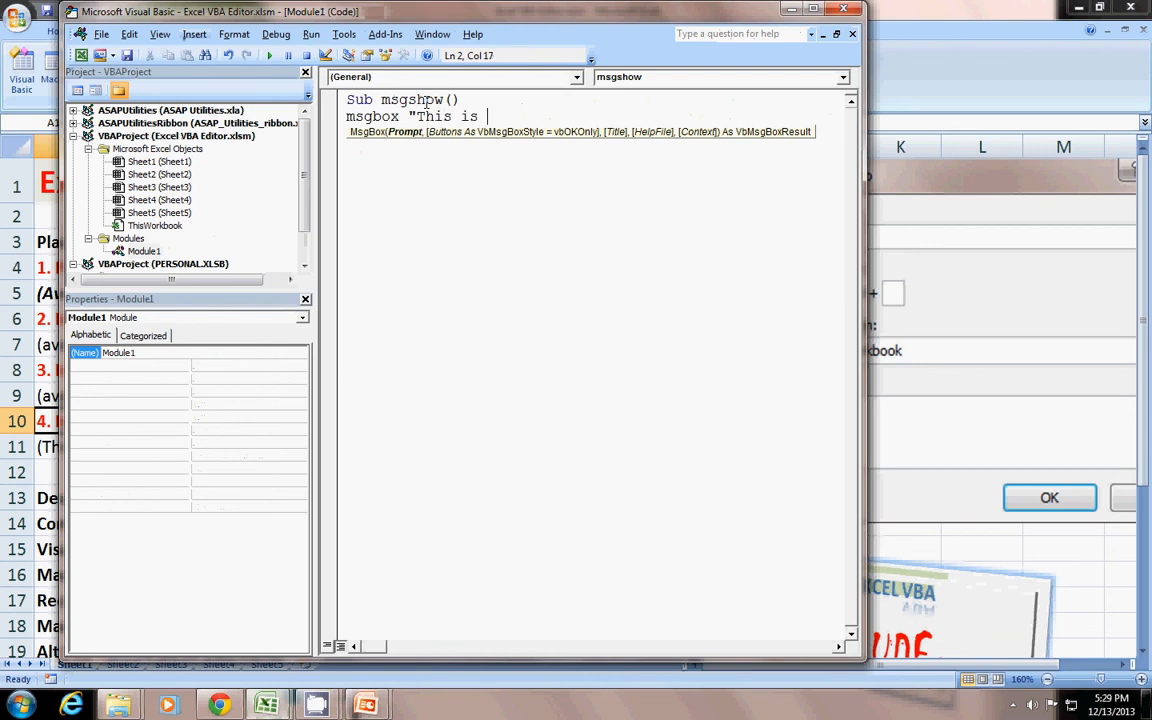
{"action": "type", "text": "inside a"}
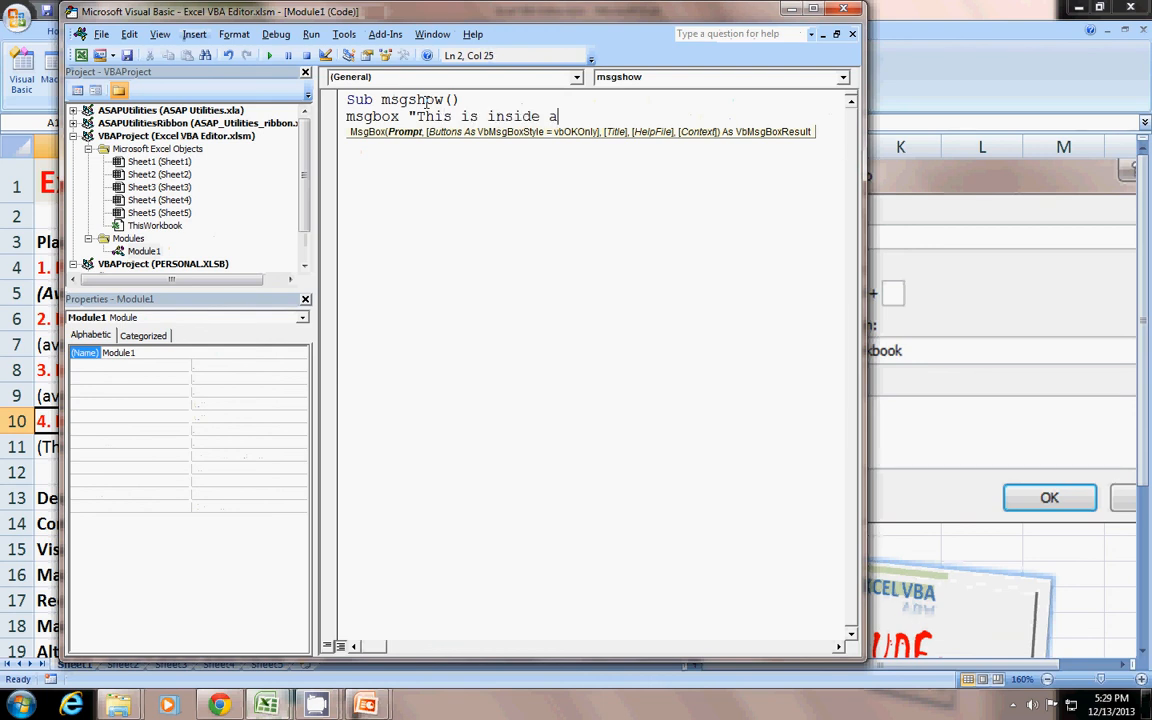
{"action": "type", "text": "mod"}
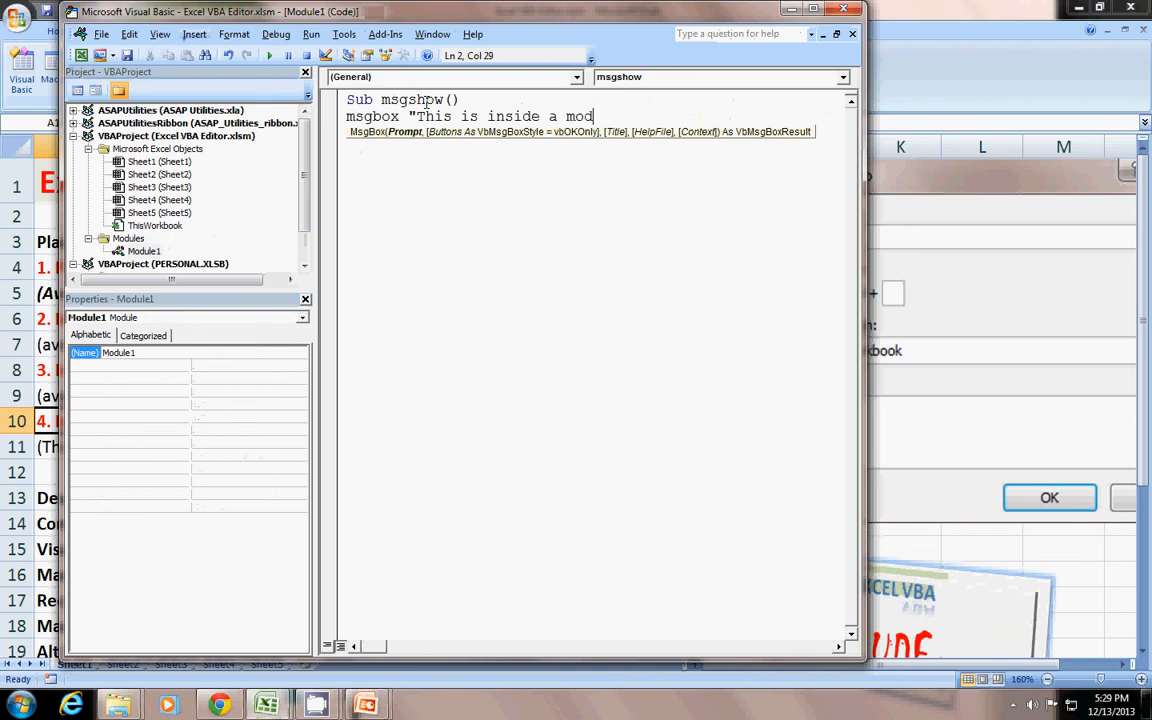
{"action": "type", "text": "ule"}
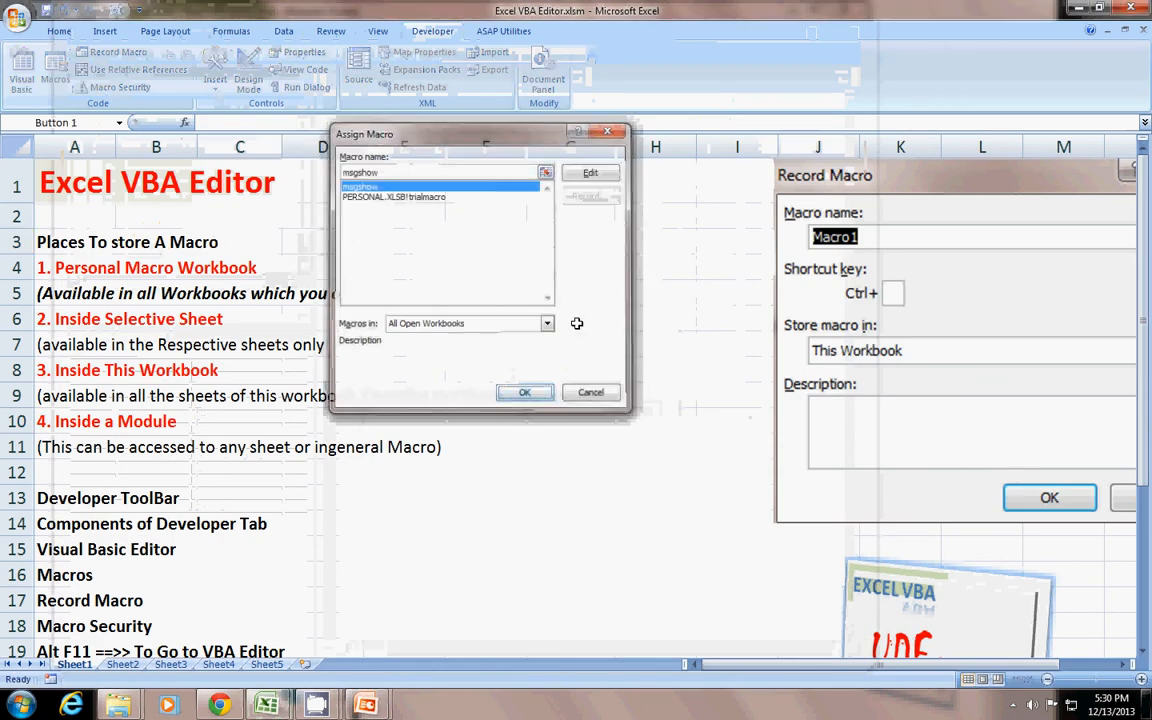
- Assign msgshow to Button 1 and dismiss its 'This is inside a module' message
{"action": "left_click", "coordinate": [524, 392]}
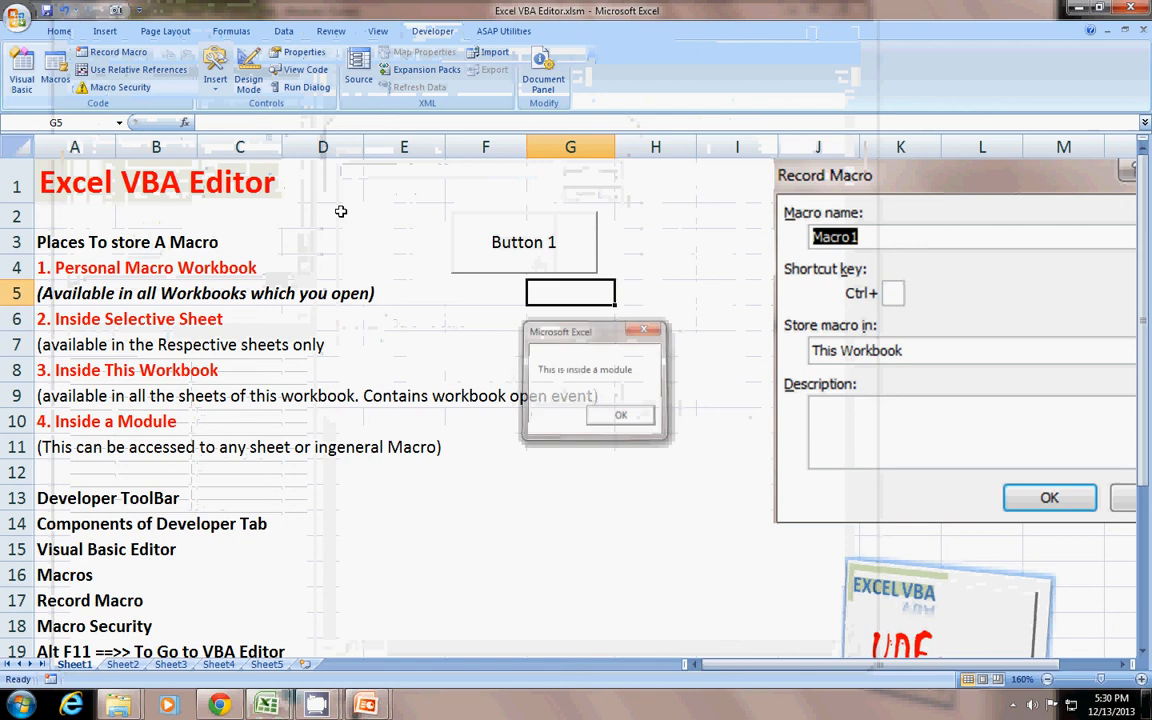
{"action": "left_click", "coordinate": [620, 414]}
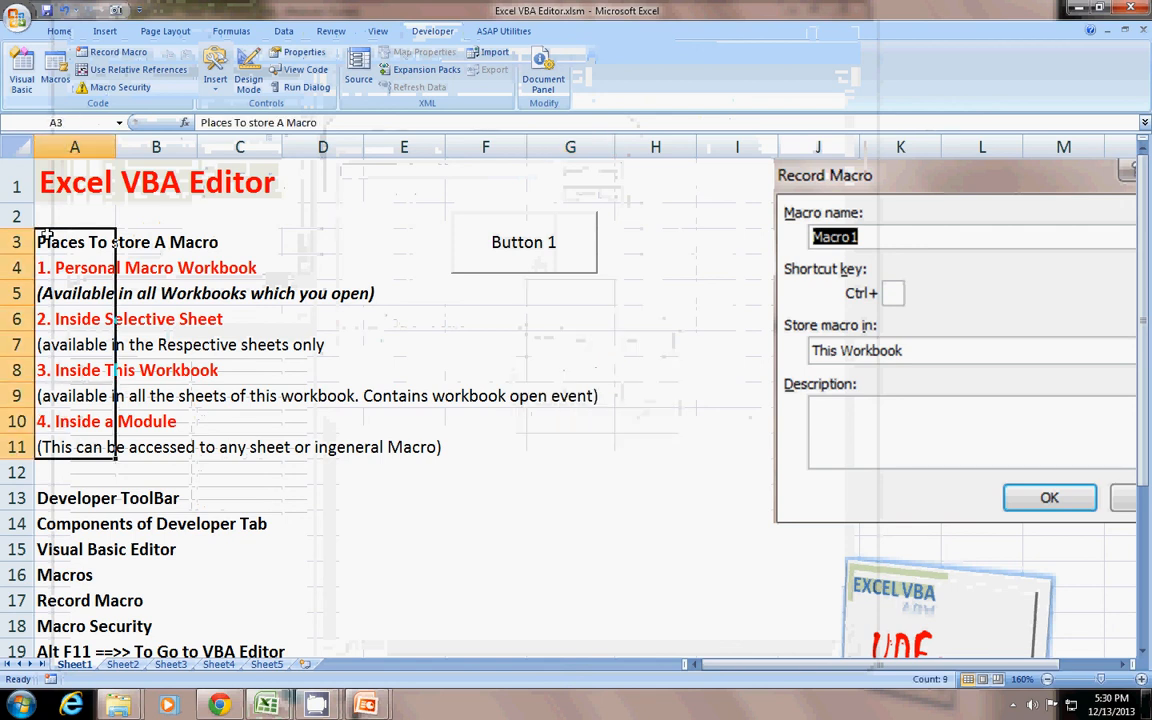
{"action": "left_click", "coordinate": [322, 471]}
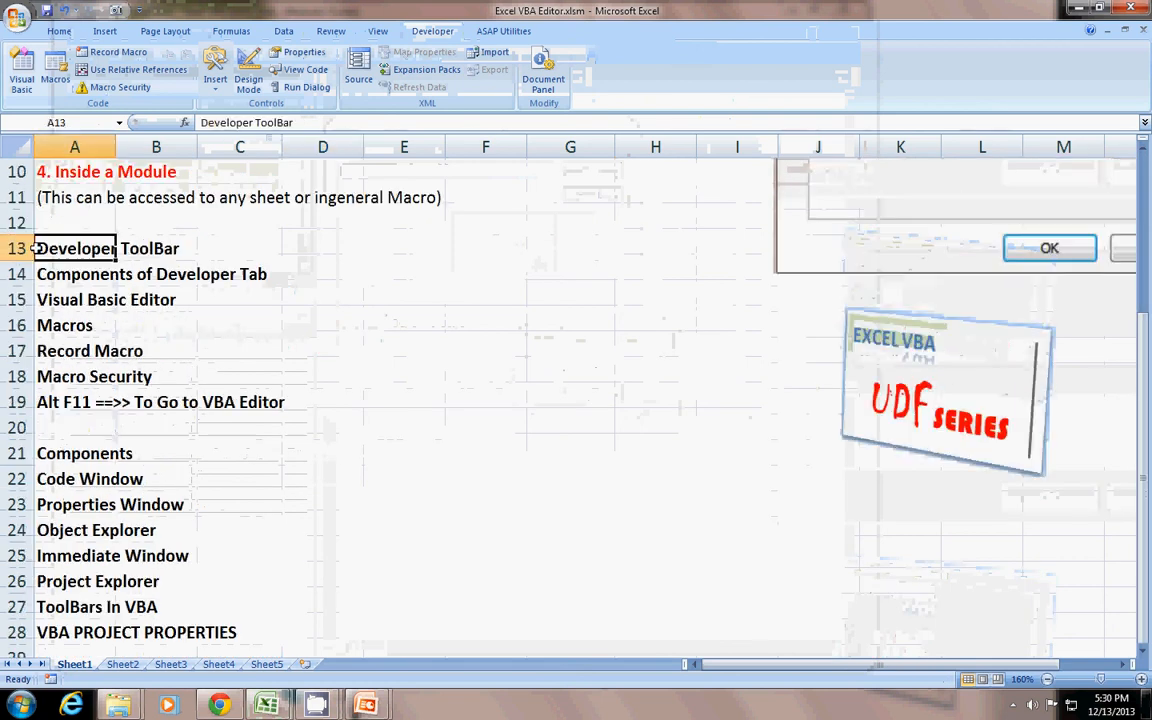
{"action": "left_click", "coordinate": [74, 274]}
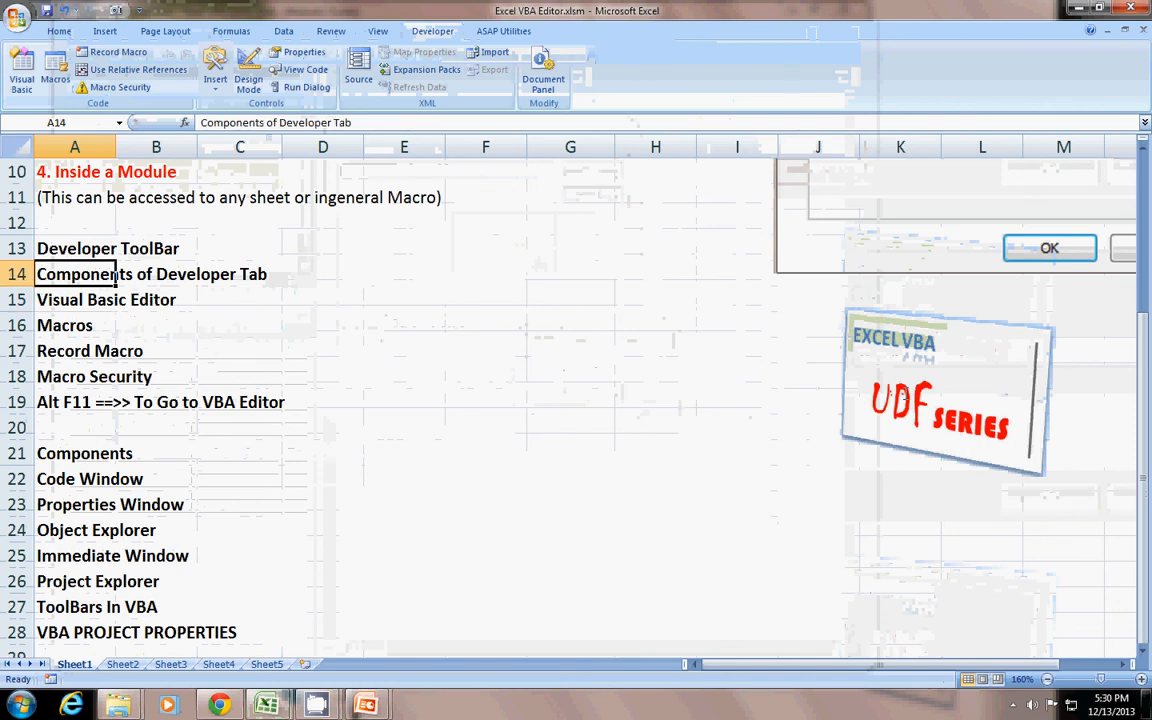
{"action": "left_click", "coordinate": [89, 350]}
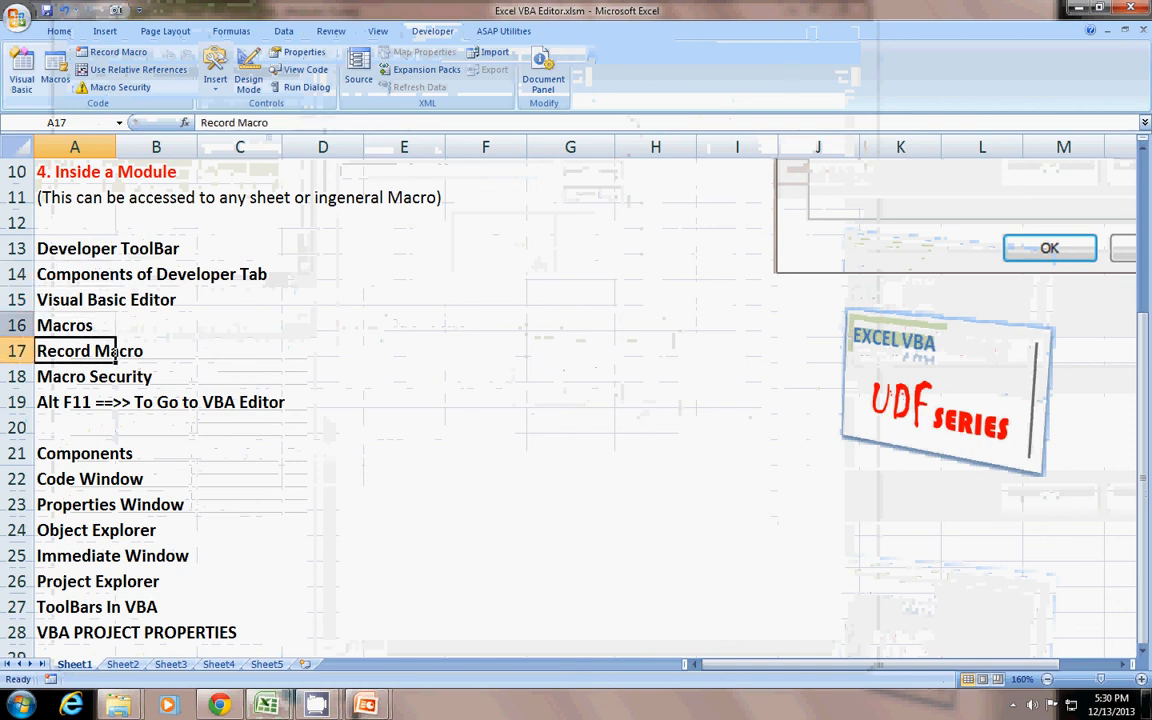
{"action": "left_click", "coordinate": [94, 376]}
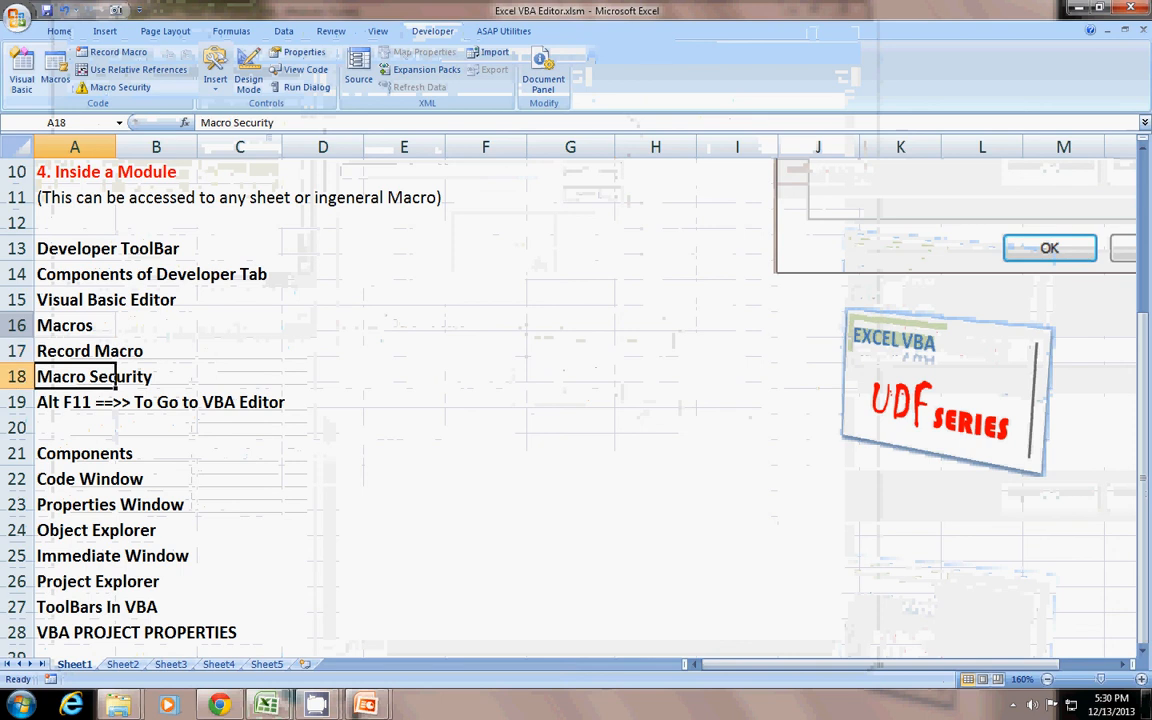
{"action": "left_click", "coordinate": [74, 401]}
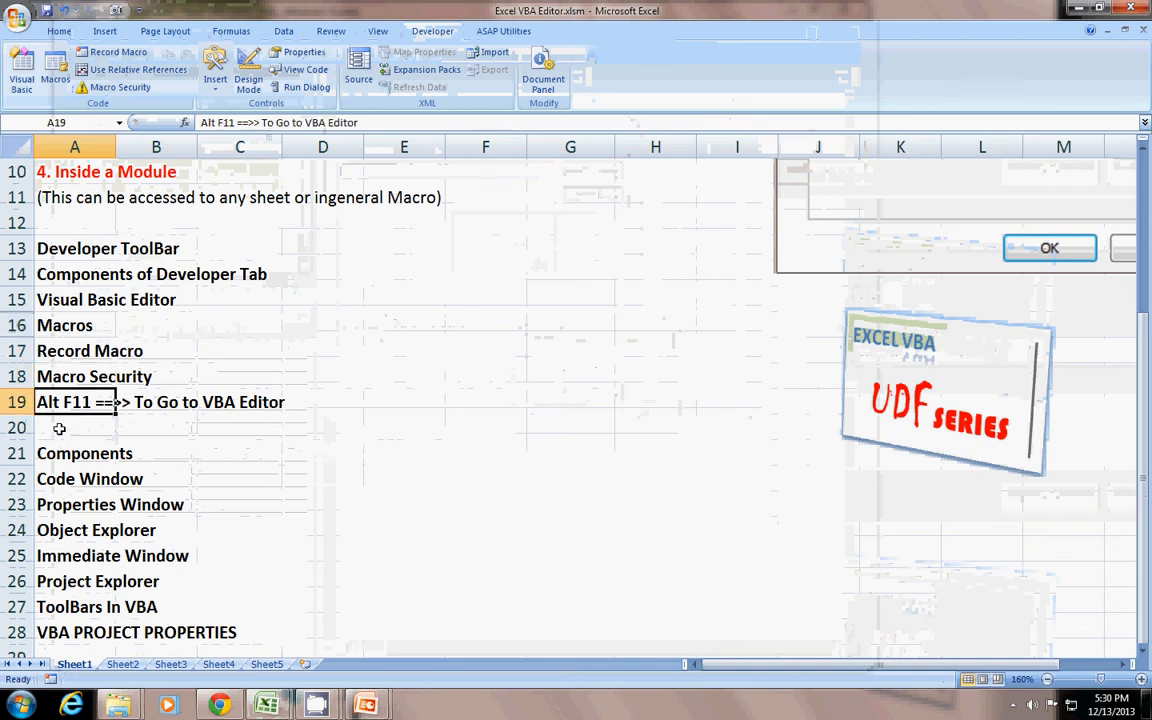
{"action": "left_click", "coordinate": [95, 530]}
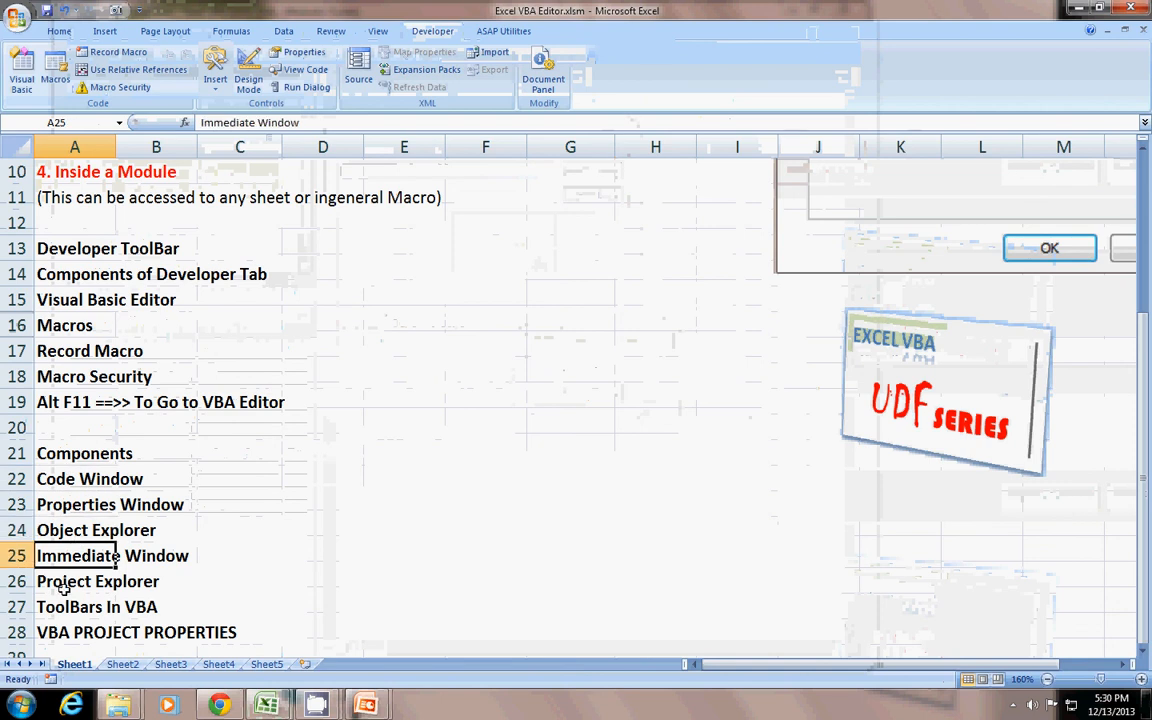
{"action": "left_click", "coordinate": [97, 581]}
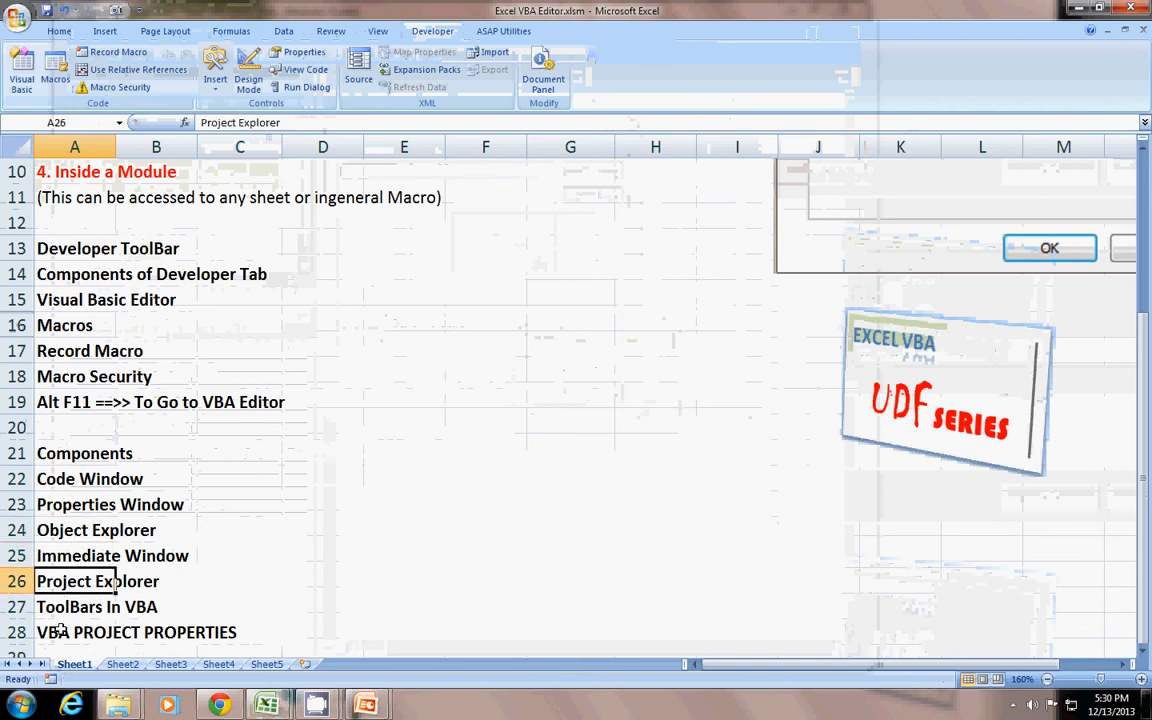
{"action": "left_click", "coordinate": [74, 607]}
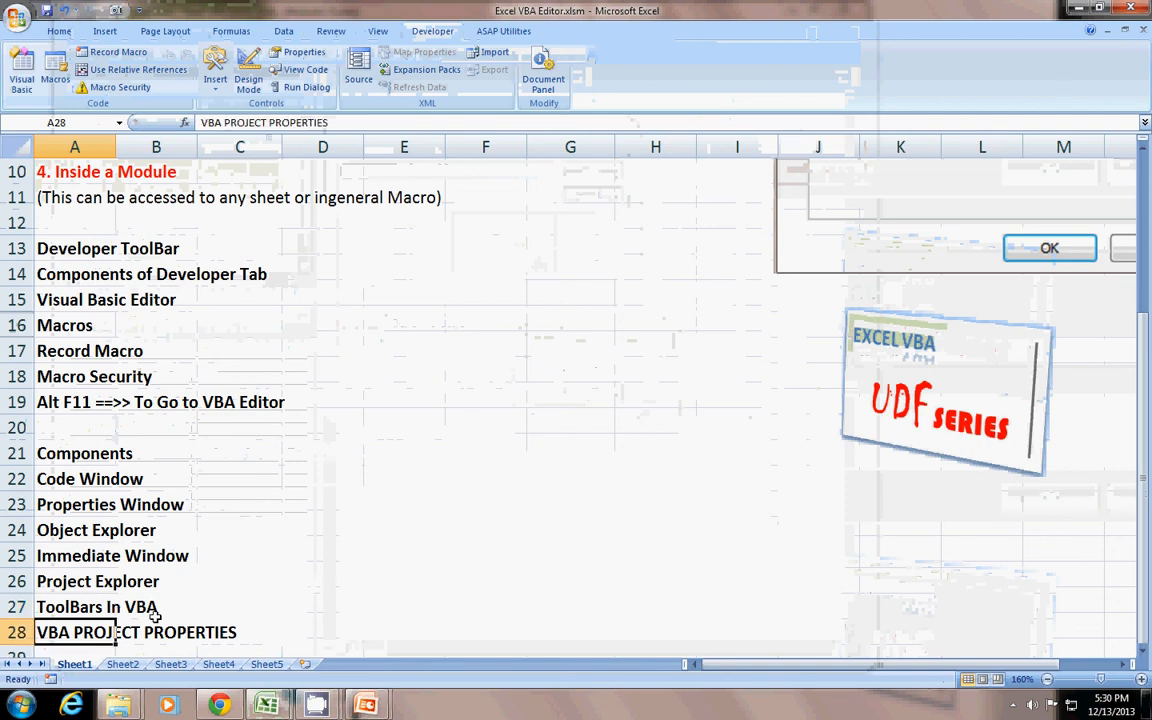
{"action": "left_click", "coordinate": [737, 350]}
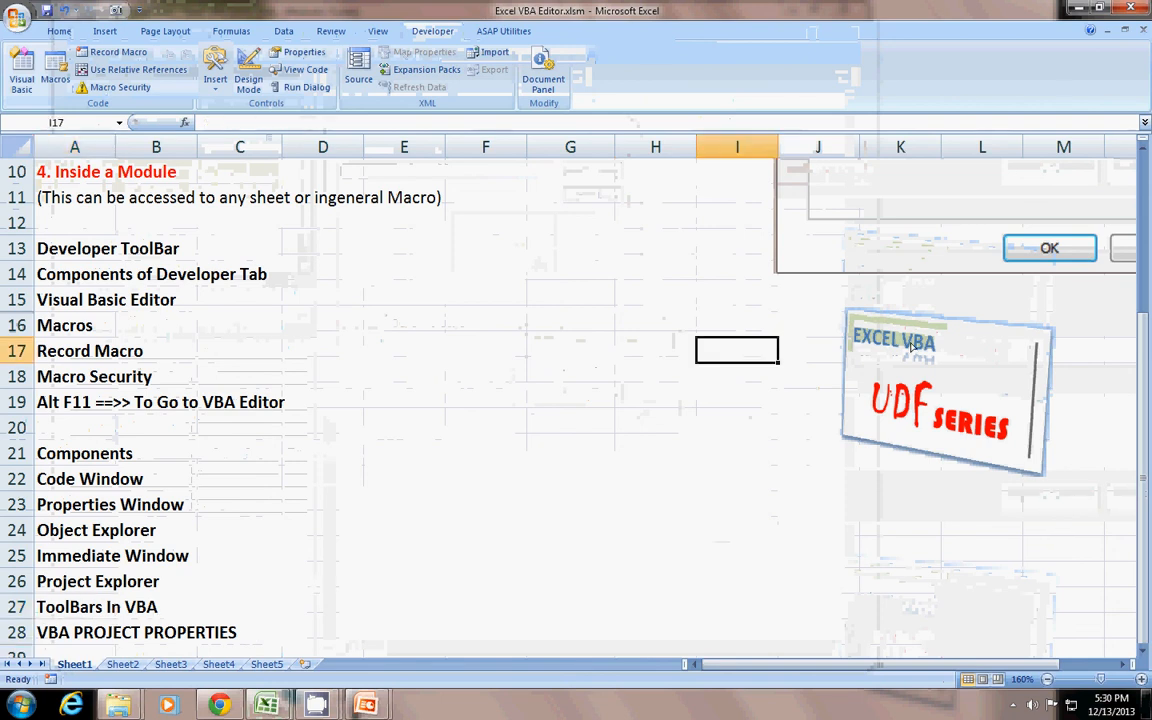
{"action": "mouse_move", "coordinate": [845, 305]}
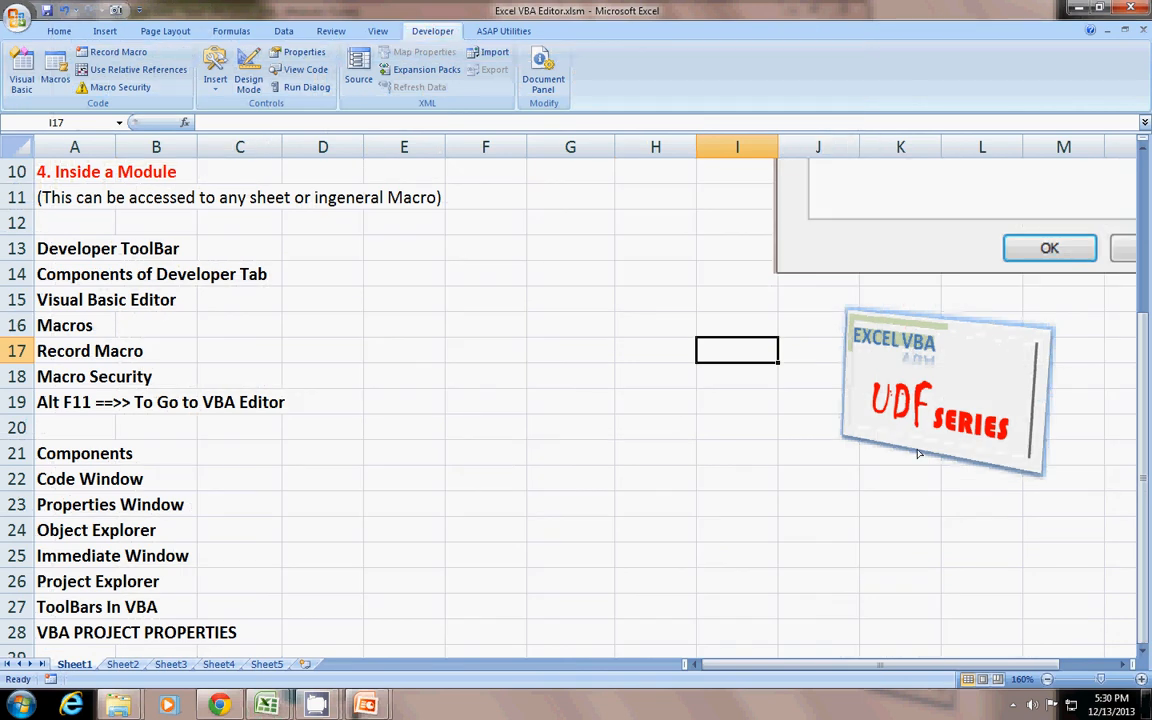
{"action": "mouse_move", "coordinate": [883, 444]}
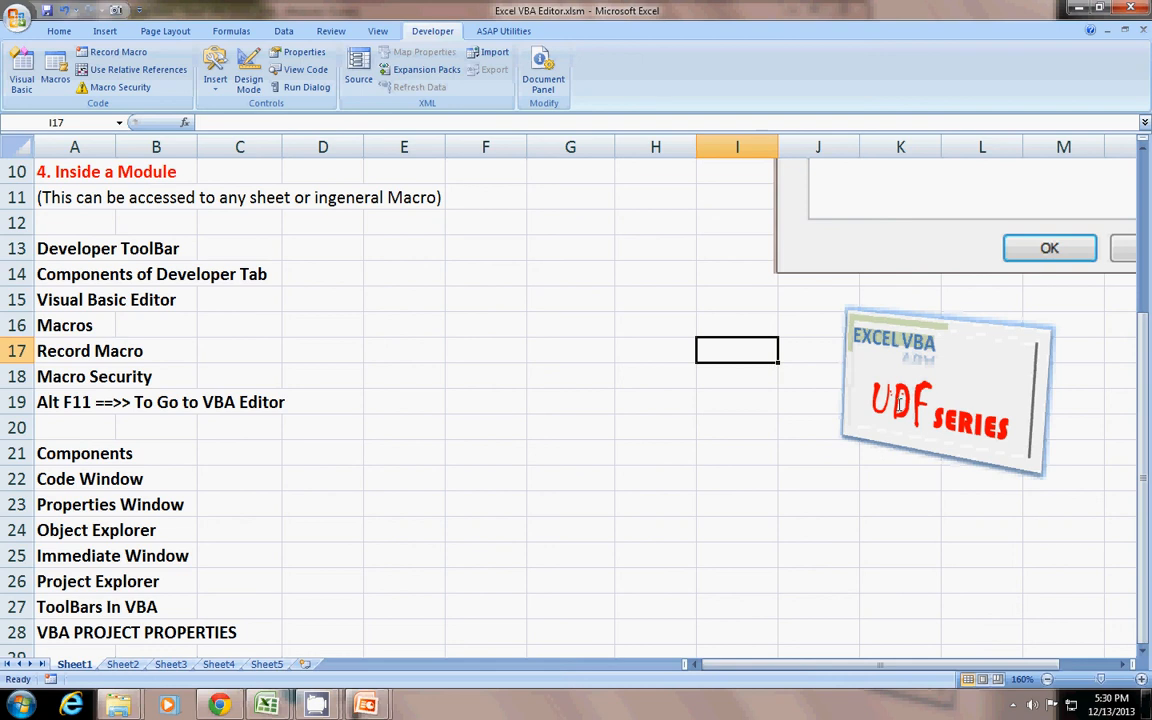
{"action": "mouse_move", "coordinate": [900, 365]}
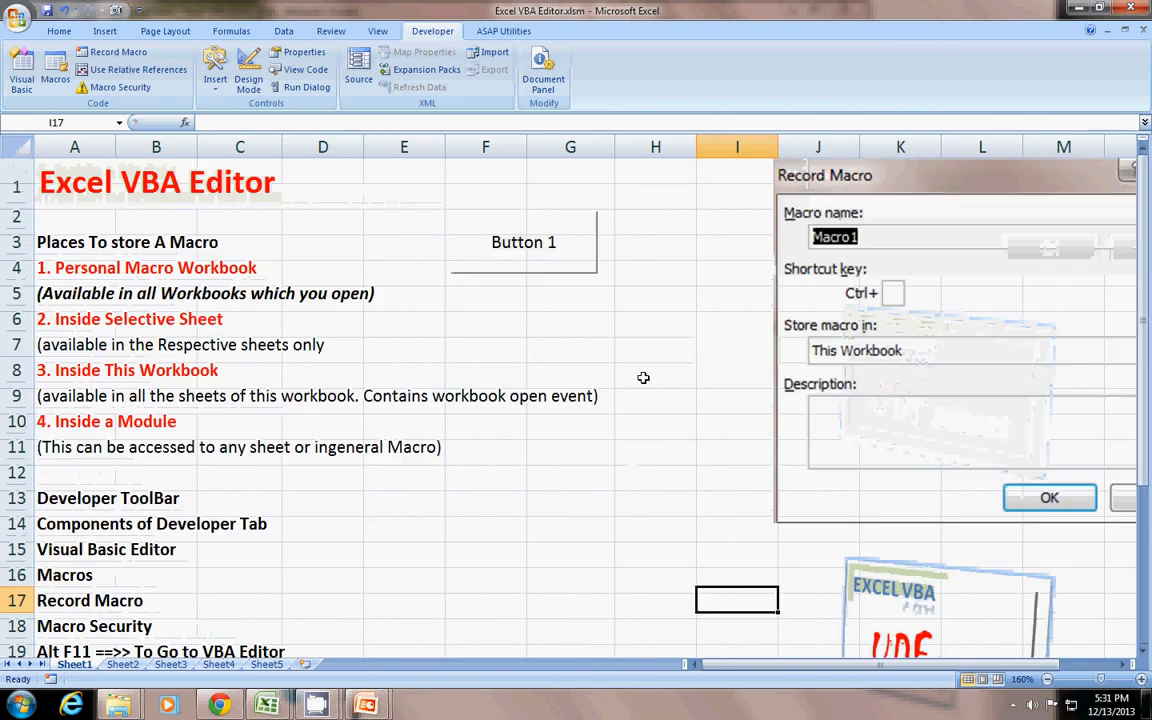
{"action": "left_click", "coordinate": [655, 293]}
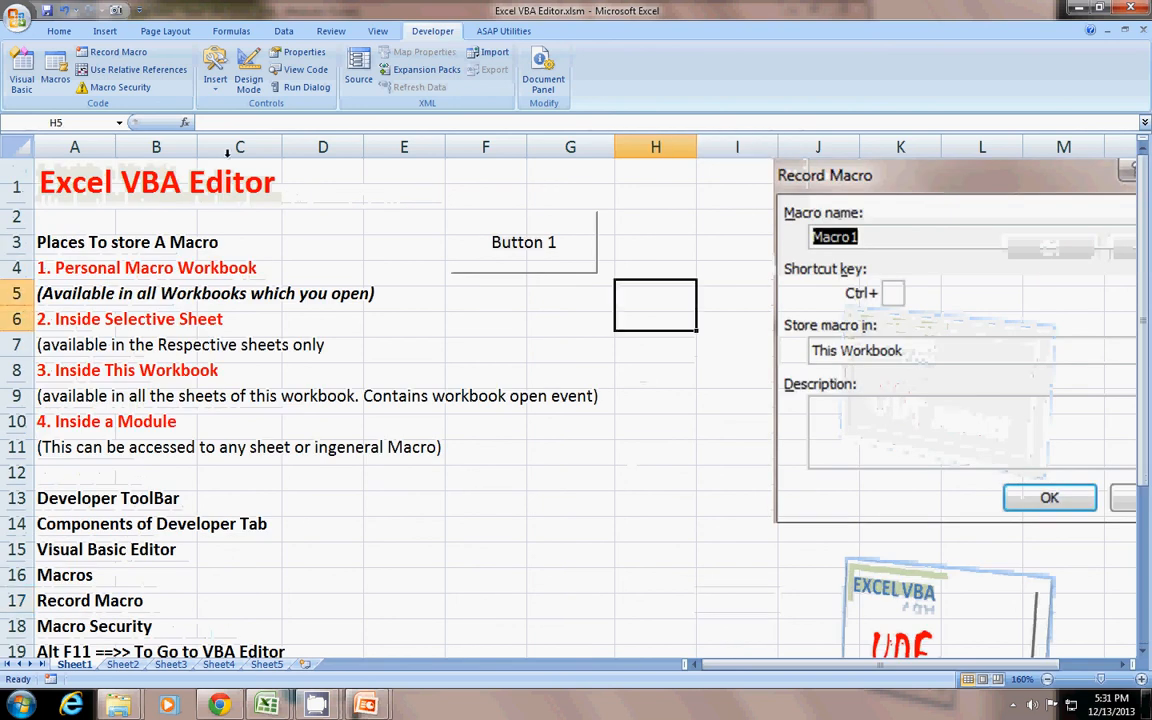
{"action": "mouse_move", "coordinate": [509, 421]}
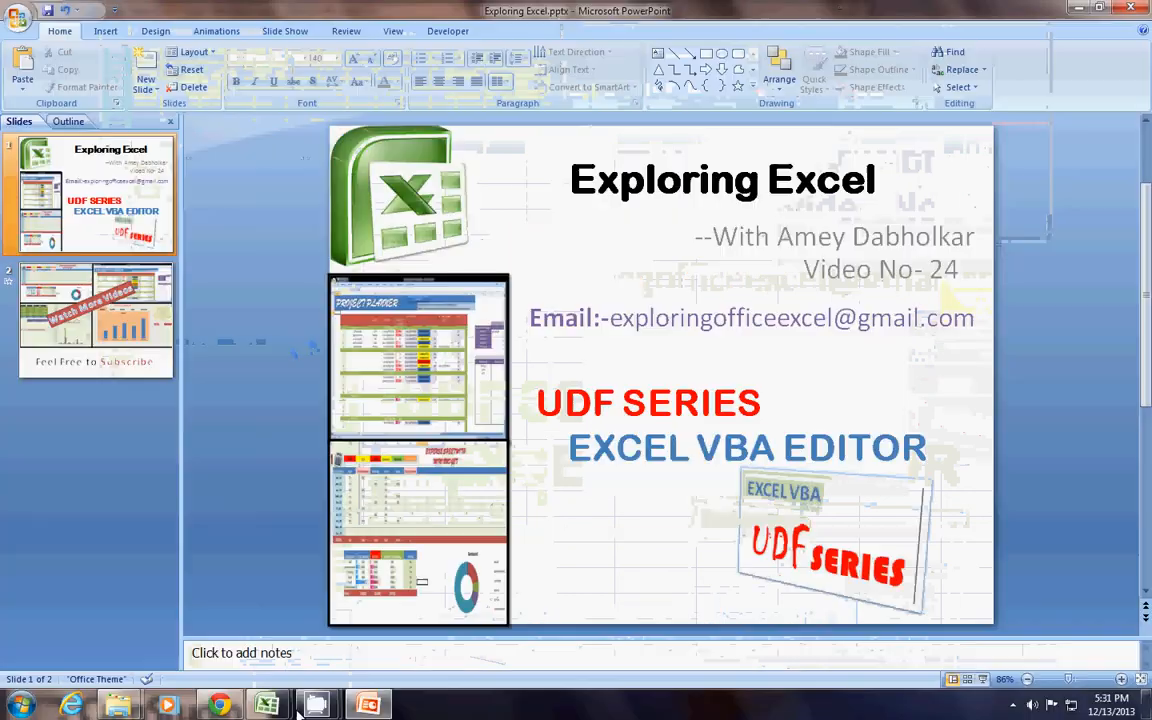
- Switch to PowerPoint to show the Exploring Excel title slide
{"action": "left_click", "coordinate": [315, 705]}
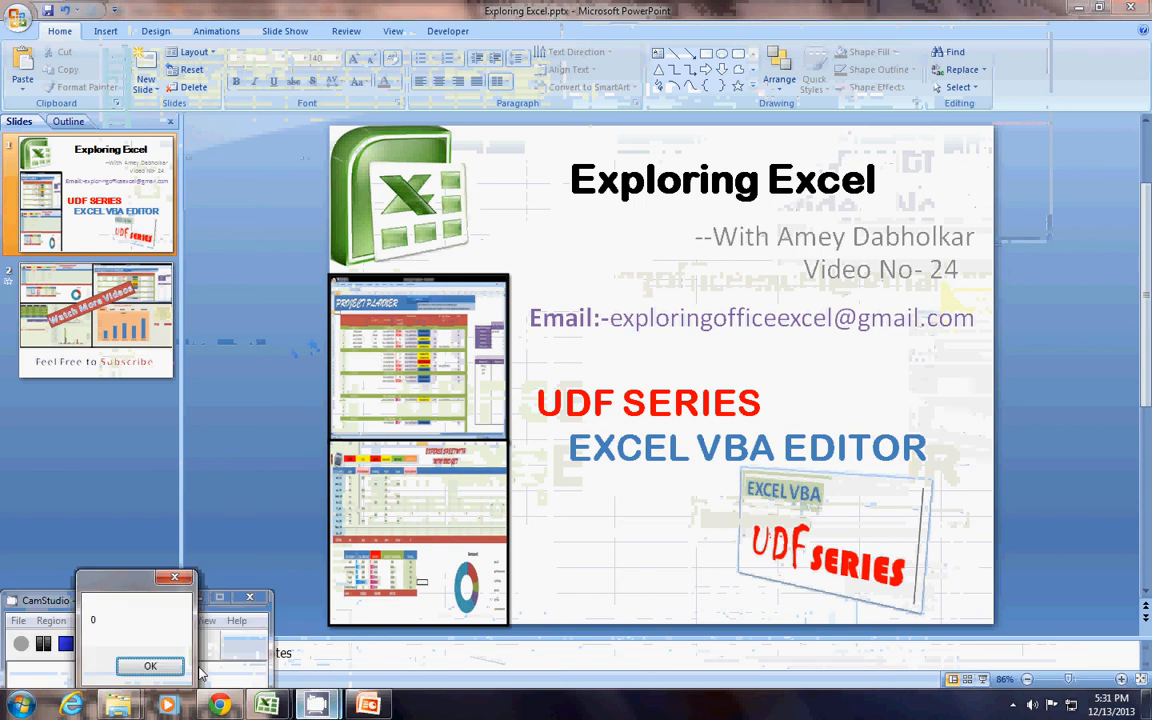